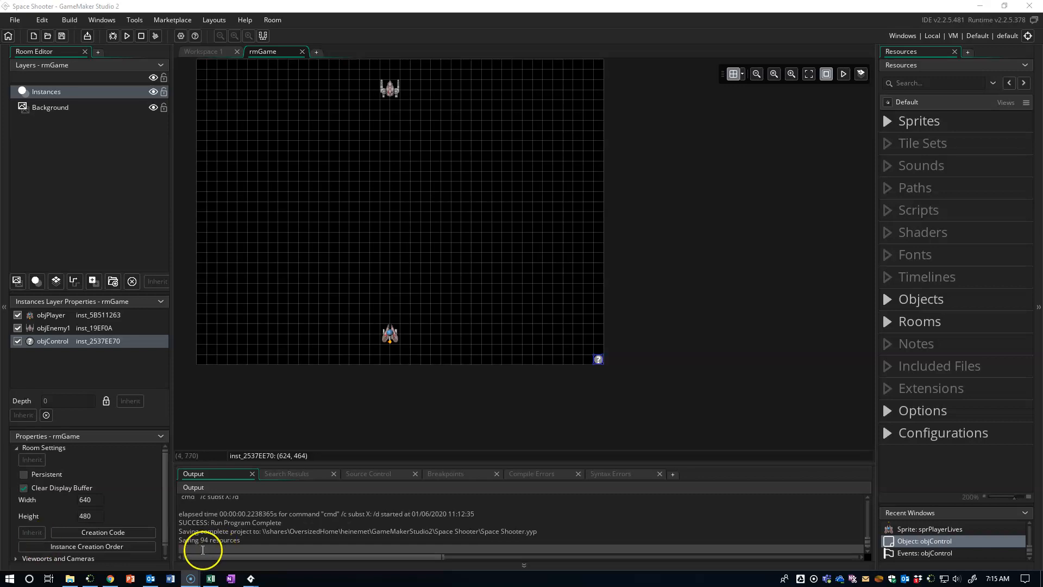
pyautogui.moveTo(220, 540)
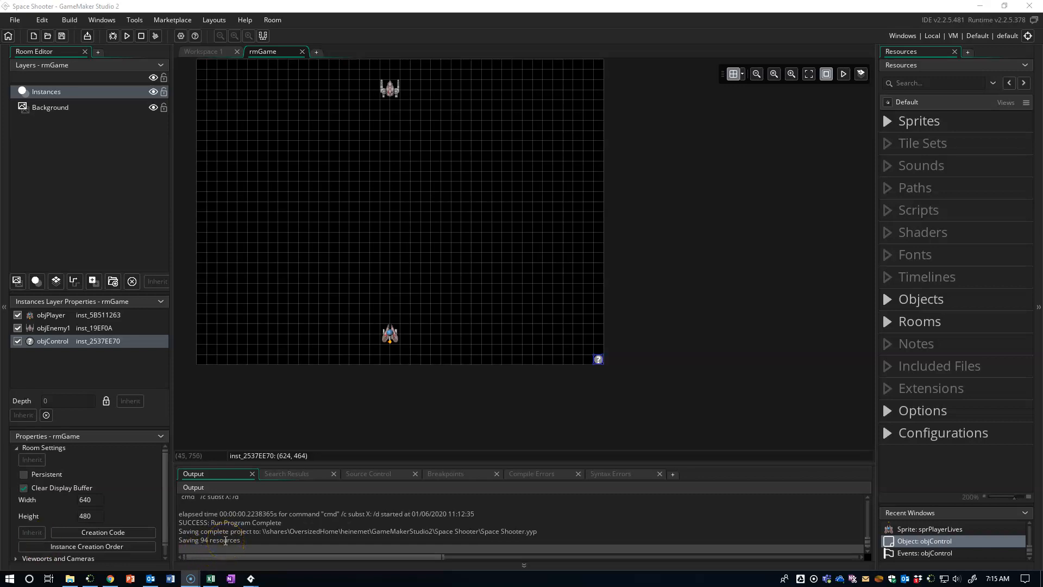
# Step: Scroll up the Space Shooter room view to browse the project's objects
pyautogui.scroll(3)
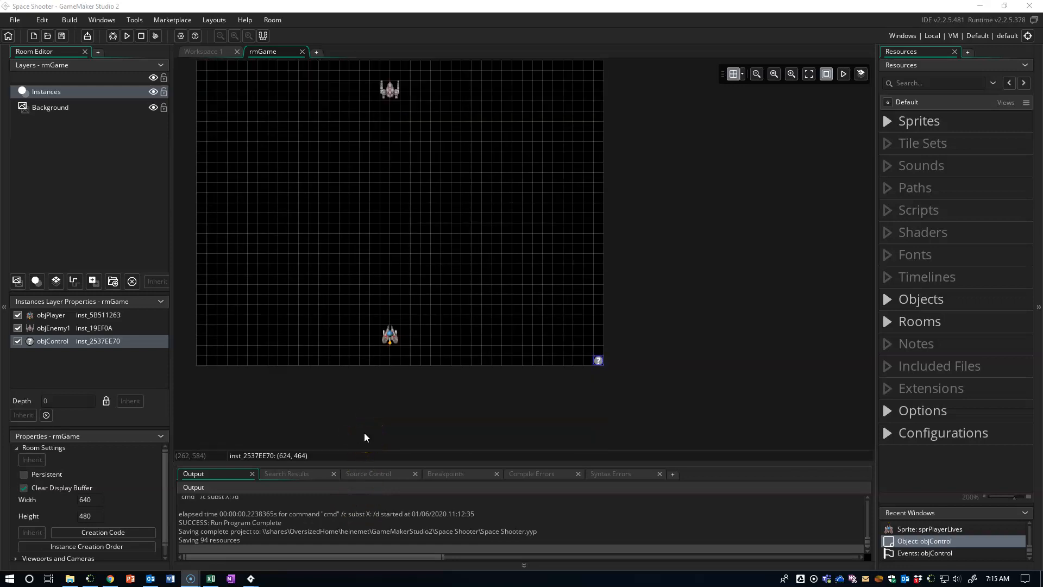
pyautogui.moveTo(375, 432)
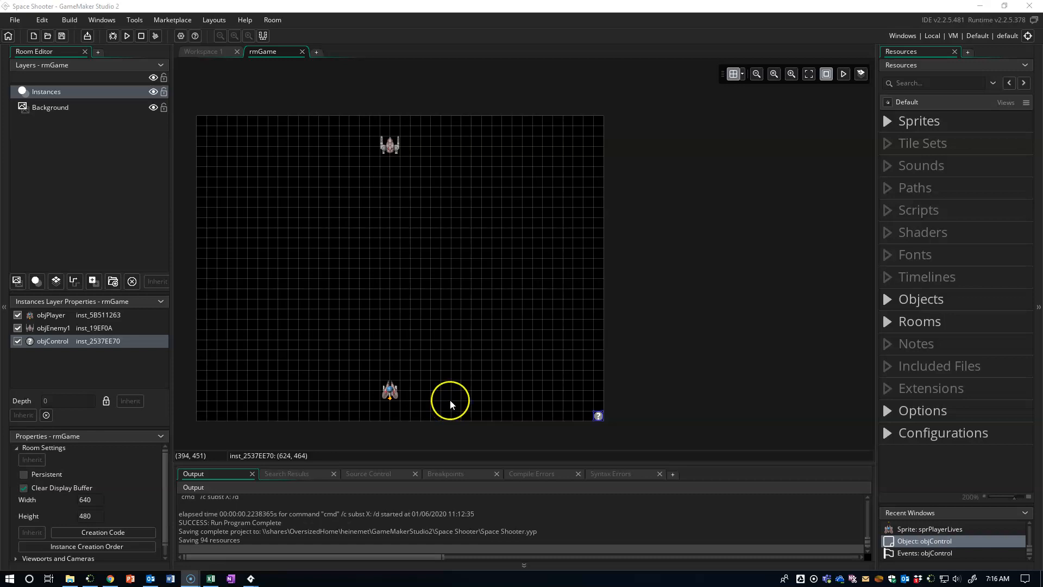
pyautogui.moveTo(885, 343)
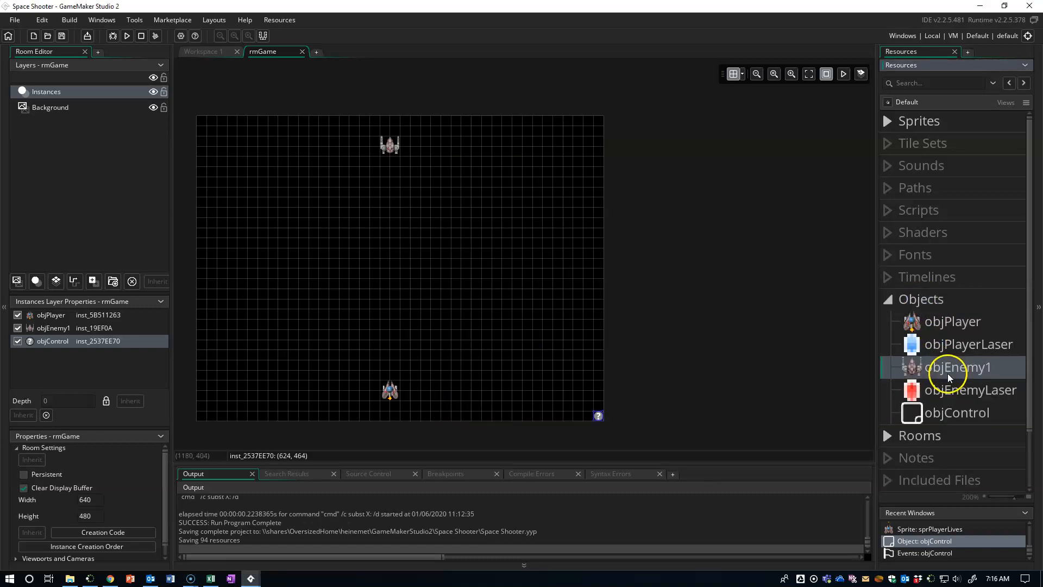
# Step: Open objEnemy1's Create event, which sets hits to 3 and alarm 0 to 150
pyautogui.doubleClick(956, 367)
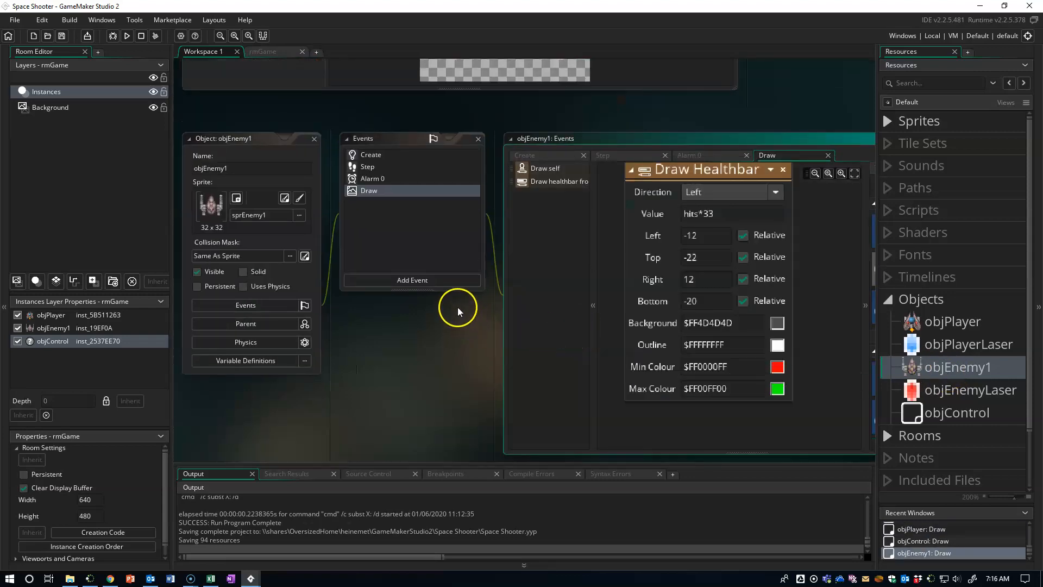
pyautogui.moveTo(469, 328)
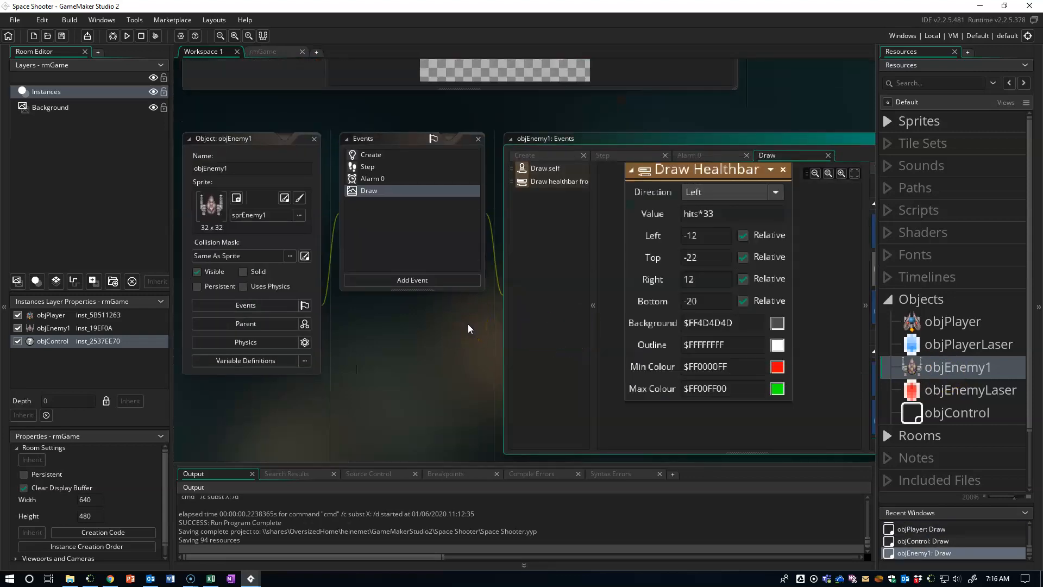
pyautogui.moveTo(349, 145)
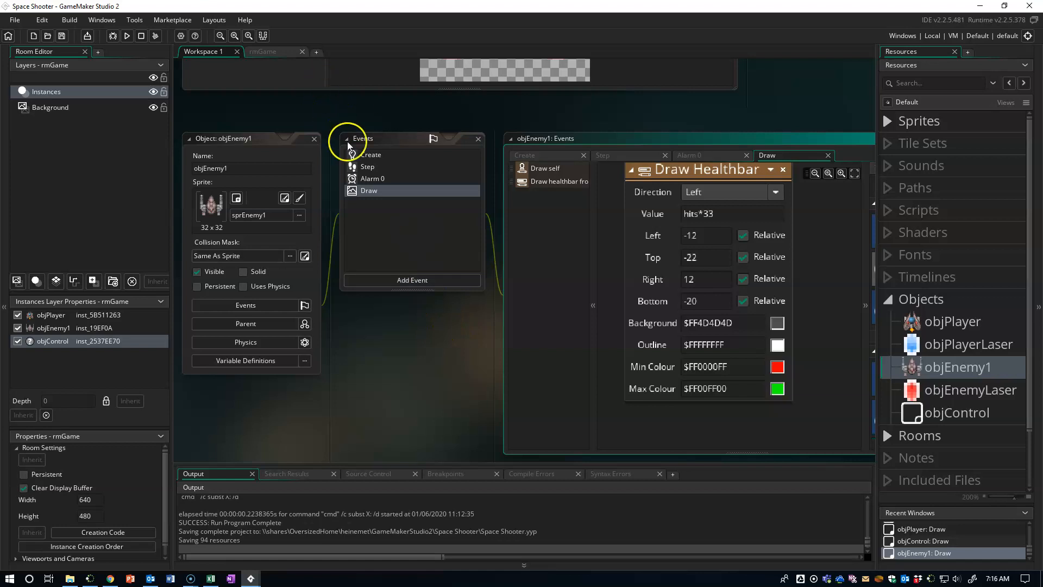
pyautogui.click(371, 155)
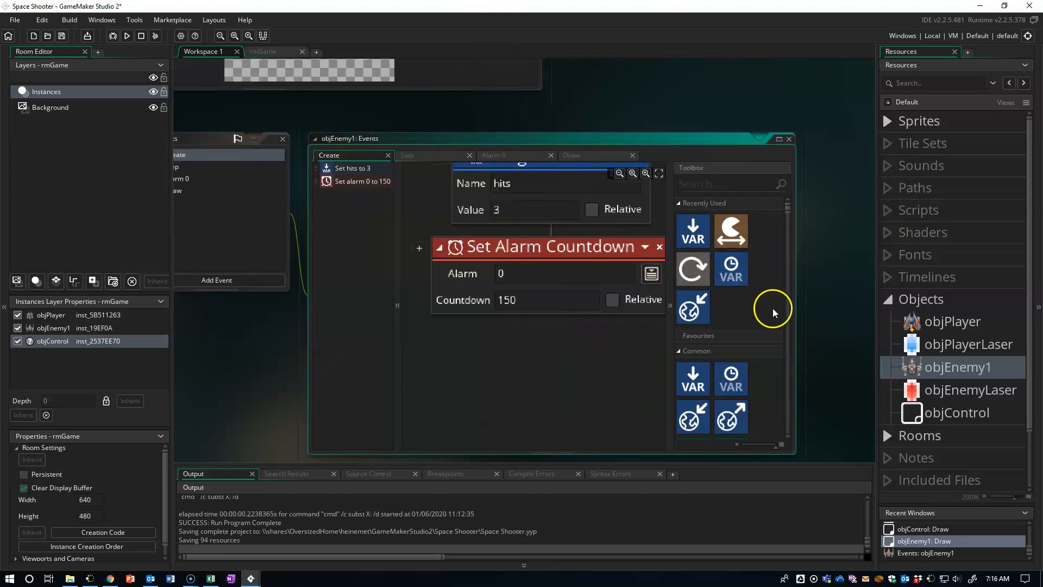
pyautogui.moveTo(691, 379)
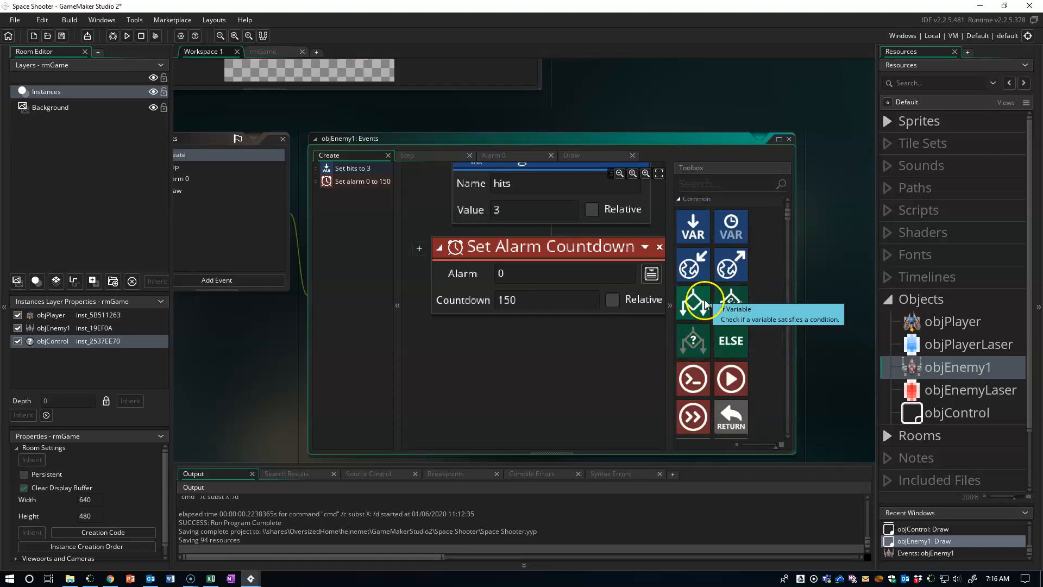
# Step: Give objEnemy1's Create event a Set Speed action of type Vertical, speed 2
pyautogui.scroll(-3)
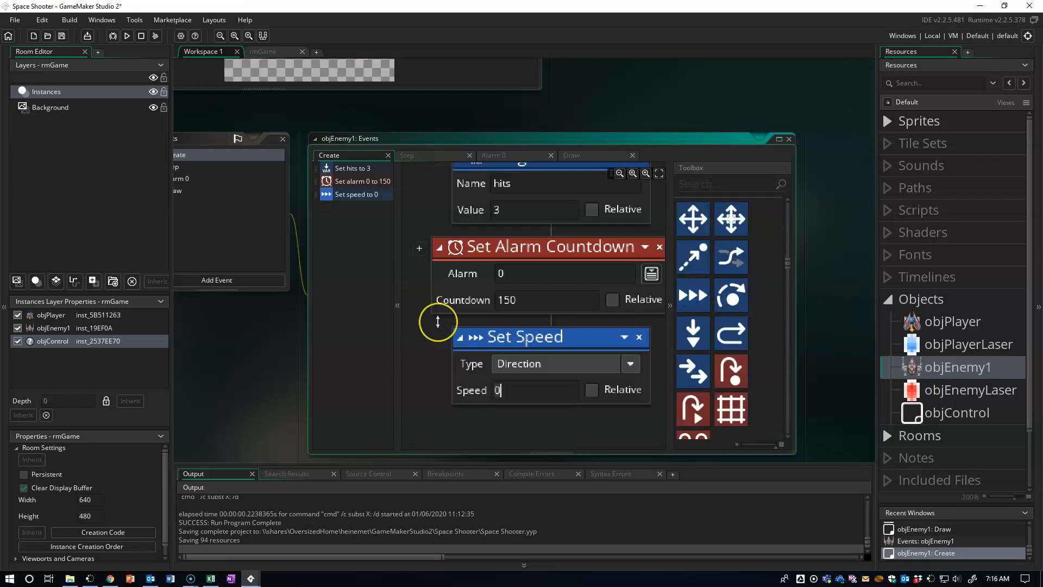
pyautogui.click(628, 363)
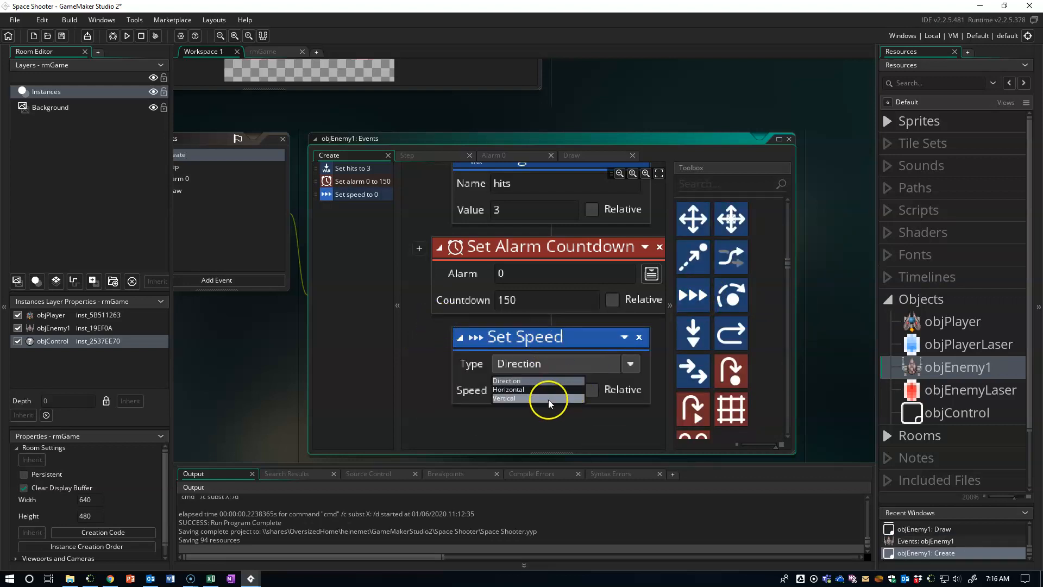
pyautogui.click(504, 397)
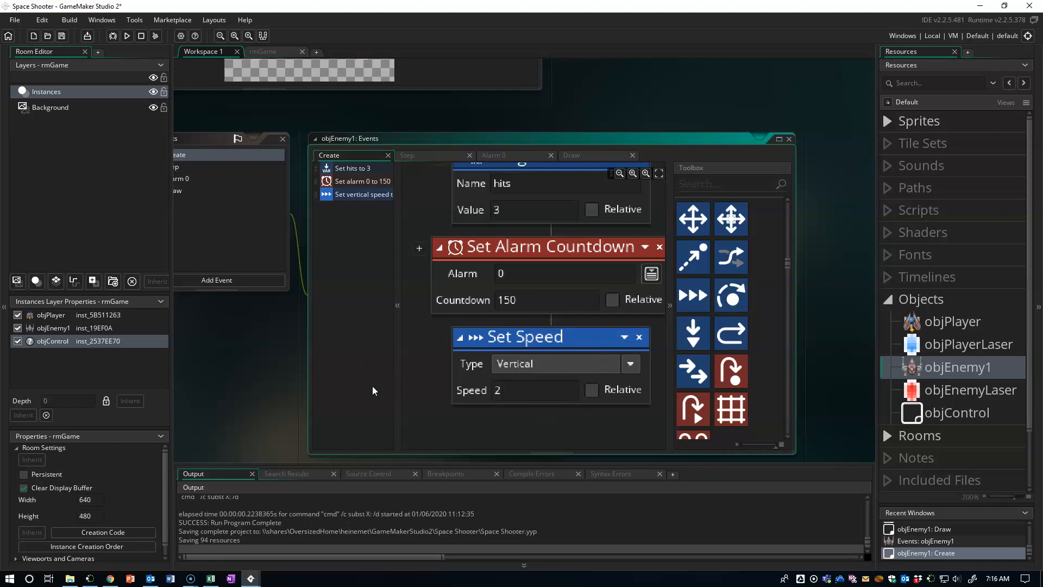
pyautogui.moveTo(604, 296)
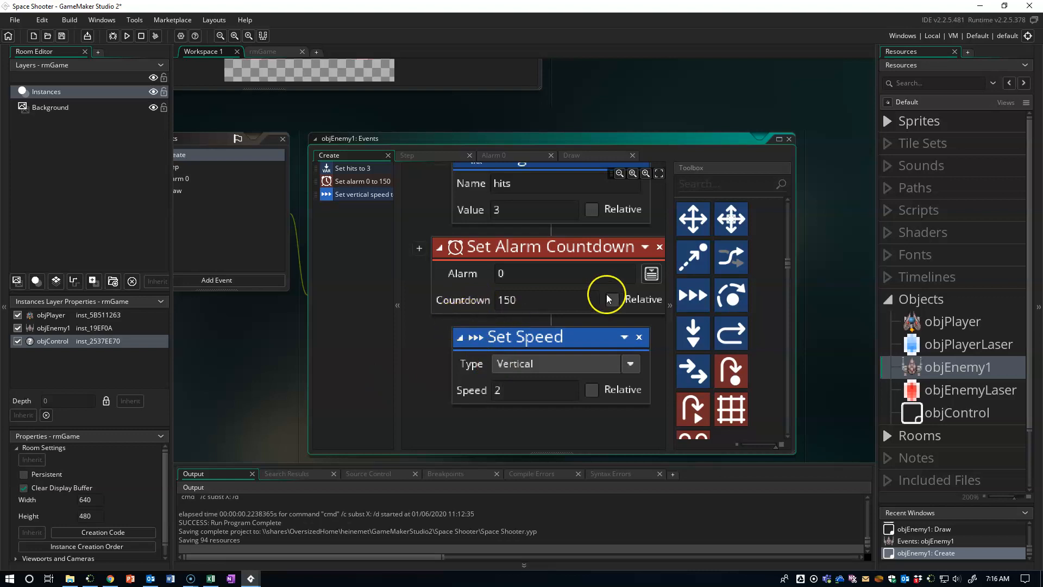
pyautogui.moveTo(877, 407)
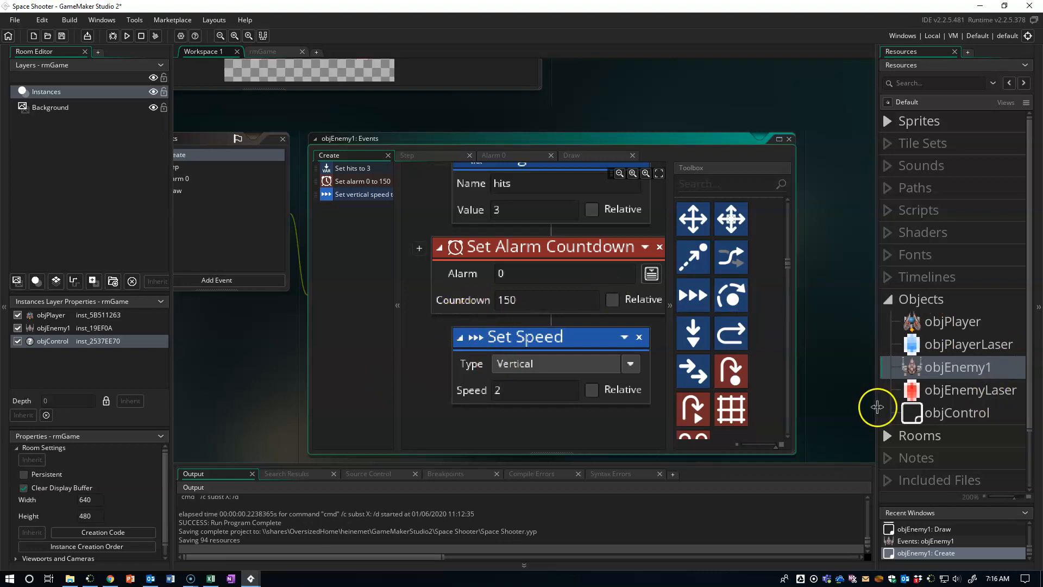
pyautogui.moveTo(789, 414)
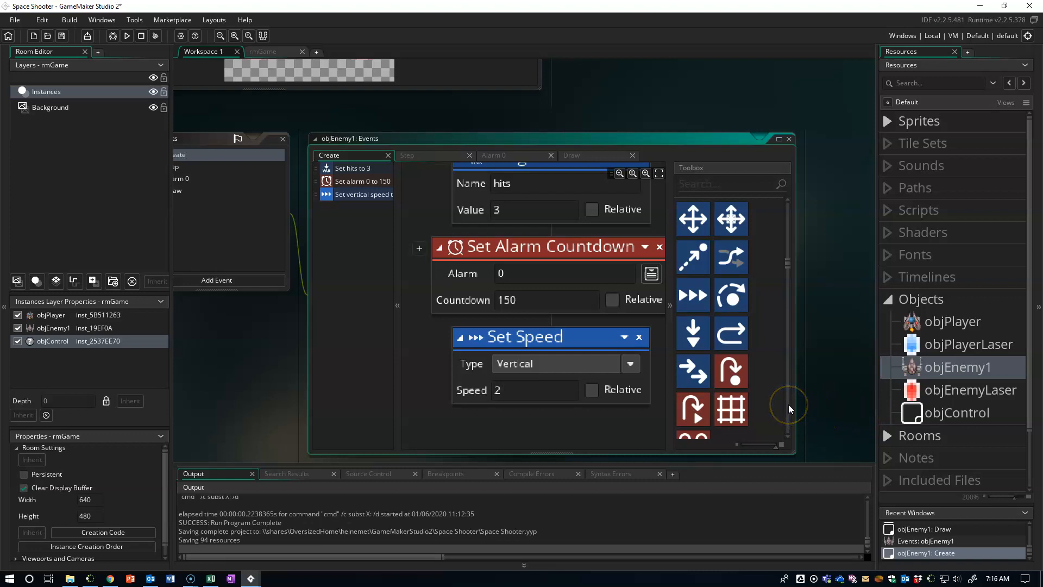
pyautogui.moveTo(793, 413)
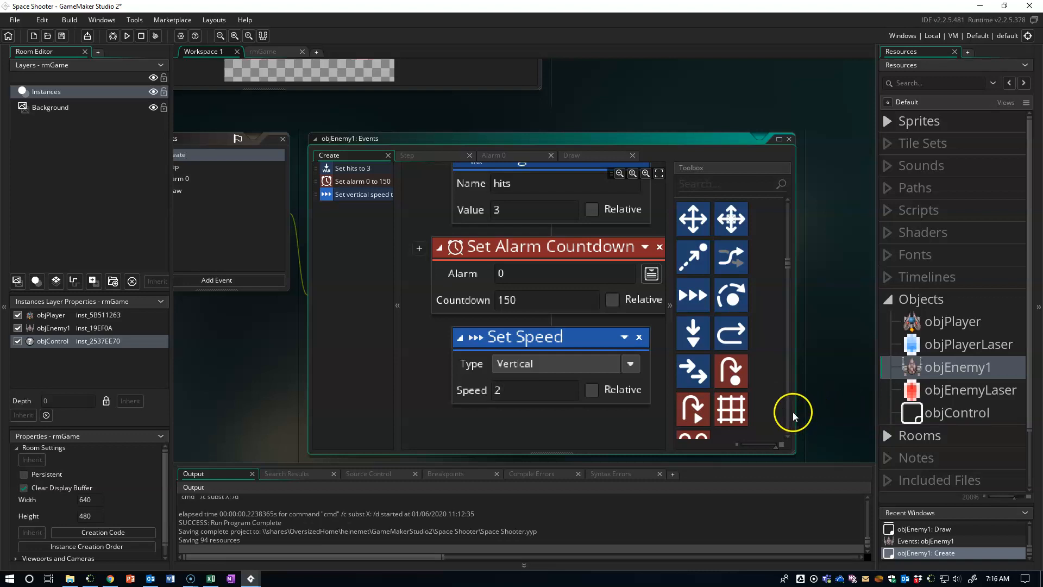
pyautogui.moveTo(785, 391)
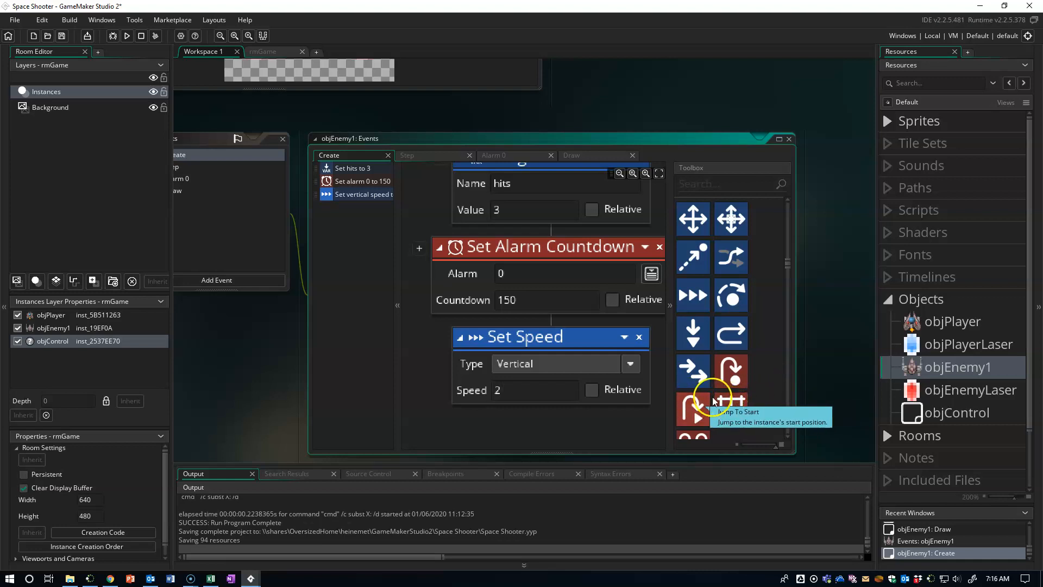
pyautogui.moveTo(498, 409)
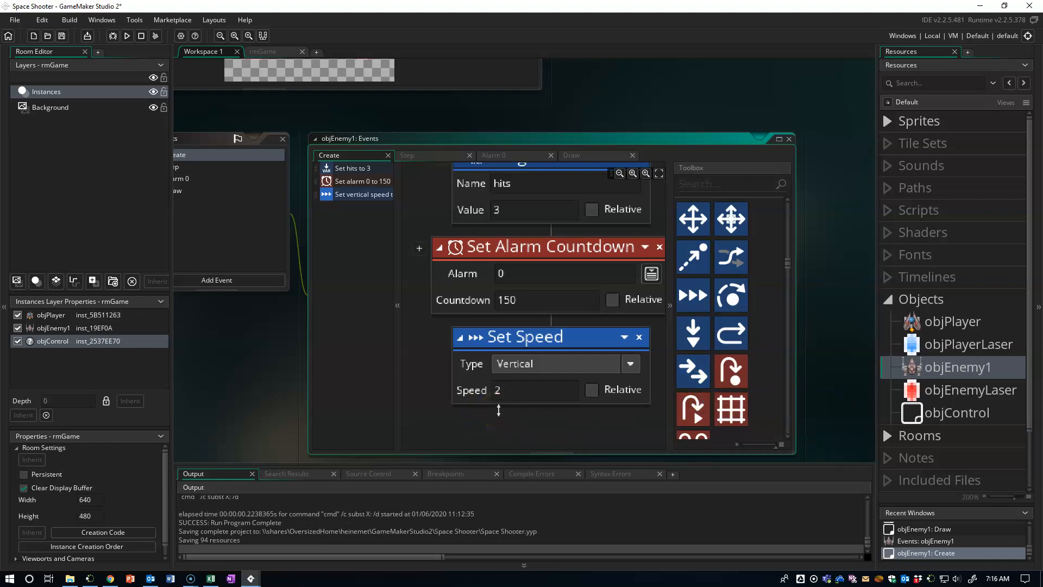
pyautogui.moveTo(518, 422)
pyautogui.write('60')
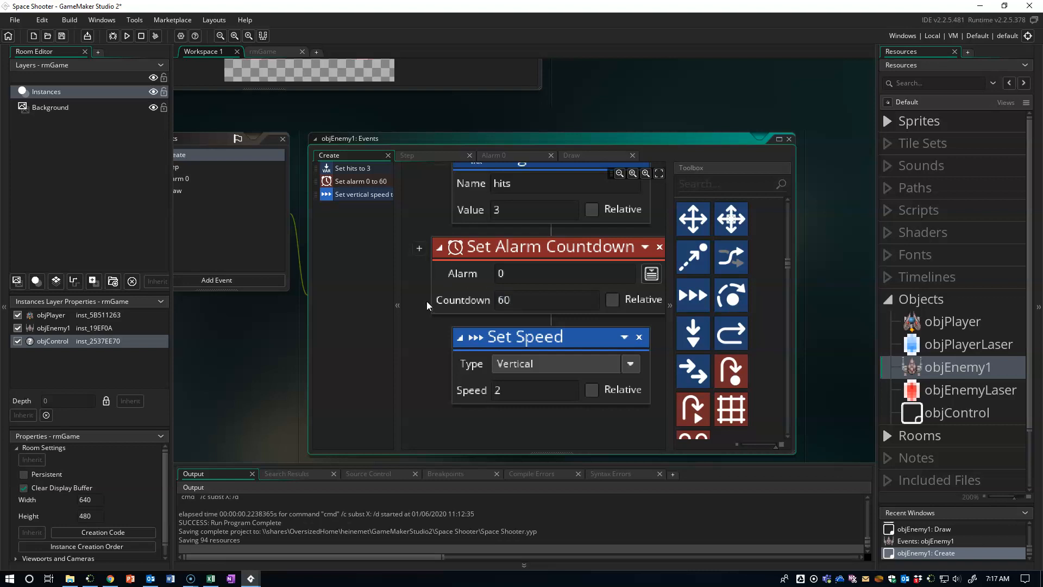
pyautogui.moveTo(524, 188)
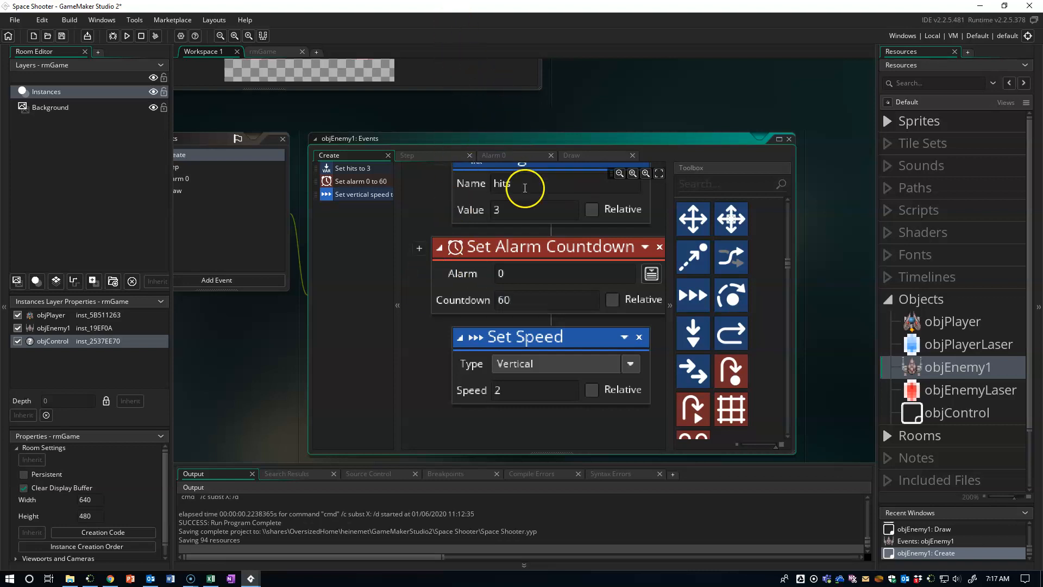
pyautogui.moveTo(530, 309)
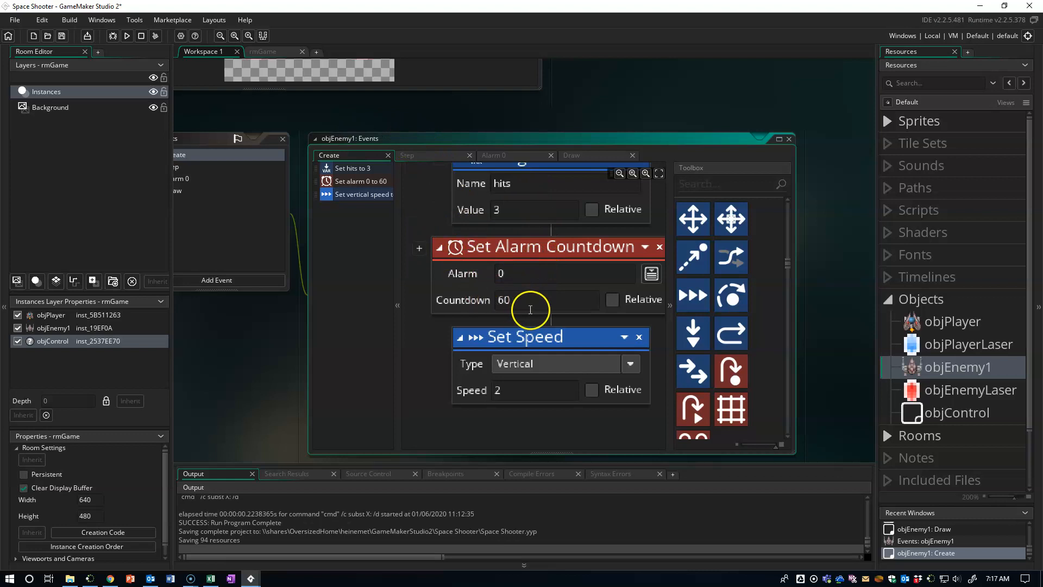
pyautogui.moveTo(492, 164)
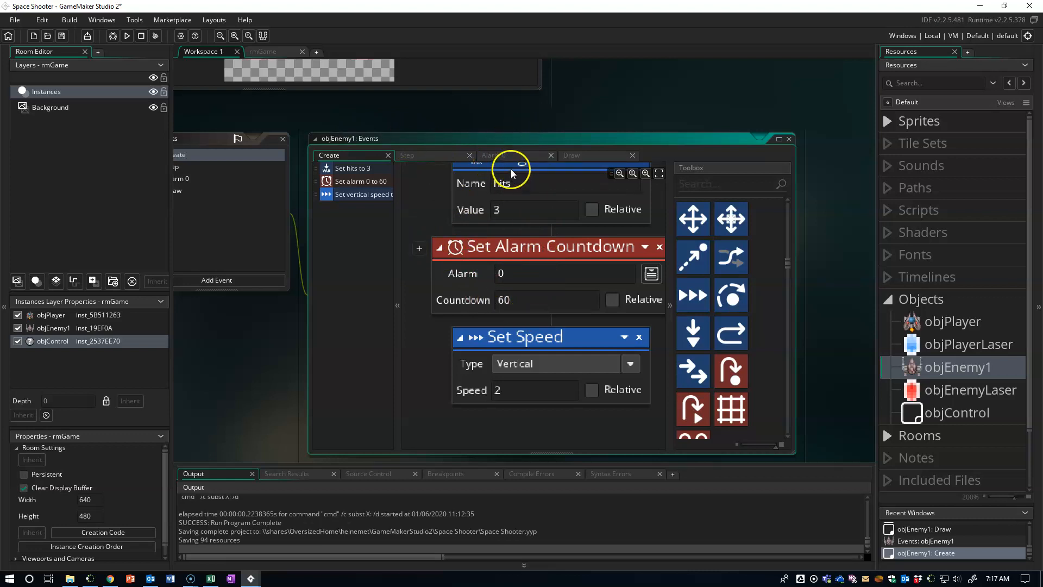
# Step: View objEnemy1's Alarm 0 spawning objEnemyLaser at offset 10, 12 and rearming at 60
pyautogui.click(493, 155)
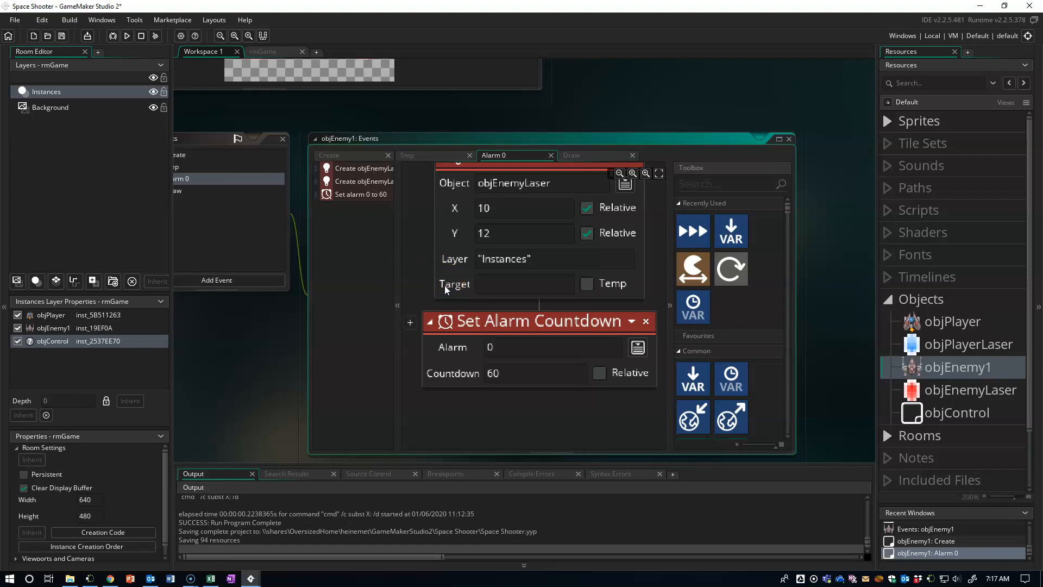
pyautogui.moveTo(450, 296)
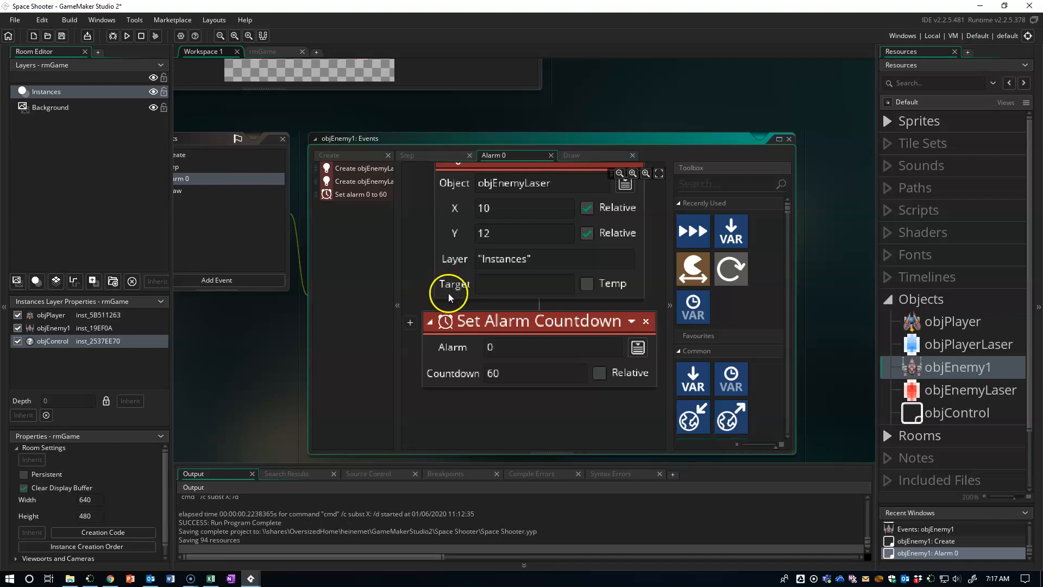
pyautogui.moveTo(468, 284)
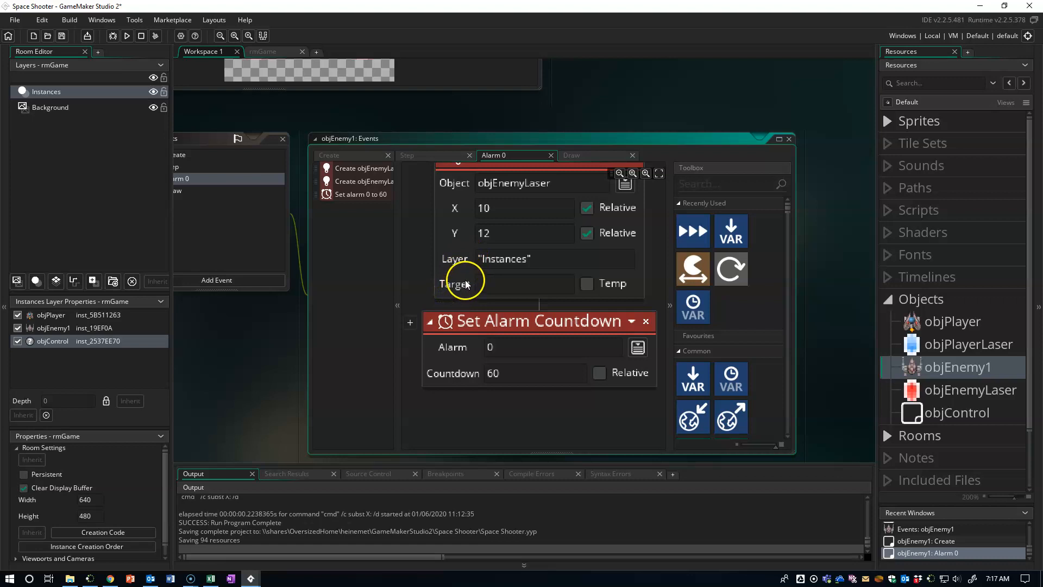
pyautogui.moveTo(452, 282)
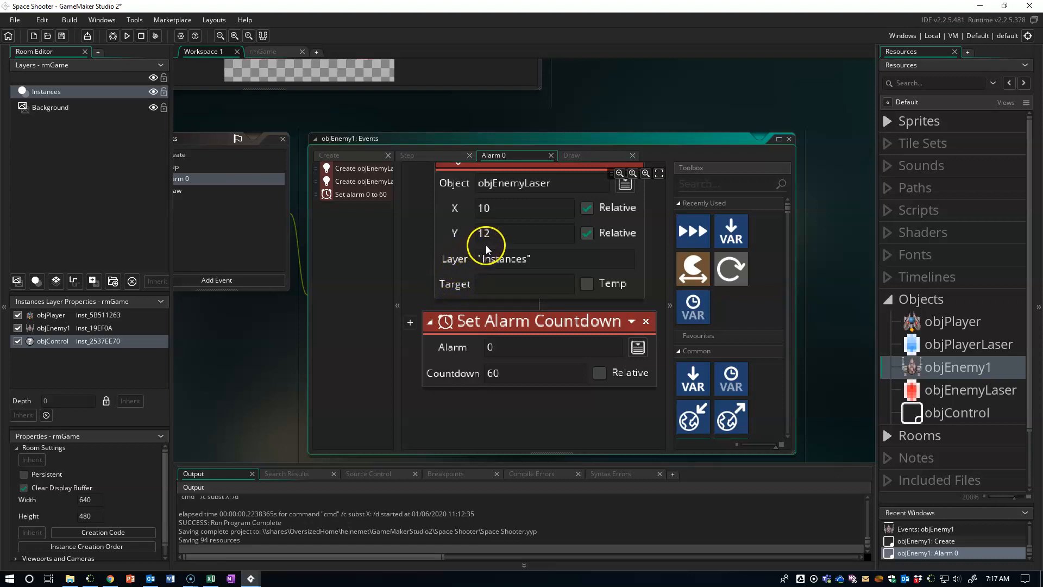
pyautogui.moveTo(374, 231)
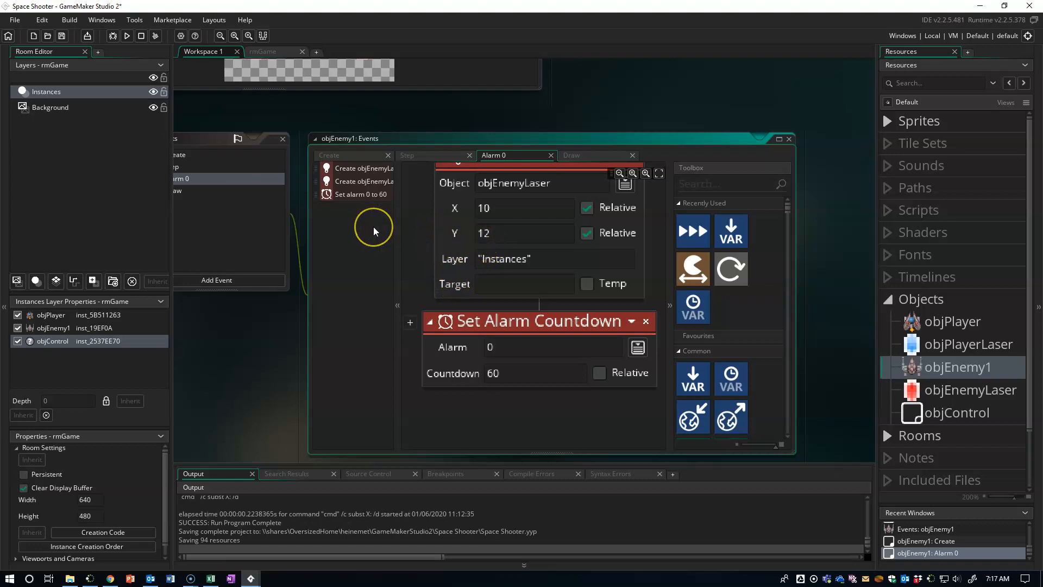
pyautogui.moveTo(419, 231)
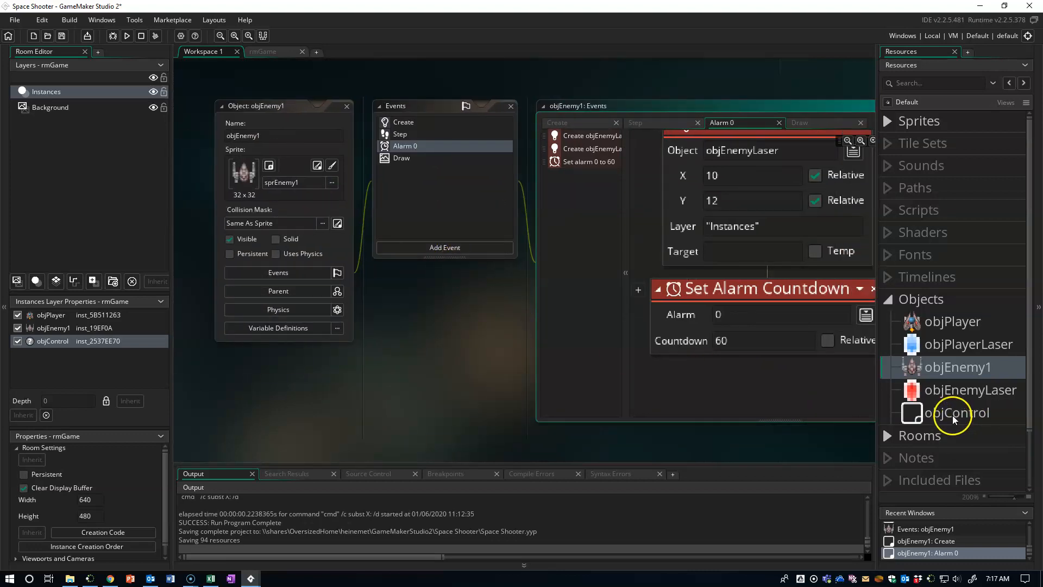
pyautogui.moveTo(917, 402)
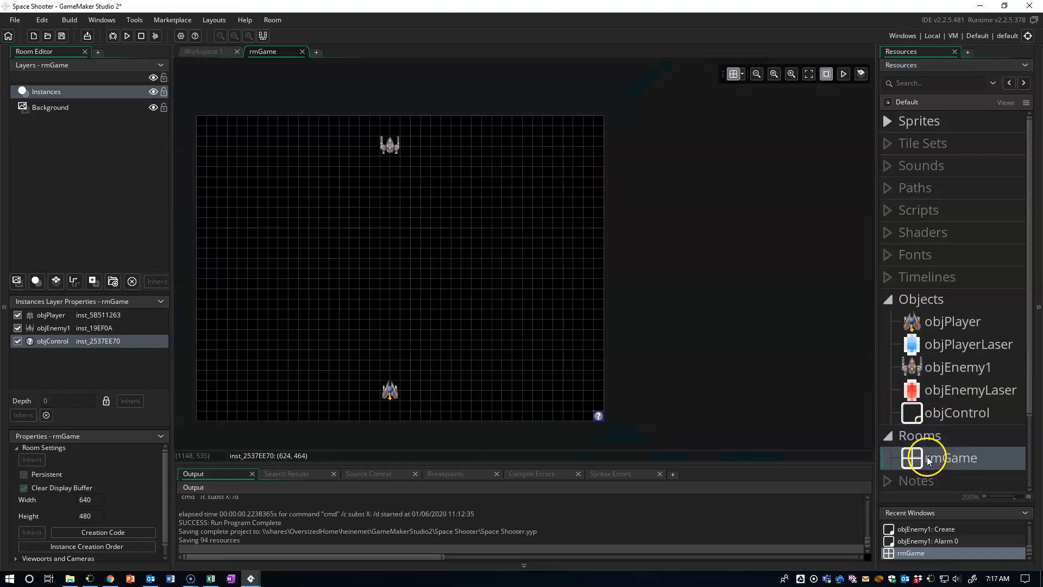
pyautogui.moveTo(276, 125)
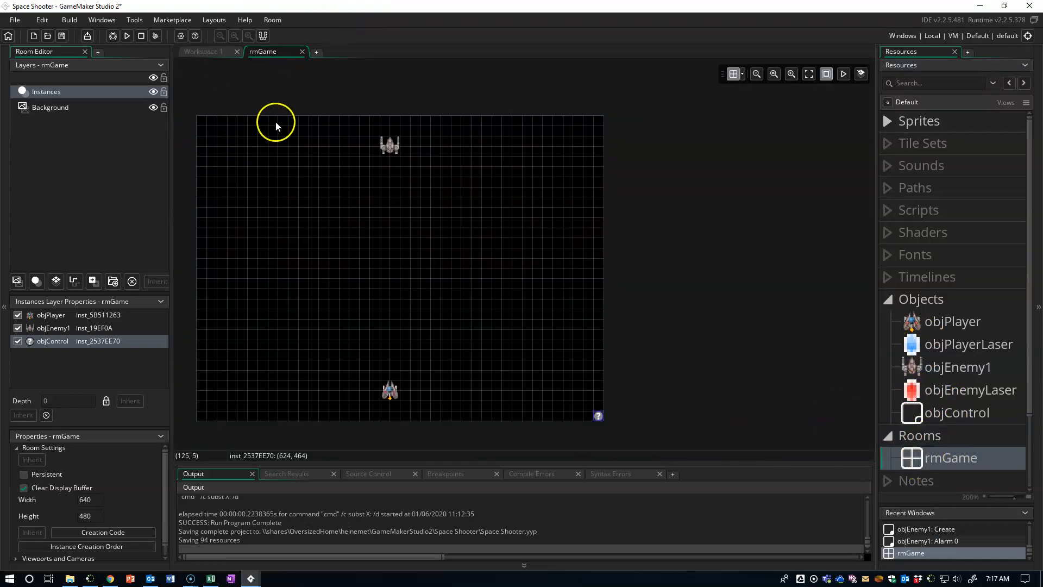
pyautogui.moveTo(389, 146)
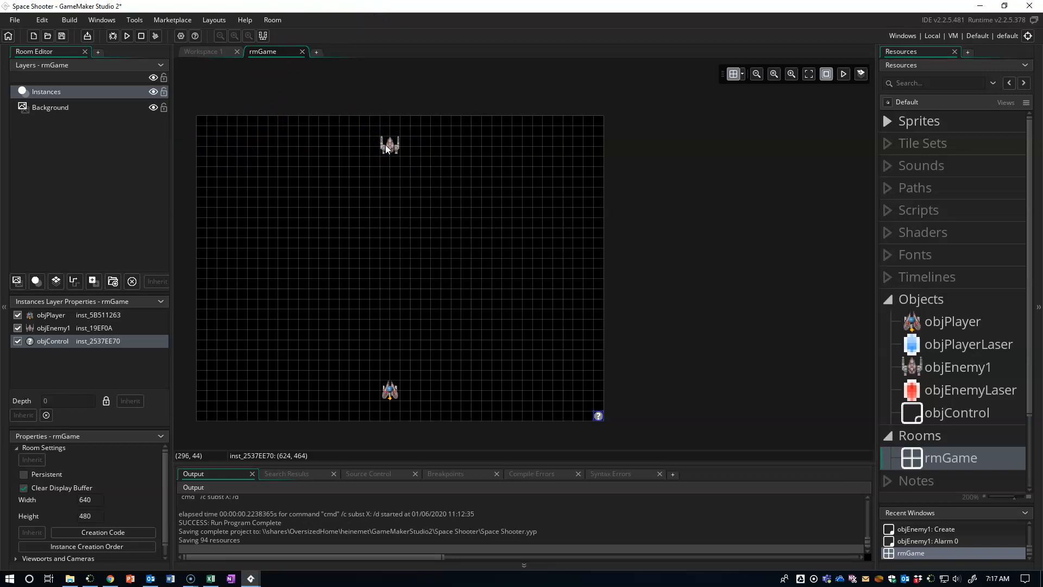
# Step: Select the objEnemy1 instance in rmGame and move it to 112, 48
pyautogui.click(265, 144)
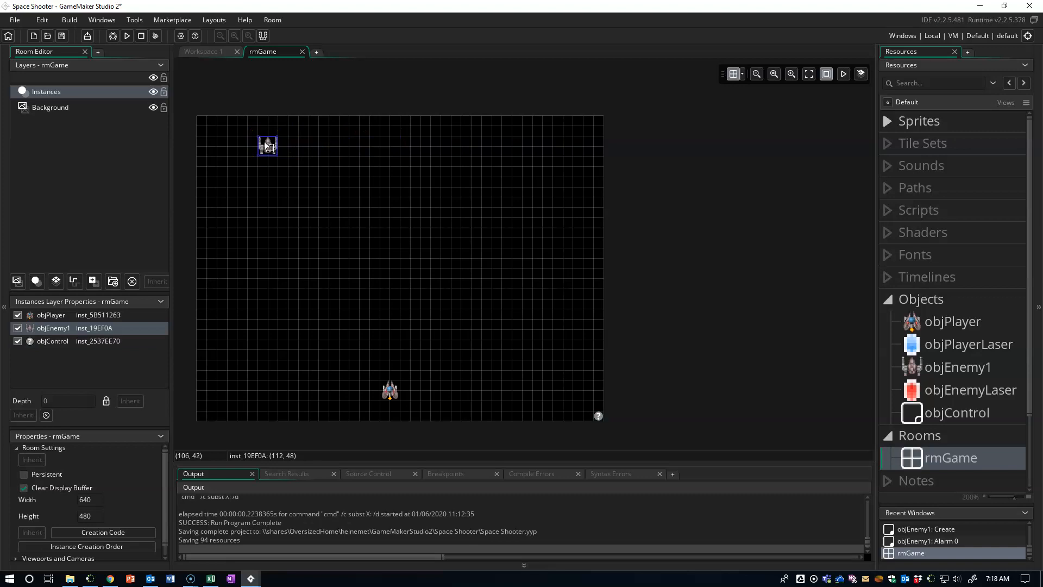
# Step: Place two more objEnemy1 ships and arrange all three in a triangle above the top-left edge
pyautogui.click(959, 367)
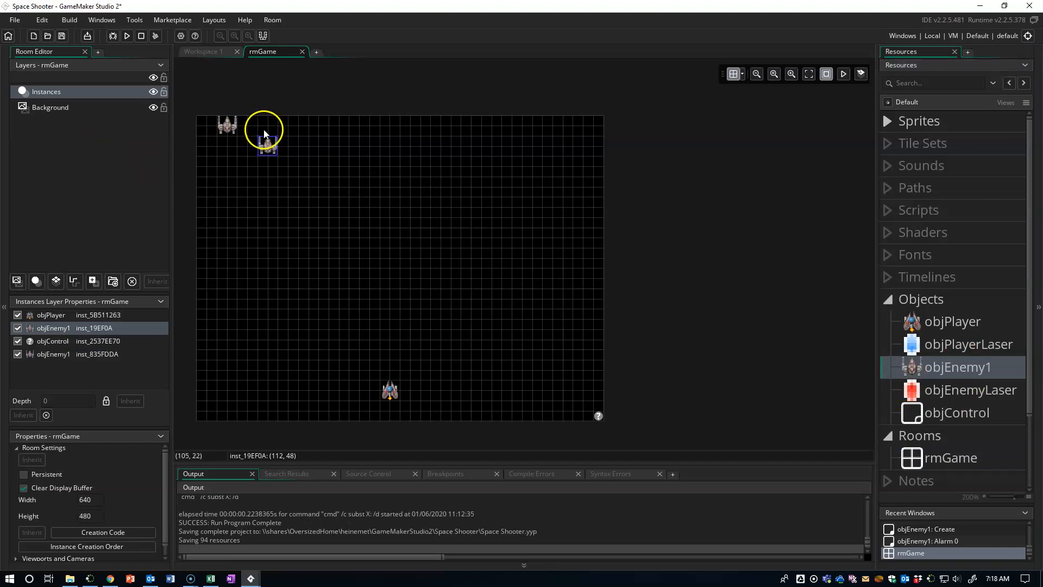
pyautogui.click(87, 354)
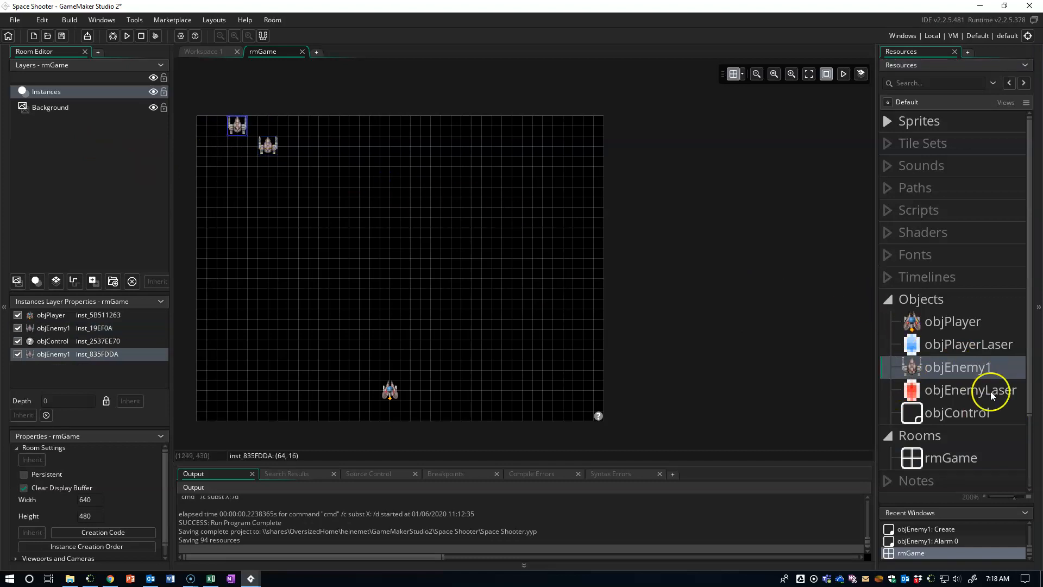
pyautogui.click(299, 127)
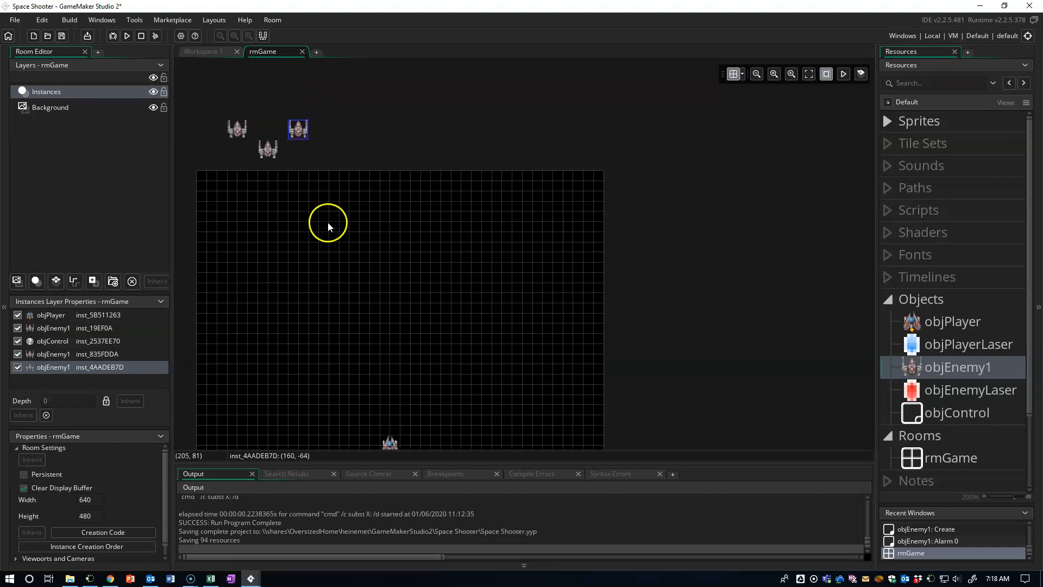
pyautogui.moveTo(214, 576)
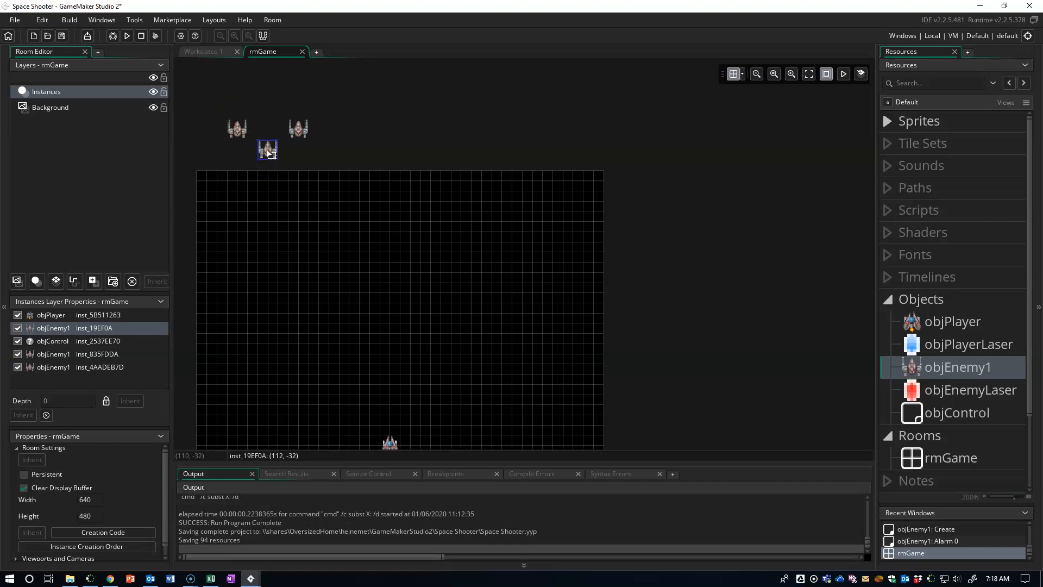
pyautogui.click(238, 131)
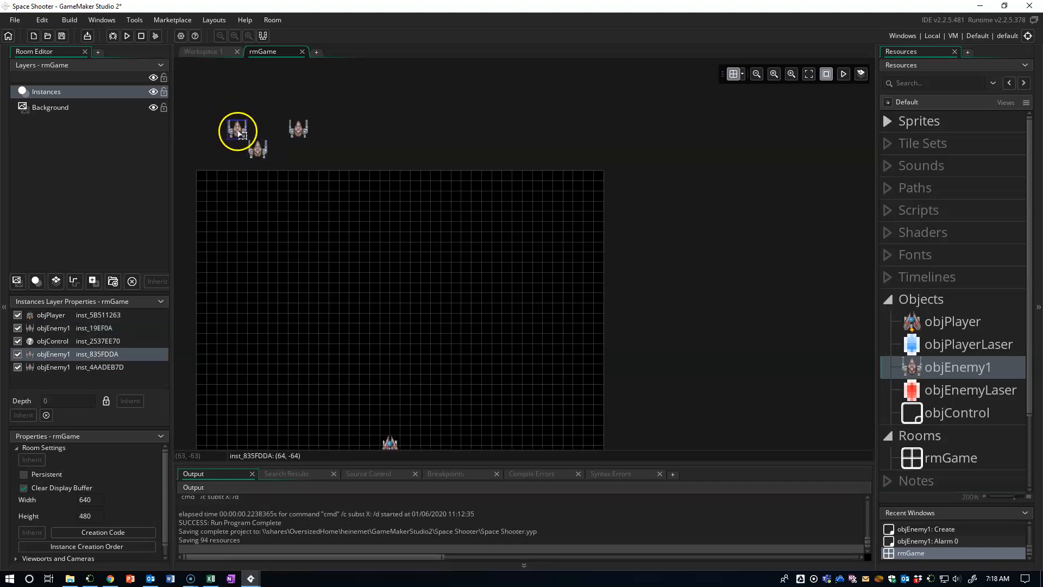
pyautogui.click(284, 128)
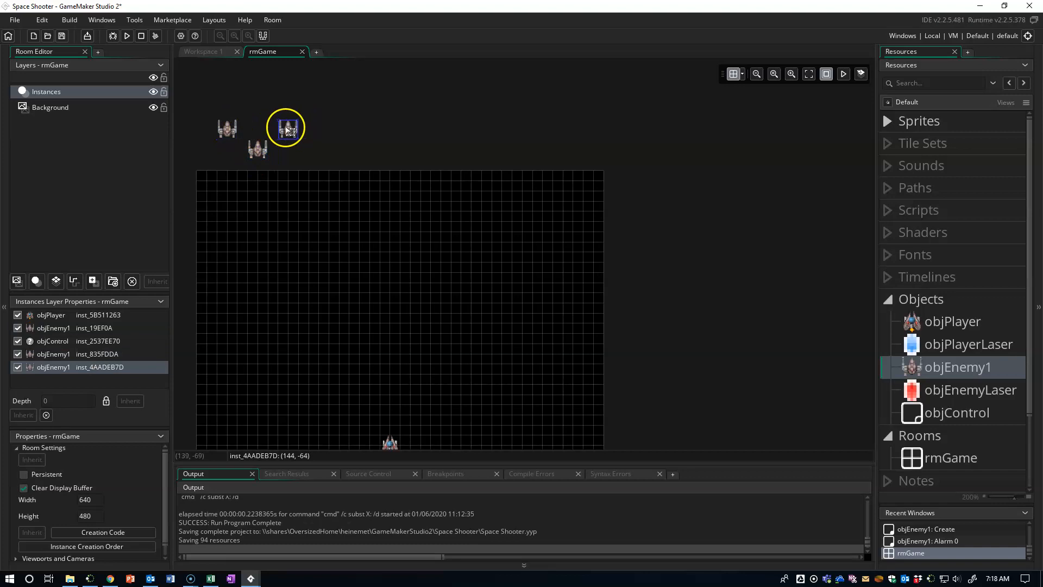
pyautogui.click(257, 149)
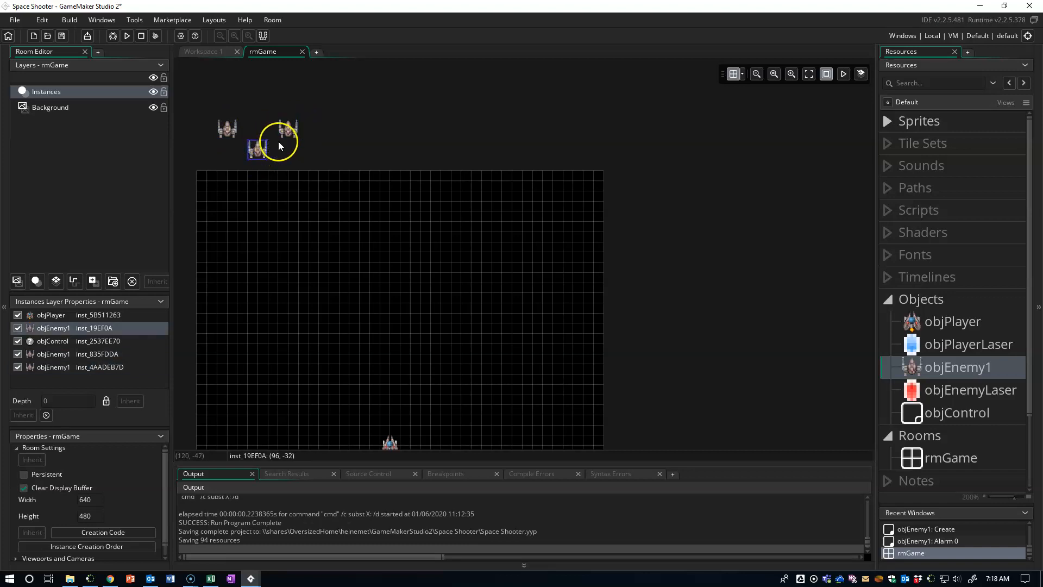
pyautogui.moveTo(848, 278)
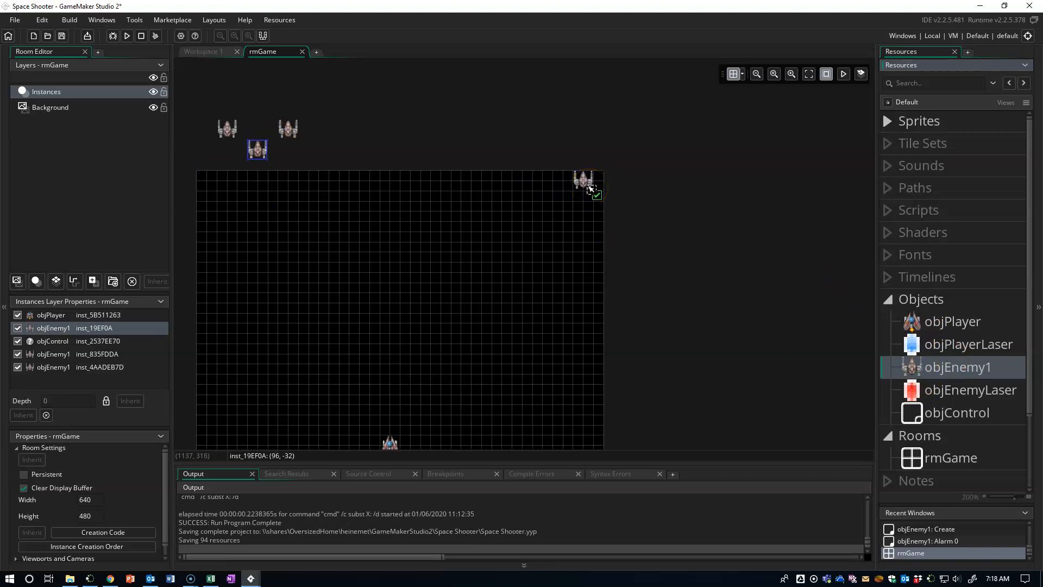
# Step: Place three more objEnemy1 ships above the top-right edge and nudge both formations higher
pyautogui.click(570, 189)
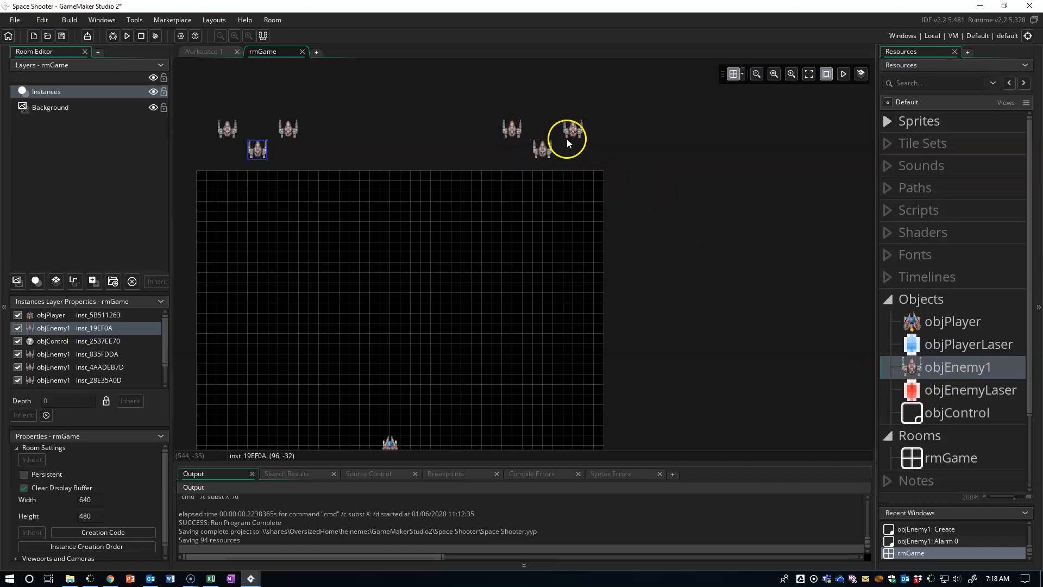
pyautogui.moveTo(409, 174)
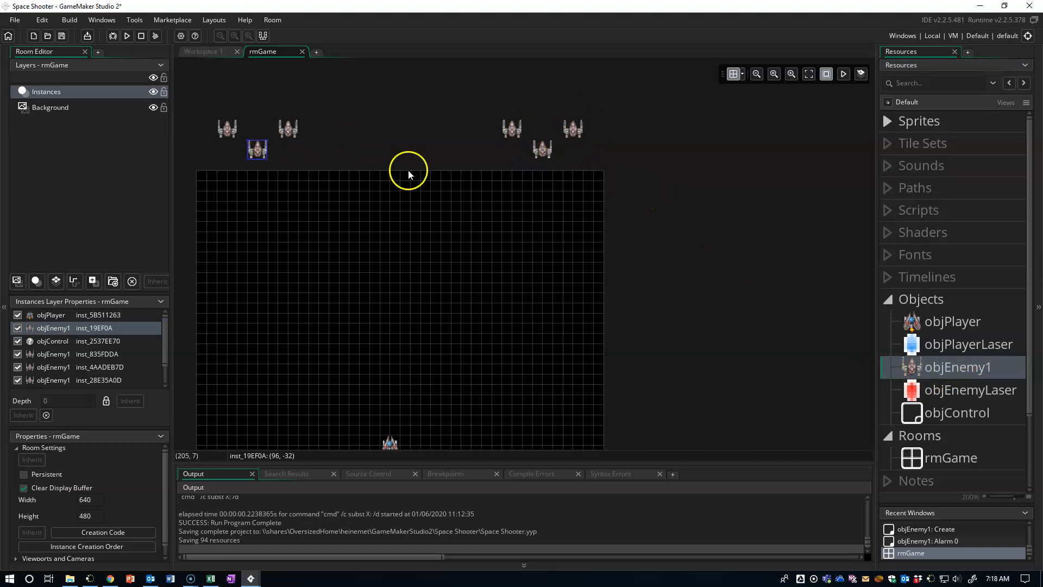
pyautogui.moveTo(543, 125)
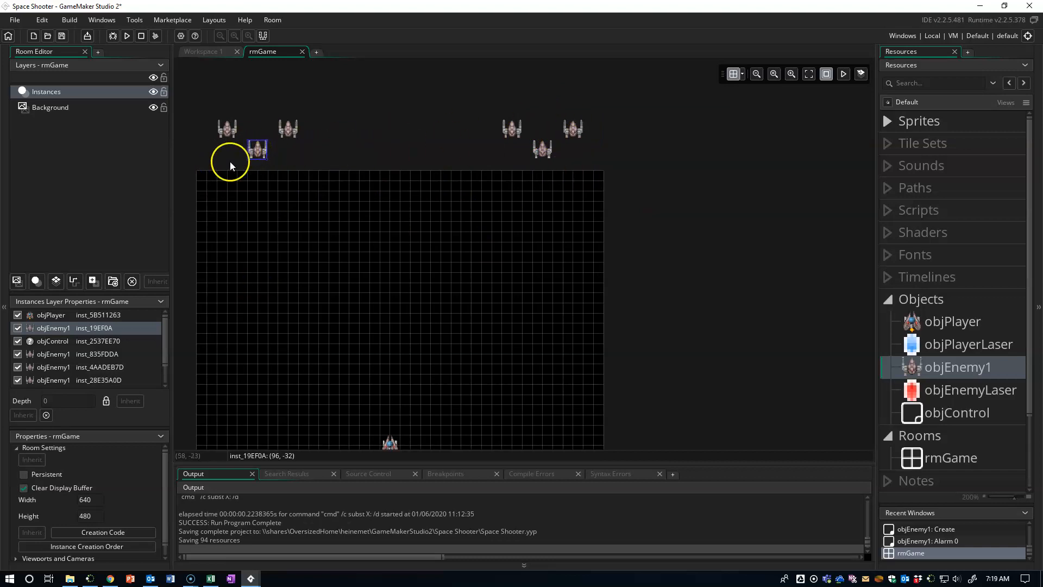
pyautogui.moveTo(261, 155)
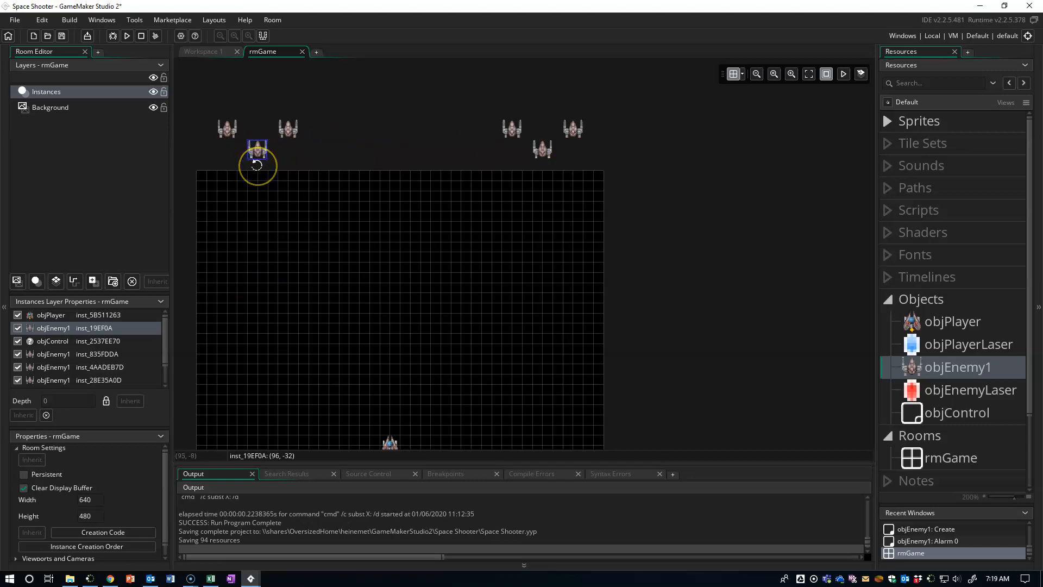
pyautogui.moveTo(256, 166); pyautogui.dragTo(260, 155)
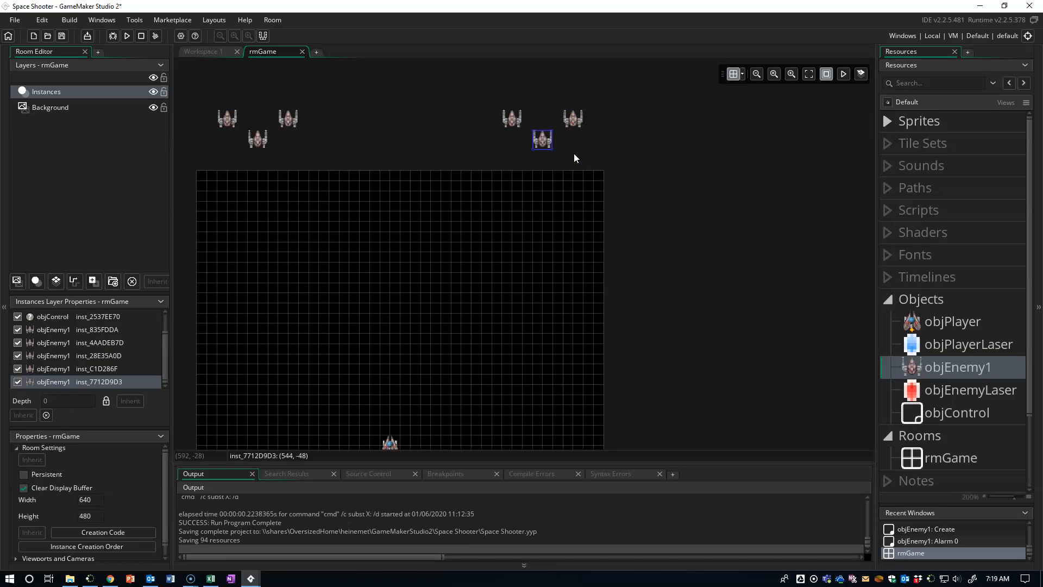
pyautogui.moveTo(299, 198)
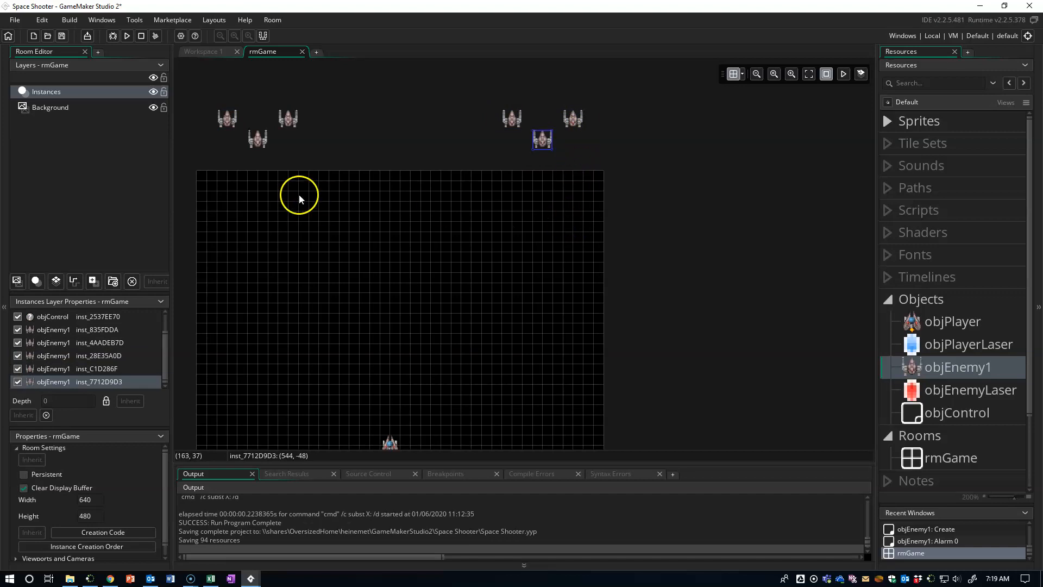
pyautogui.moveTo(301, 197)
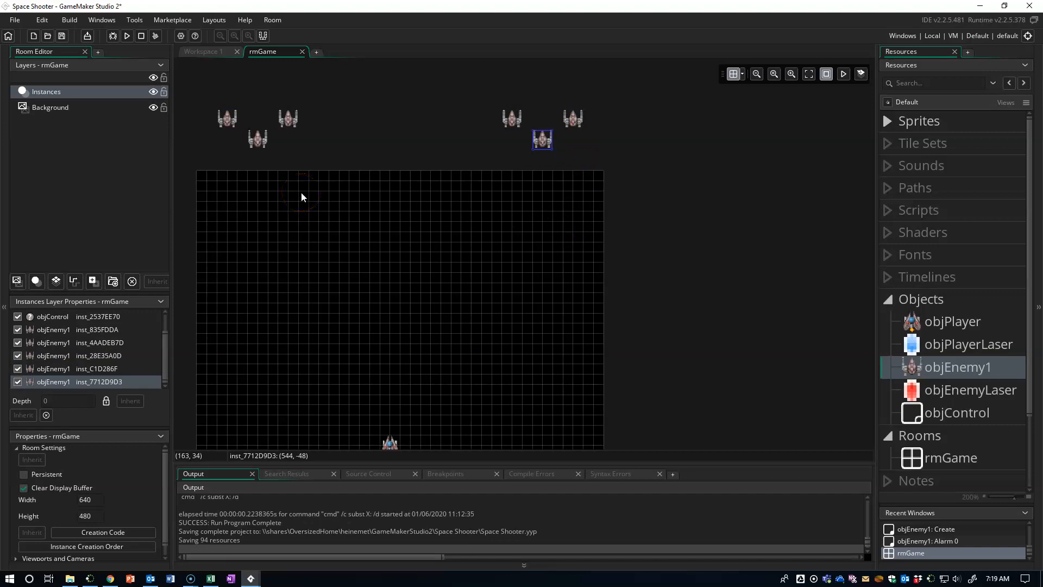
pyautogui.moveTo(353, 191)
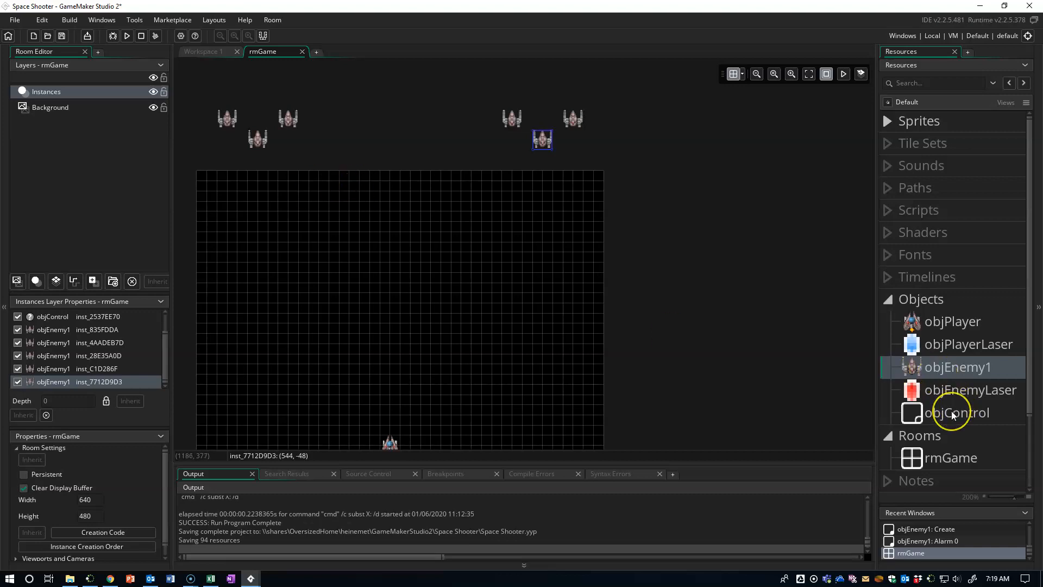
# Step: Open objControl, whose Create event sets playerLives to 3 and alarm 0 to 30
pyautogui.doubleClick(958, 412)
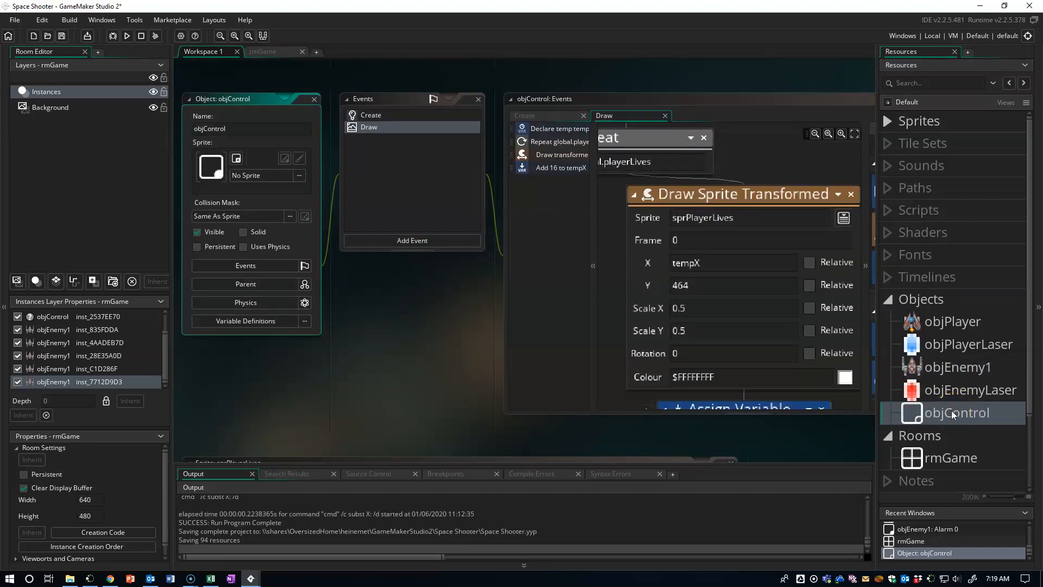
pyautogui.moveTo(396, 124)
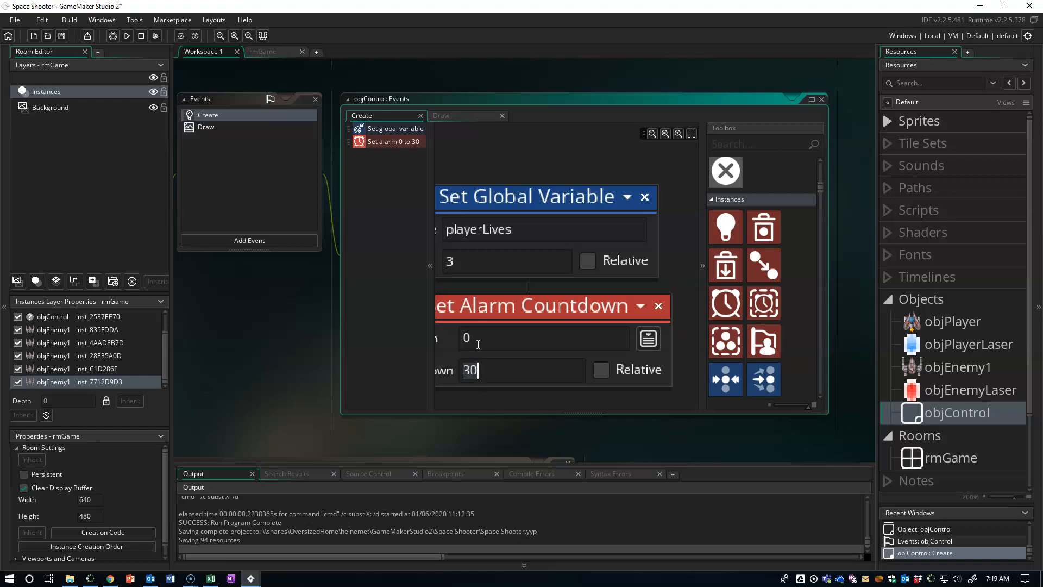
pyautogui.moveTo(506, 321)
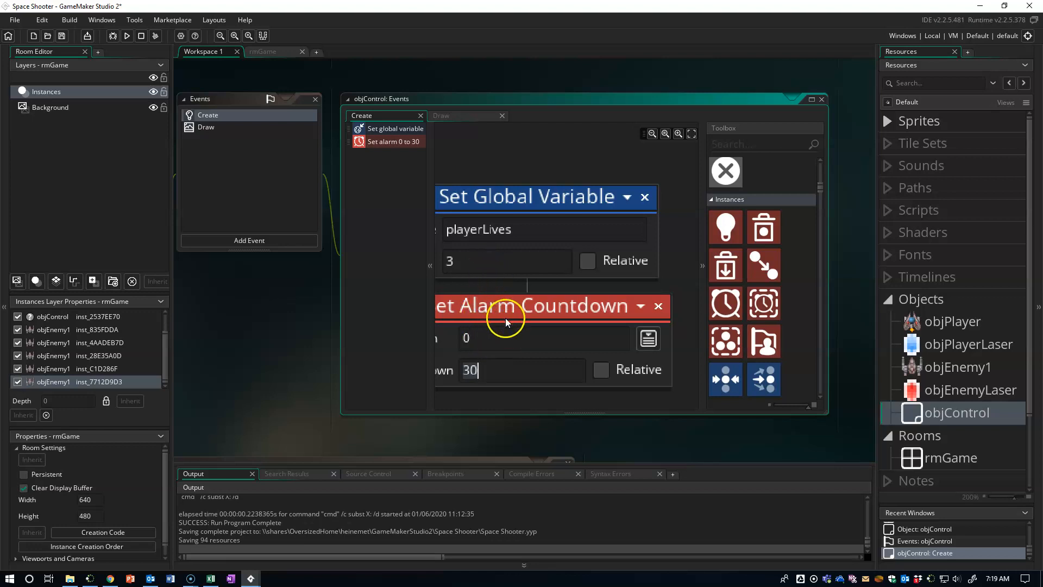
pyautogui.moveTo(513, 320)
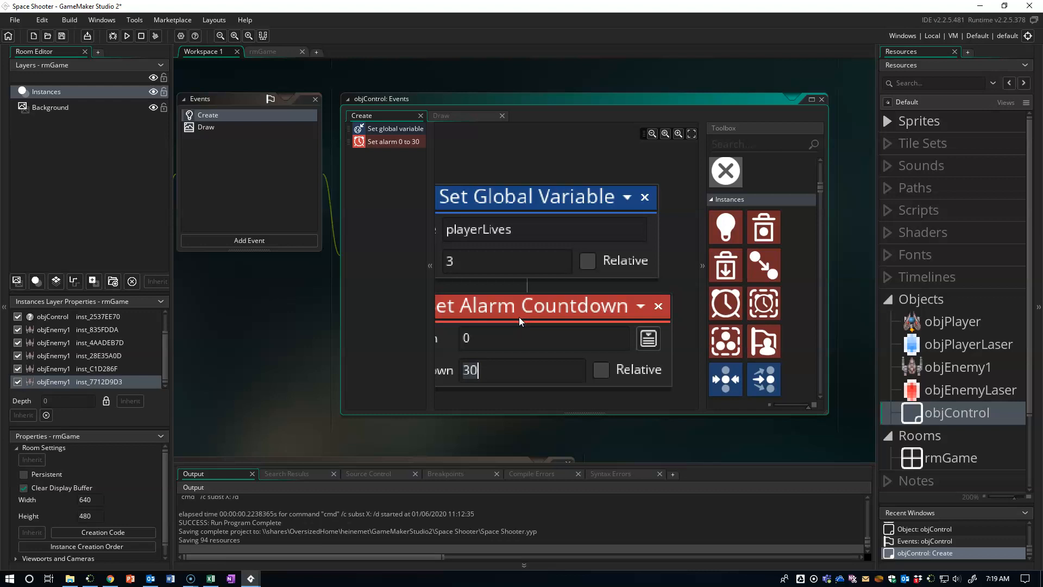
pyautogui.moveTo(558, 324)
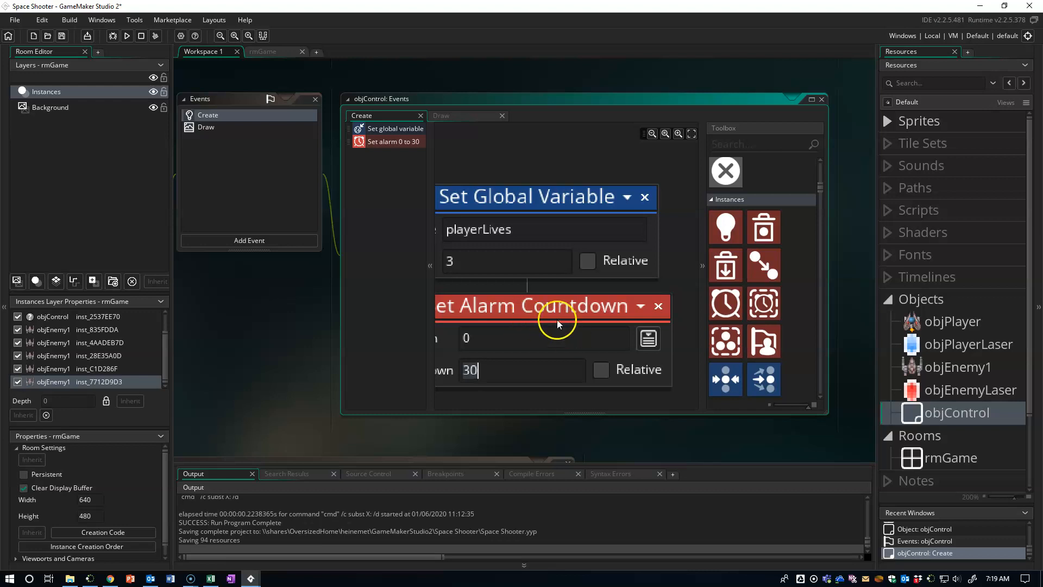
# Step: Add an Alarm 0 event to objControl and find the Randomize action in the Toolbox
pyautogui.click(249, 240)
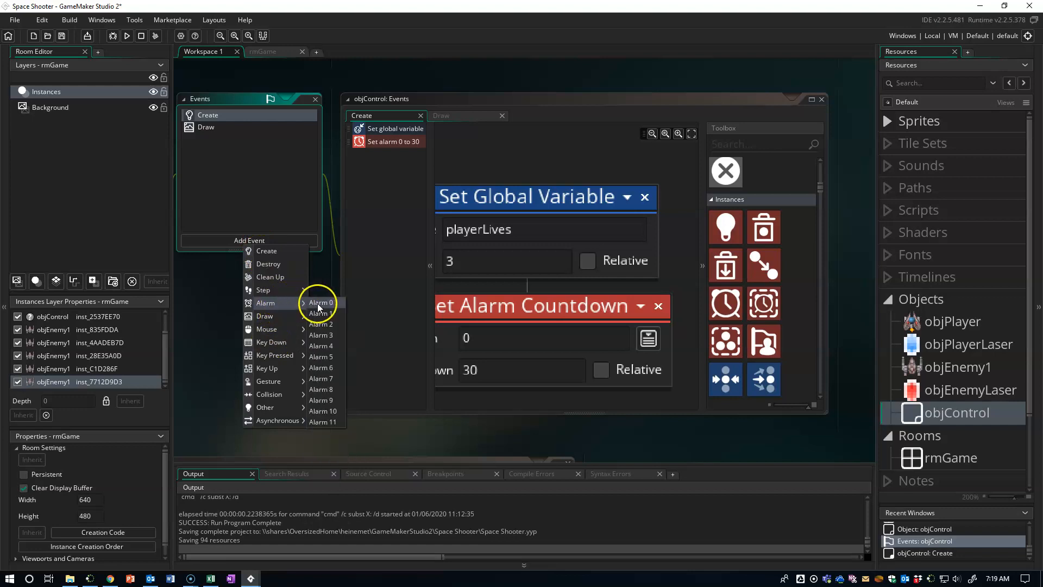
pyautogui.click(317, 313)
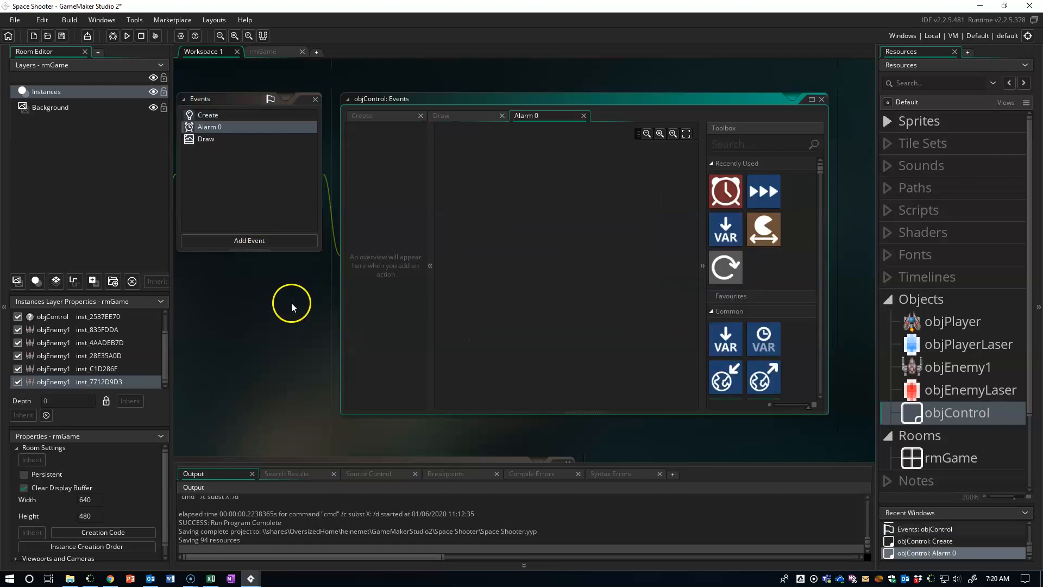
pyautogui.moveTo(264, 332)
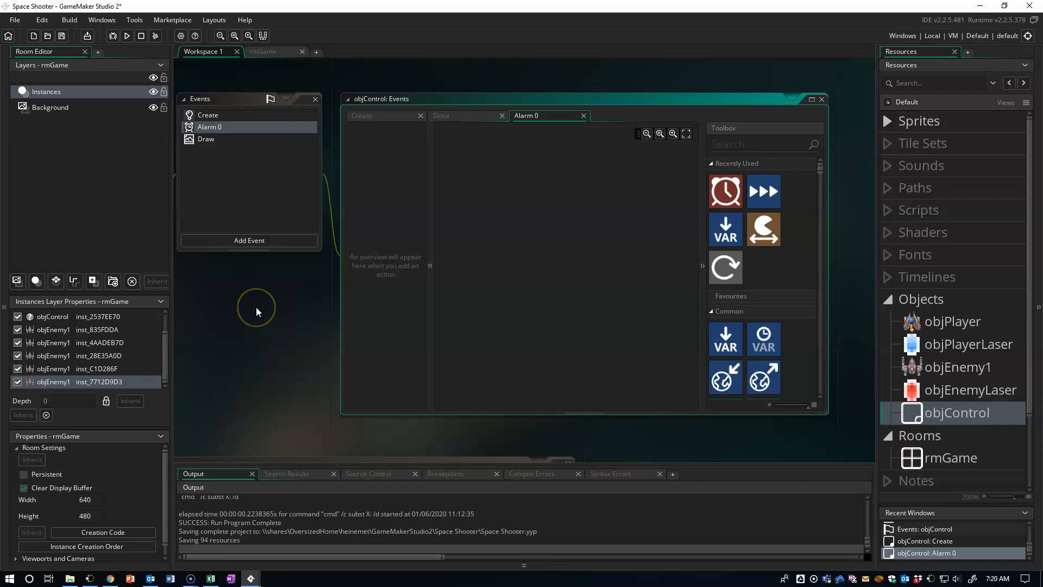
pyautogui.moveTo(260, 309)
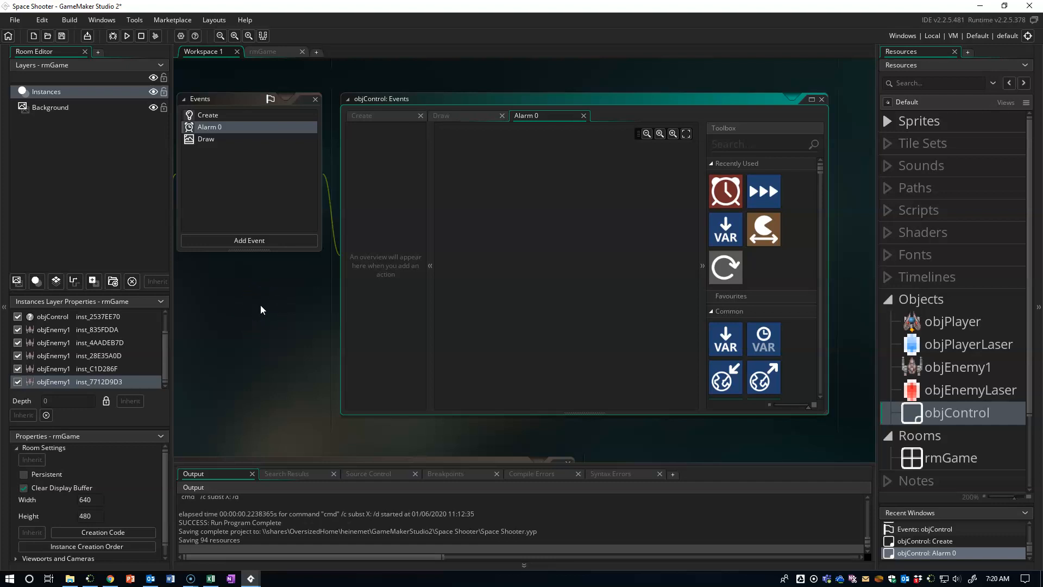
pyautogui.moveTo(265, 305)
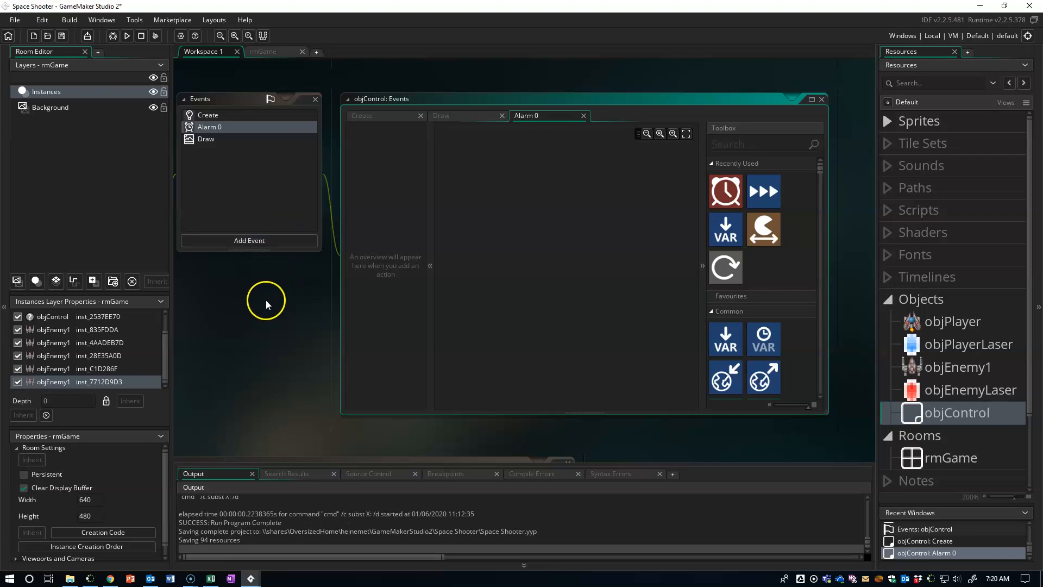
pyautogui.moveTo(287, 299)
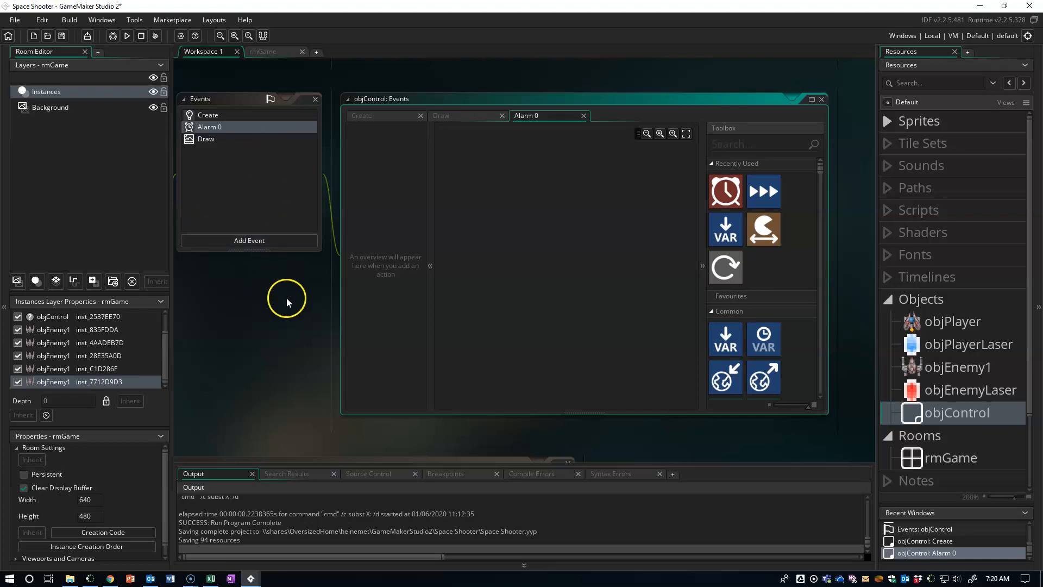
pyautogui.moveTo(753, 292)
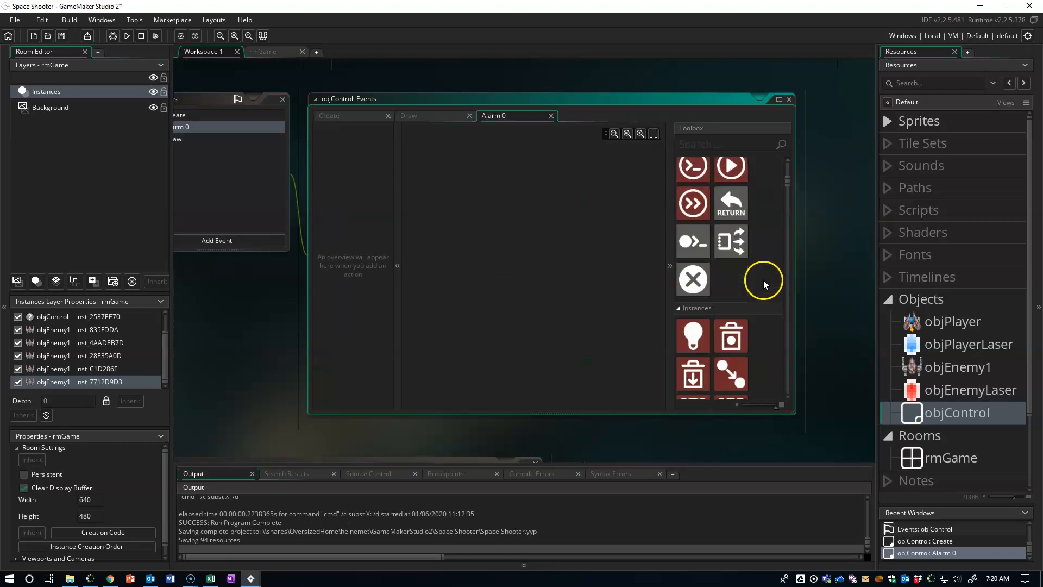
pyautogui.scroll(-3)
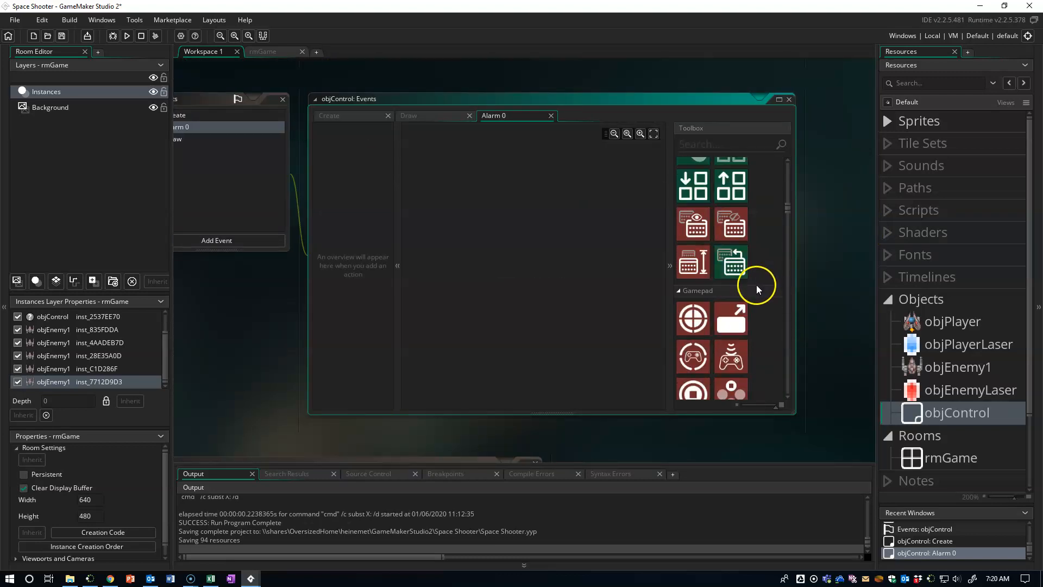
pyautogui.scroll(3)
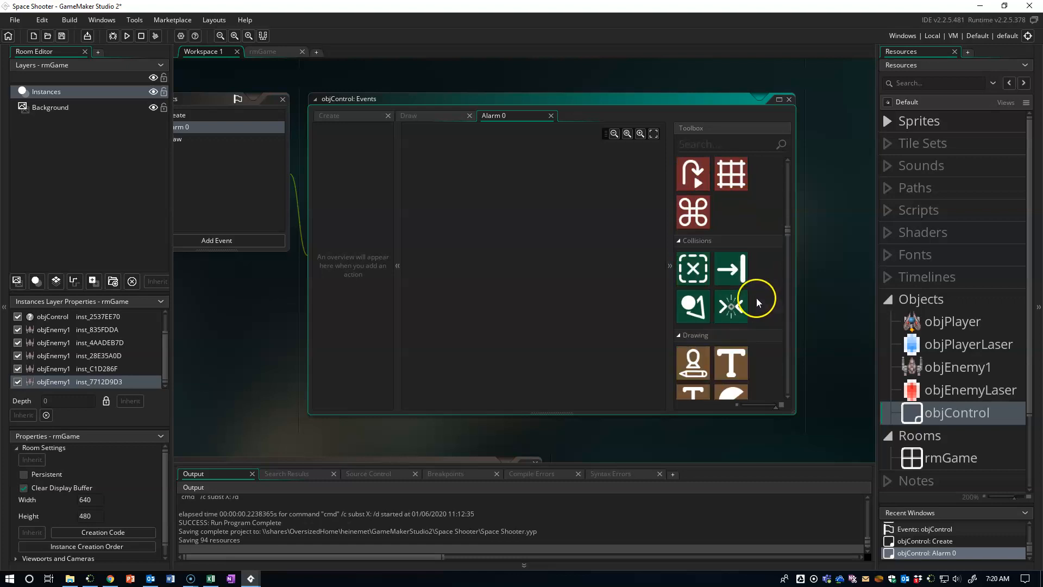
pyautogui.scroll(-3)
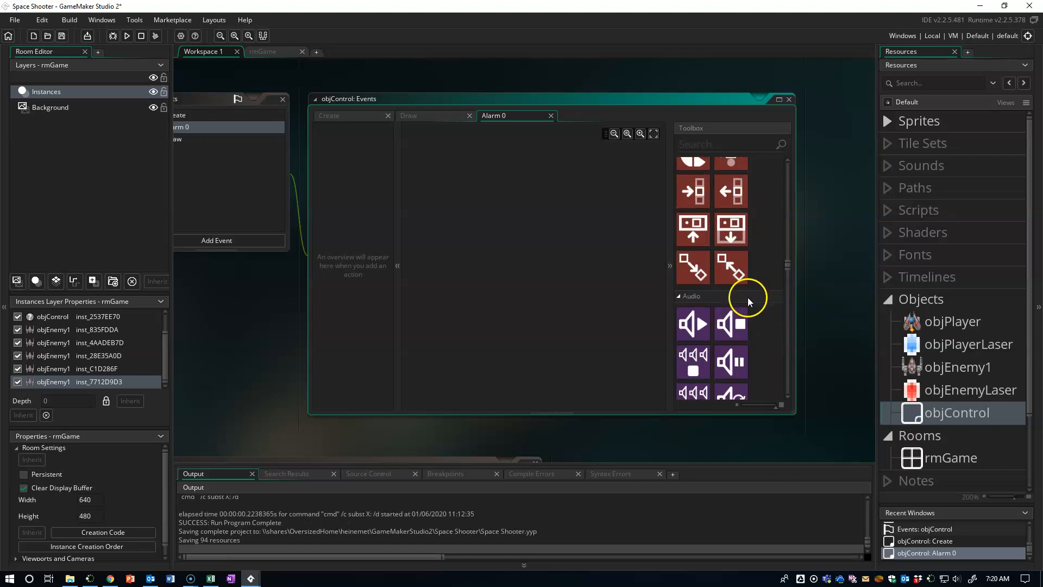
pyautogui.scroll(-3)
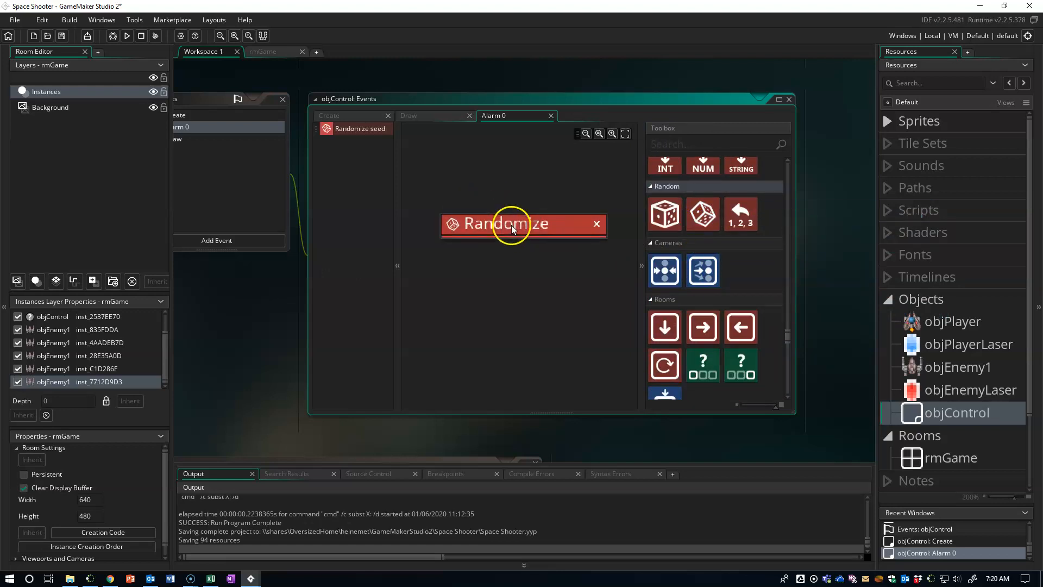
pyautogui.moveTo(664, 213)
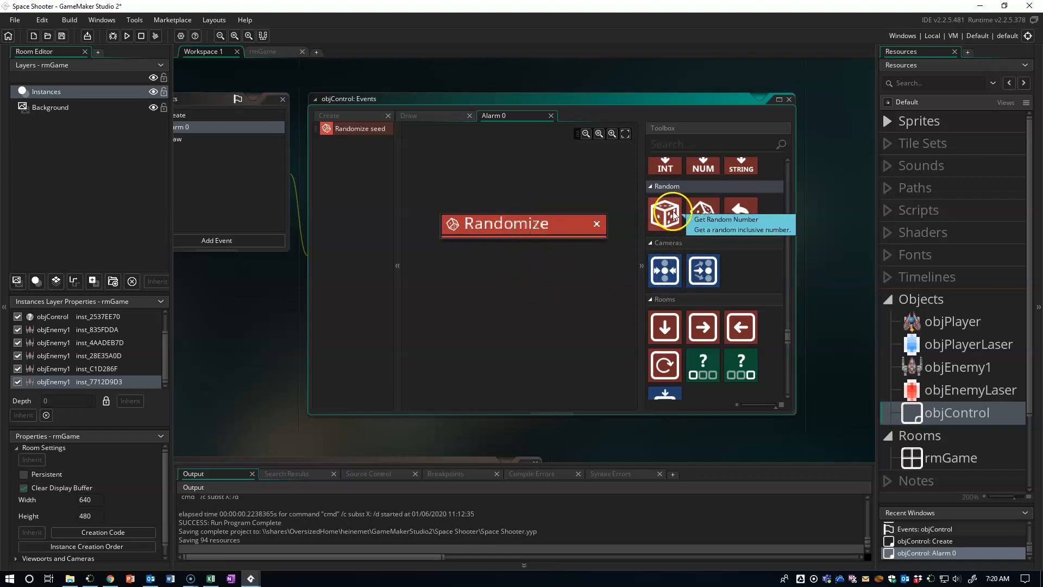
pyautogui.moveTo(672, 213)
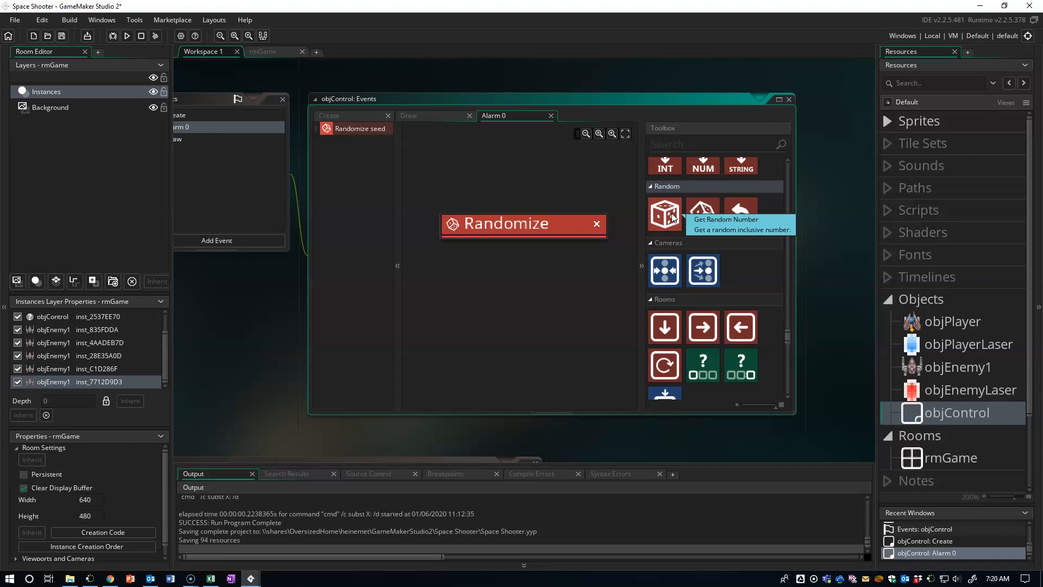
pyautogui.moveTo(669, 223)
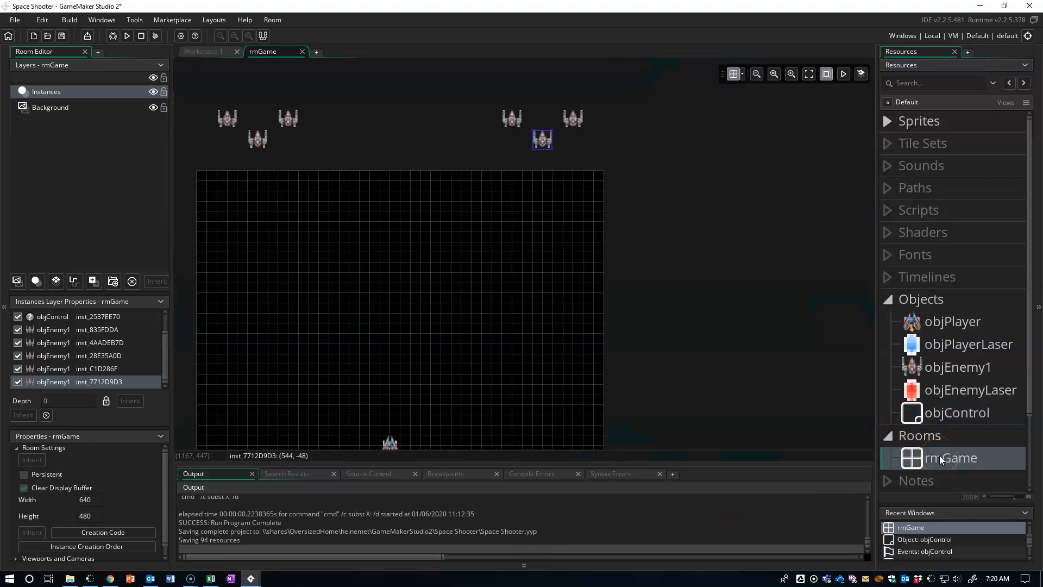
pyautogui.click(257, 140)
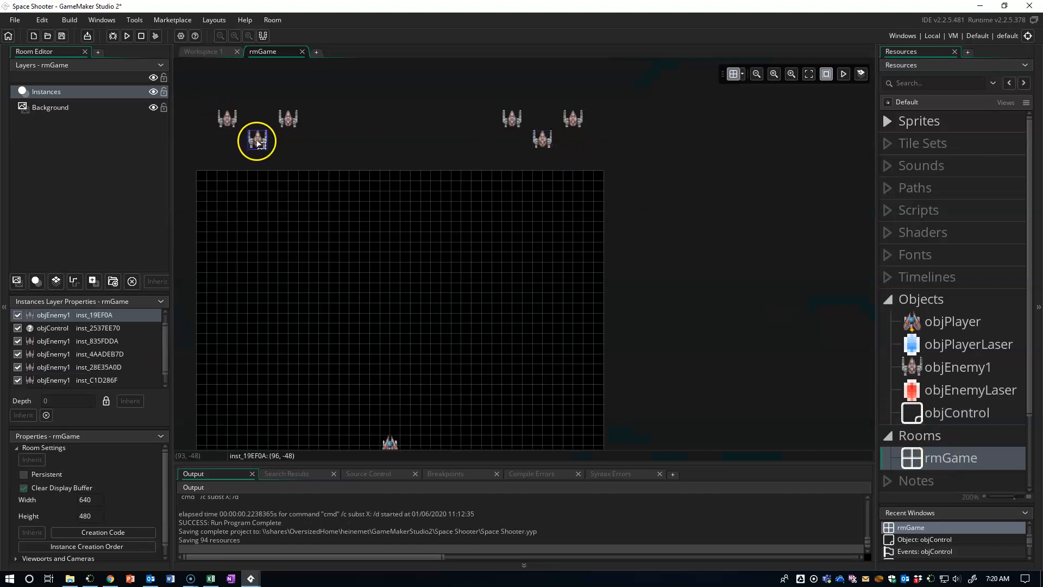
pyautogui.click(542, 140)
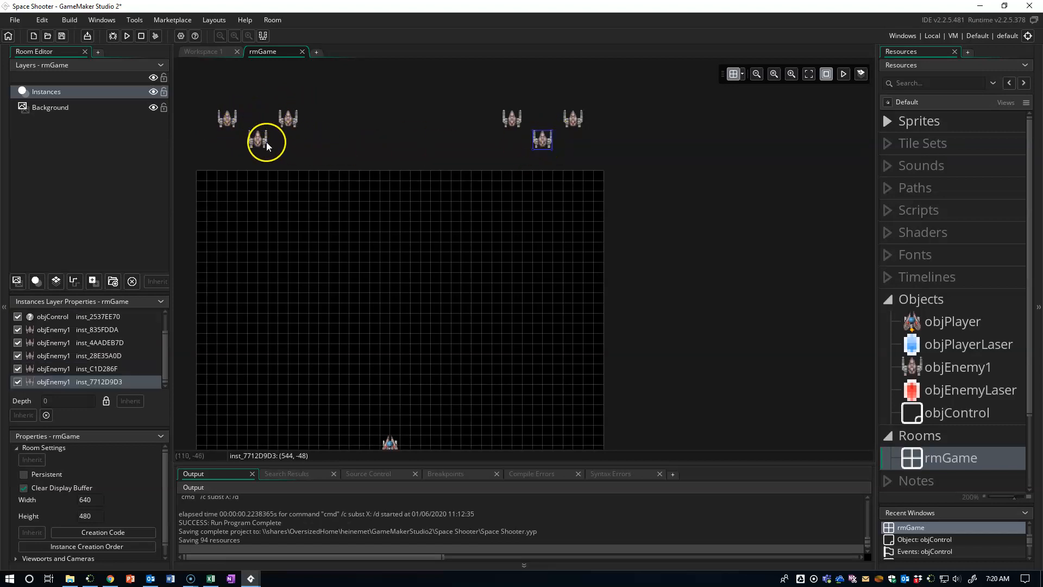
pyautogui.click(266, 142)
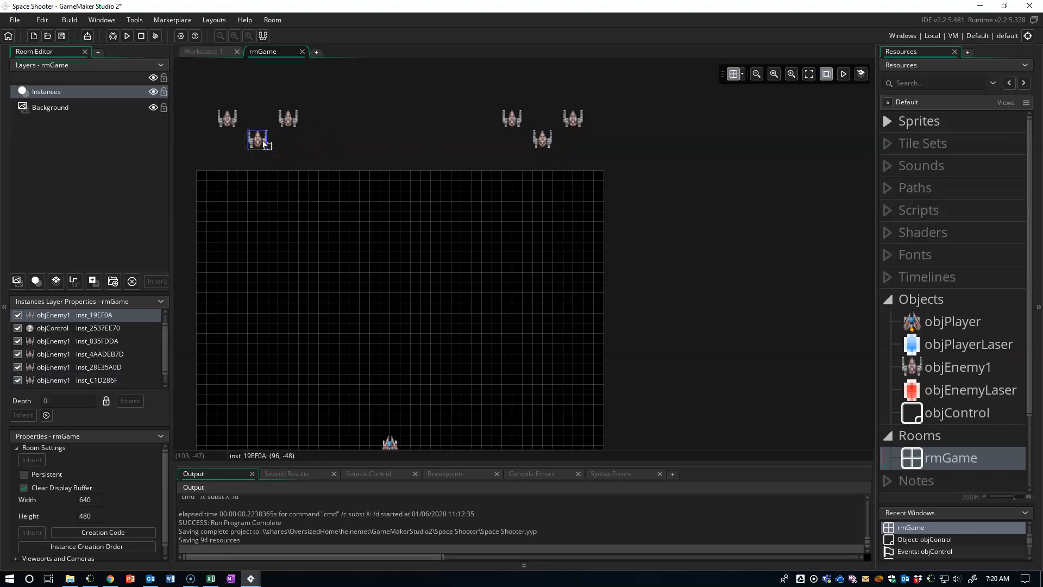
pyautogui.moveTo(279, 456)
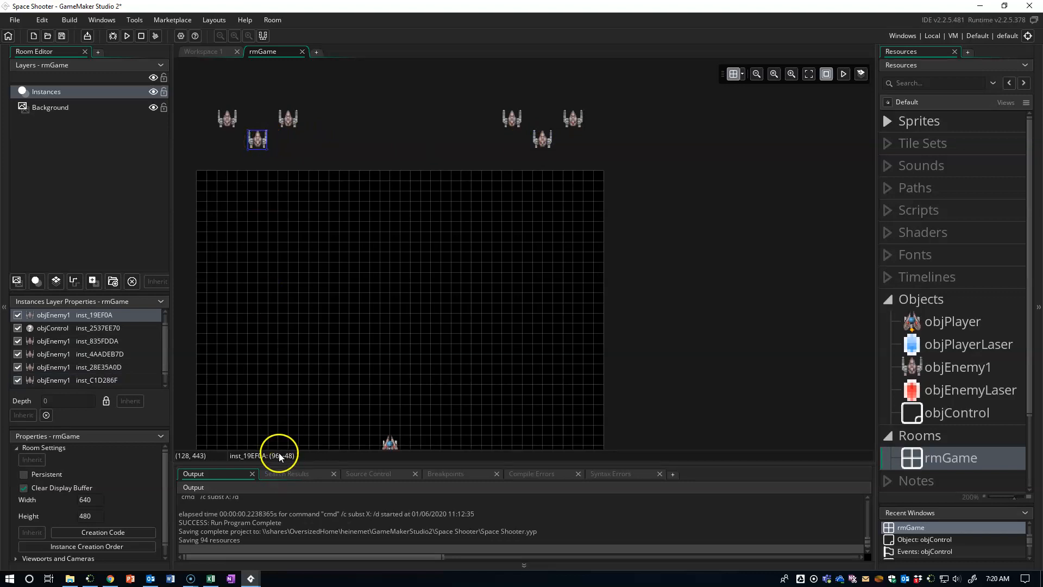
pyautogui.click(542, 139)
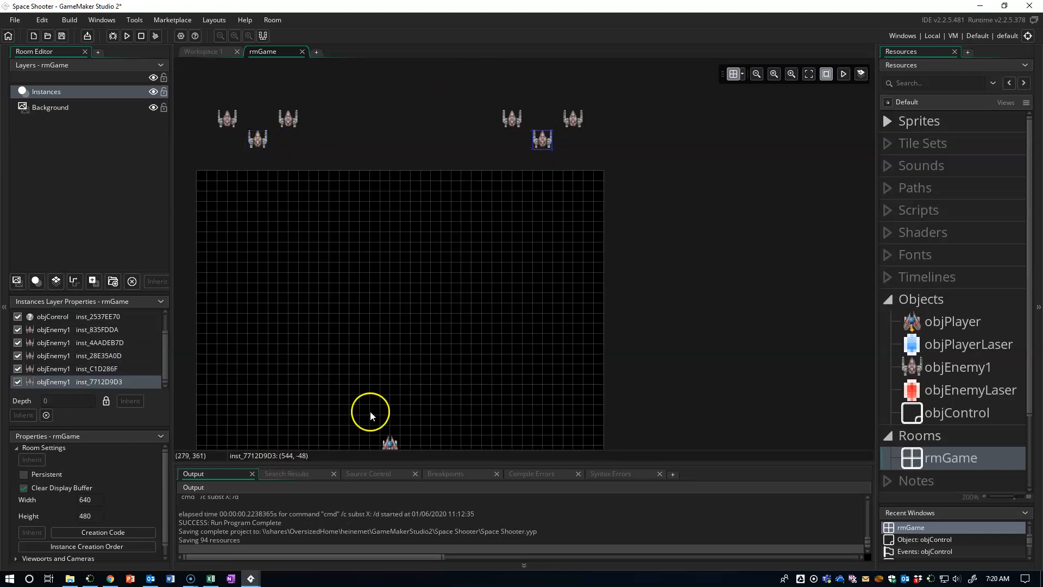
pyautogui.moveTo(940, 398)
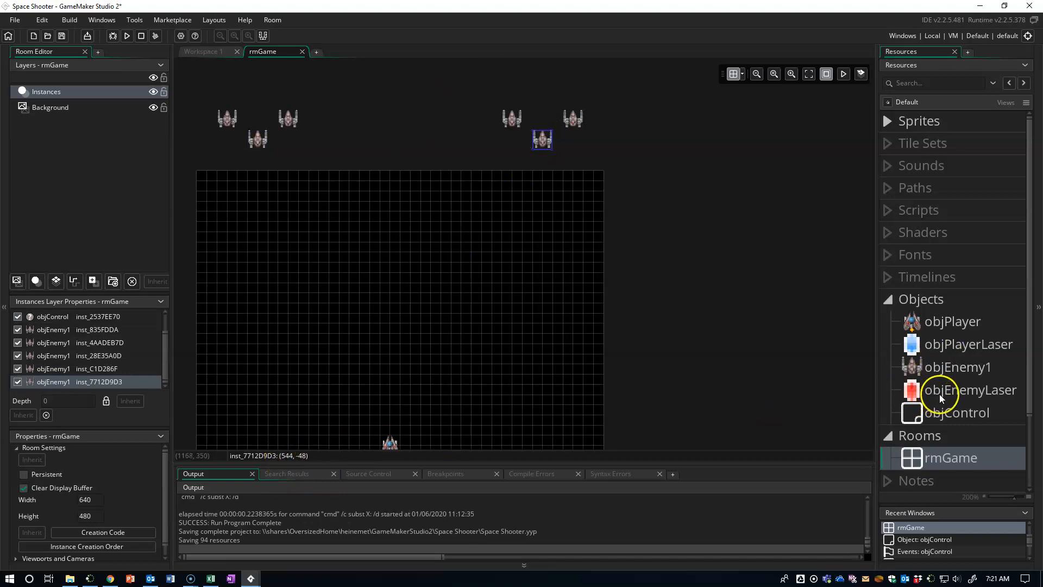
# Step: Add a Choose action to Alarm 0 picking 96 or 544 into temporary variable tempX
pyautogui.doubleClick(960, 412)
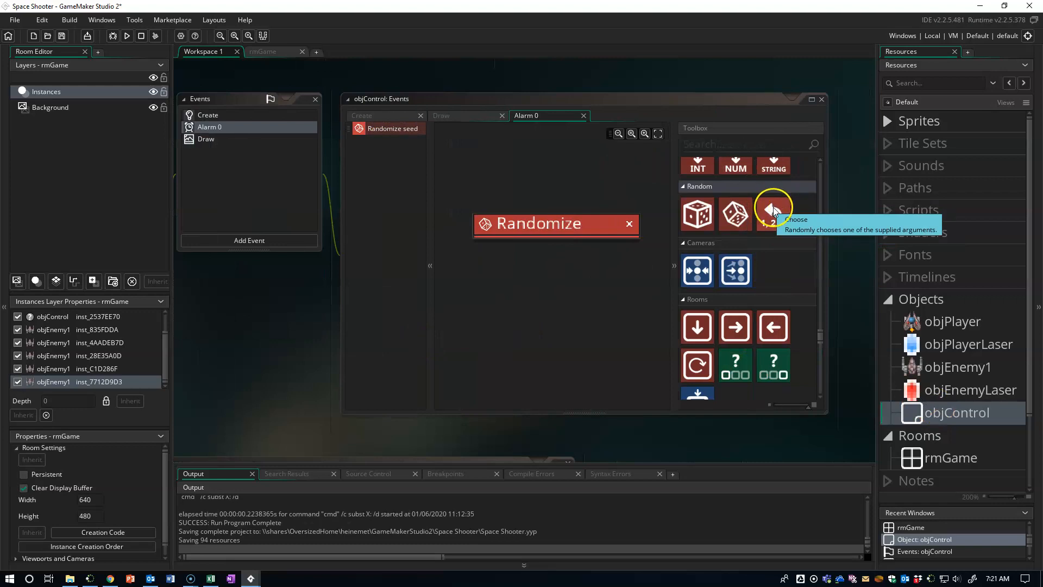
pyautogui.click(772, 213)
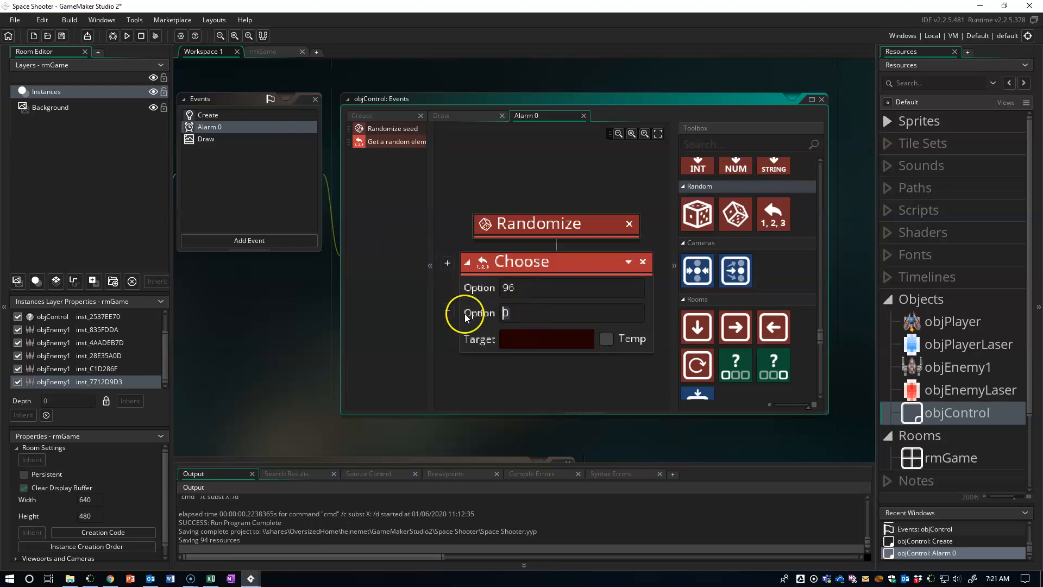
pyautogui.write('544')
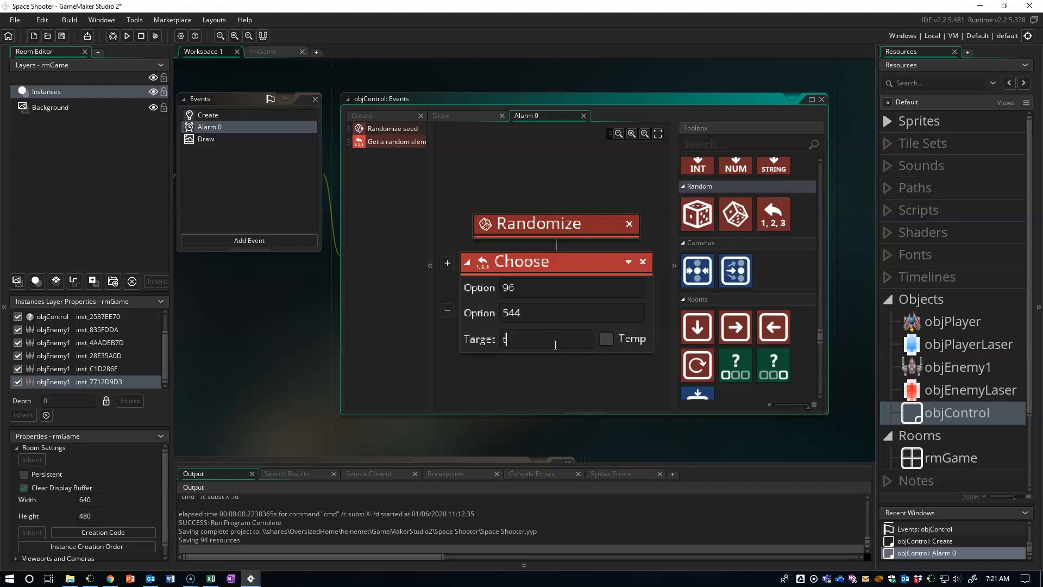
pyautogui.write('empX')
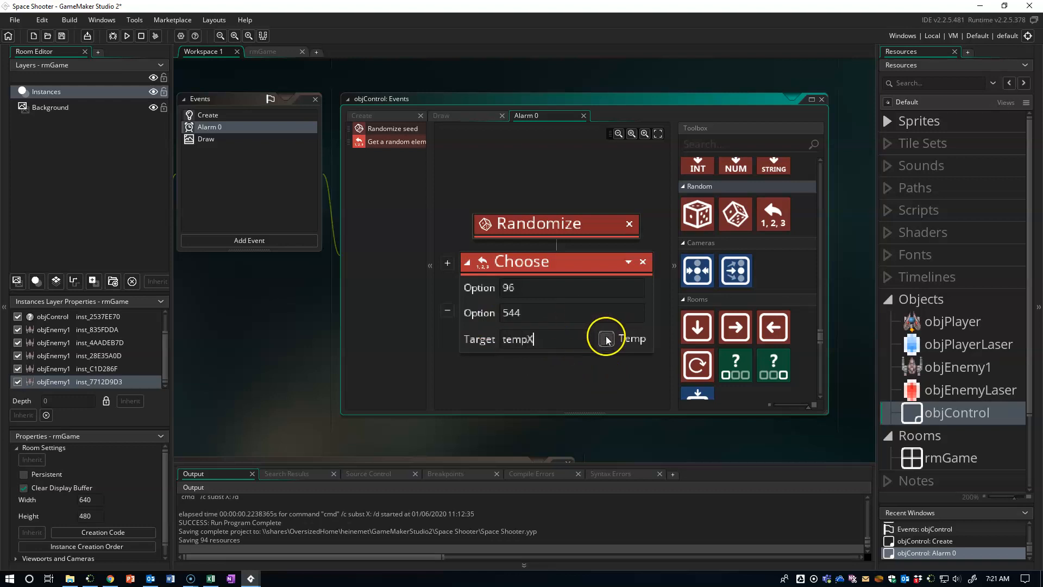
pyautogui.click(606, 339)
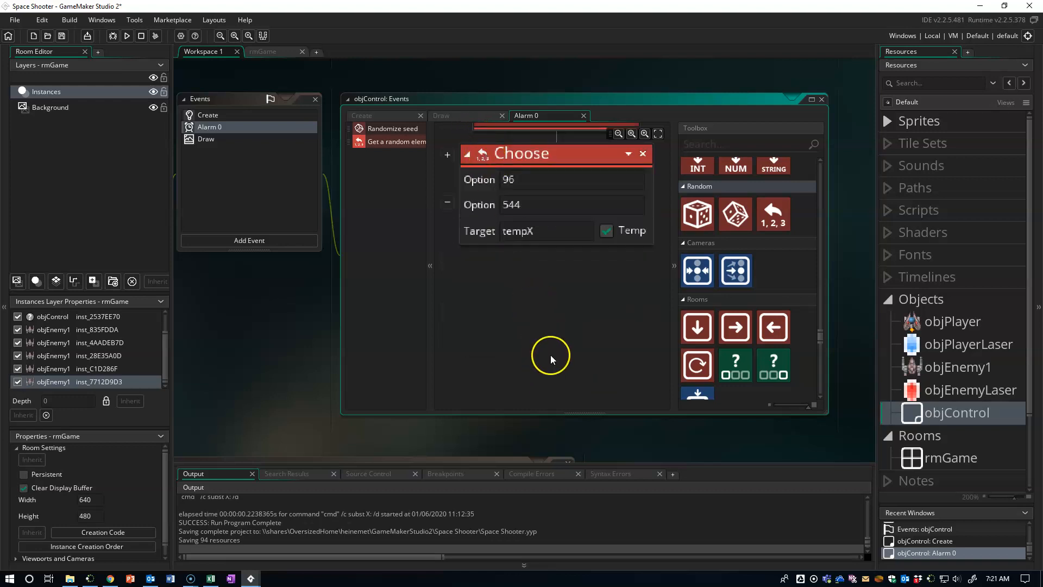
pyautogui.moveTo(539, 351)
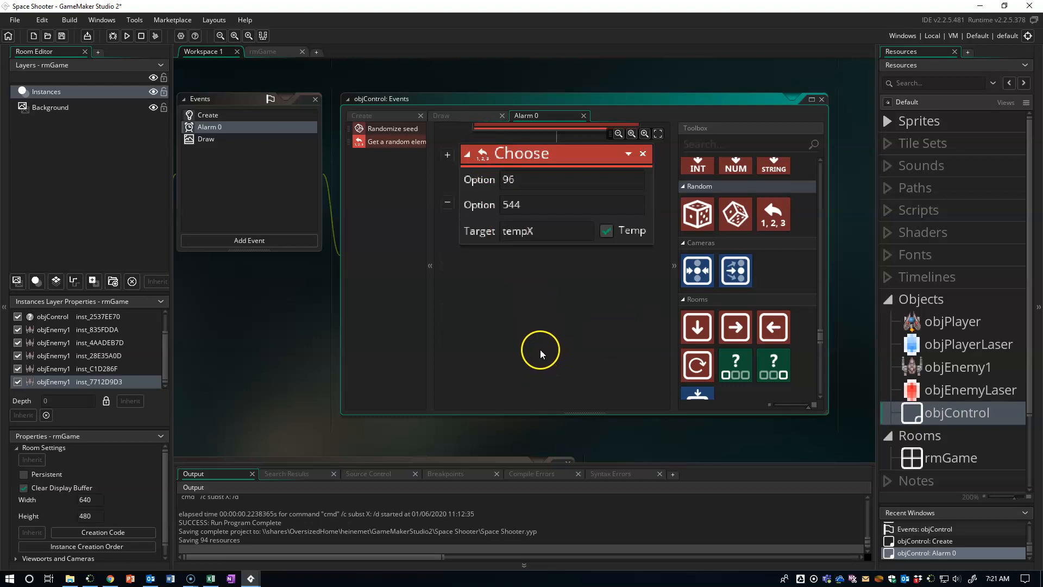
pyautogui.moveTo(513, 350)
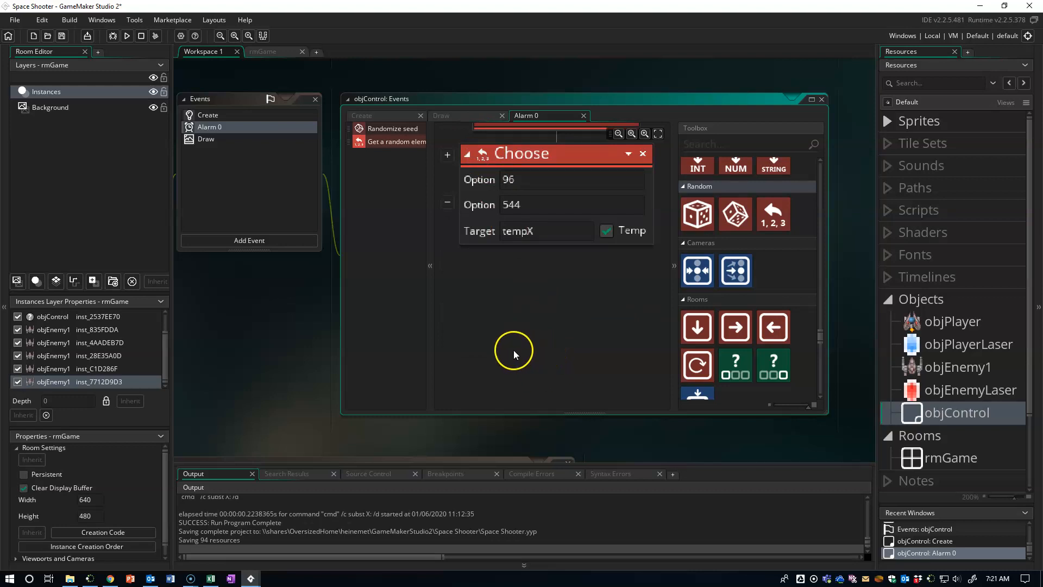
pyautogui.moveTo(536, 386)
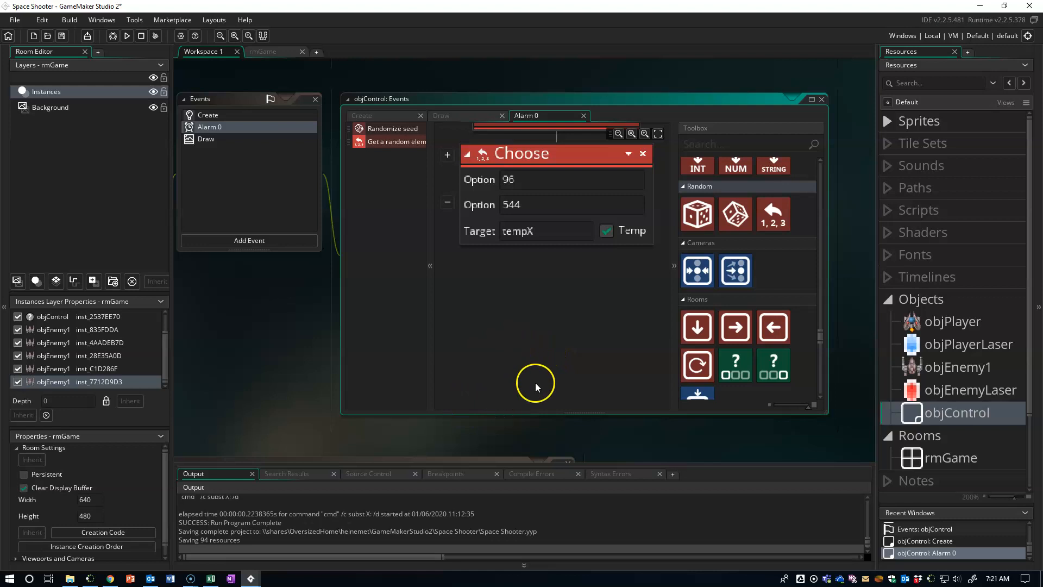
pyautogui.moveTo(537, 359)
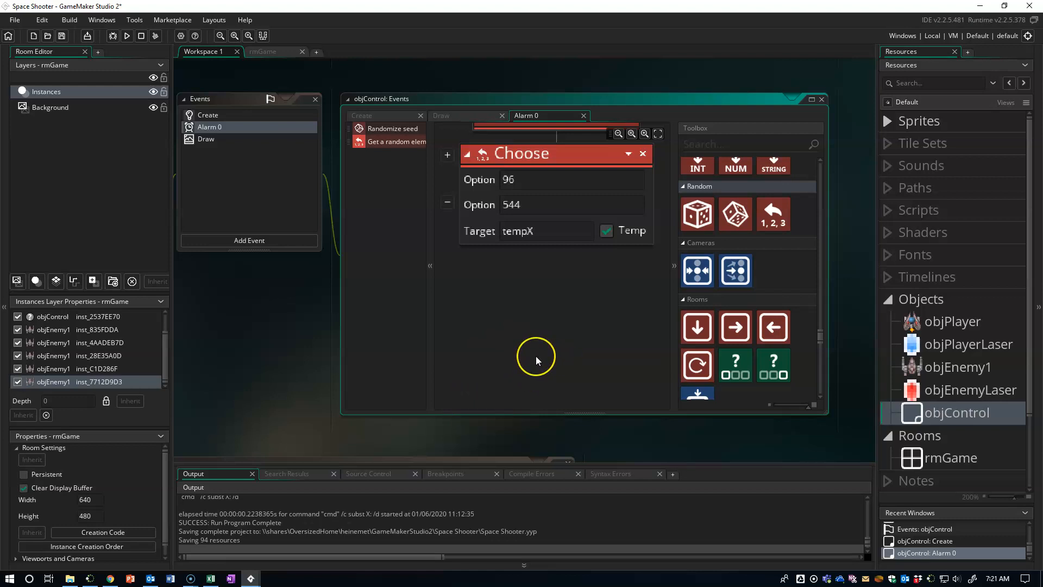
pyautogui.moveTo(537, 361)
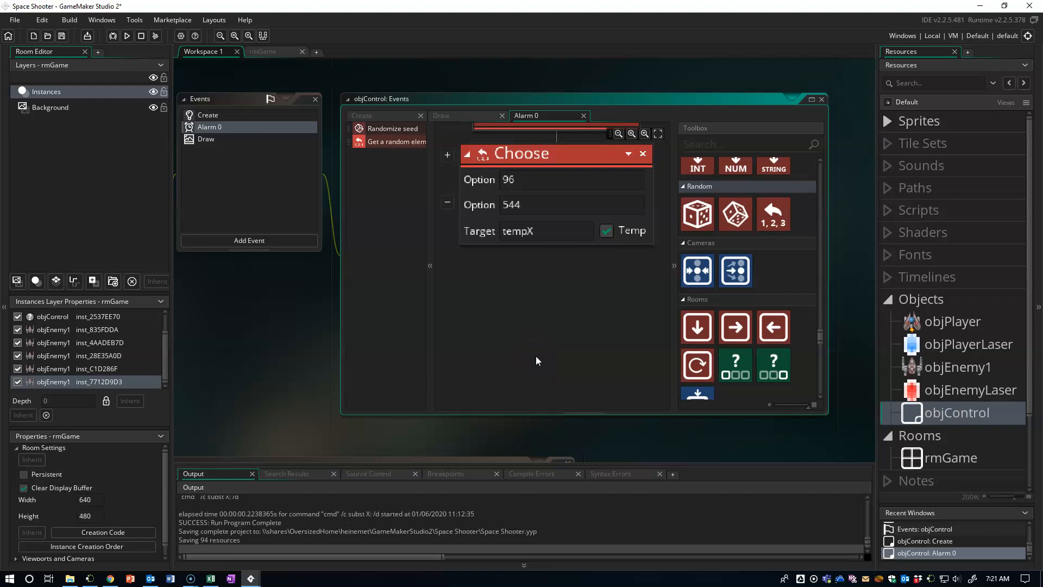
pyautogui.moveTo(696, 325)
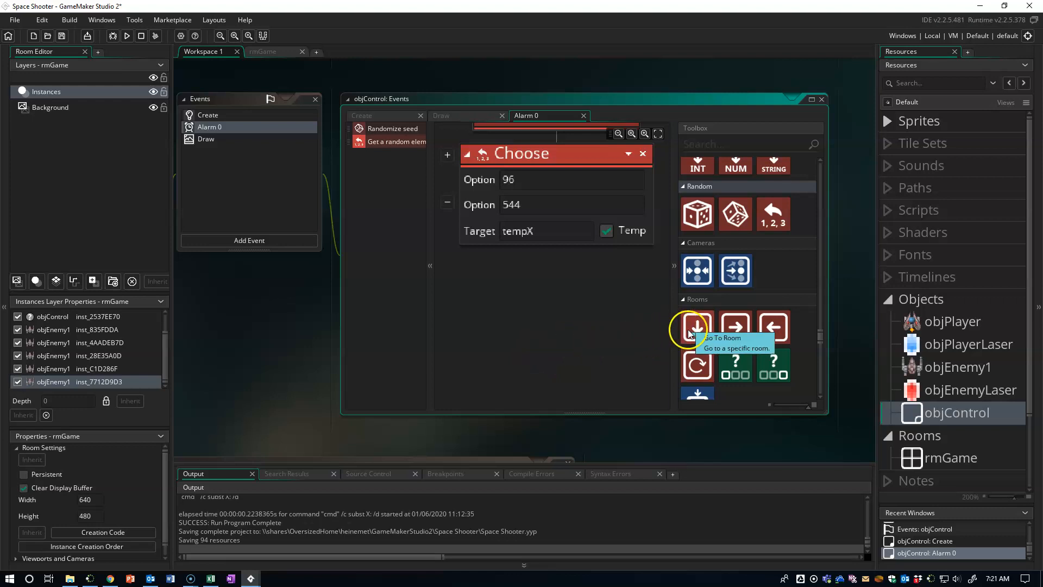
pyautogui.moveTo(1018, 430)
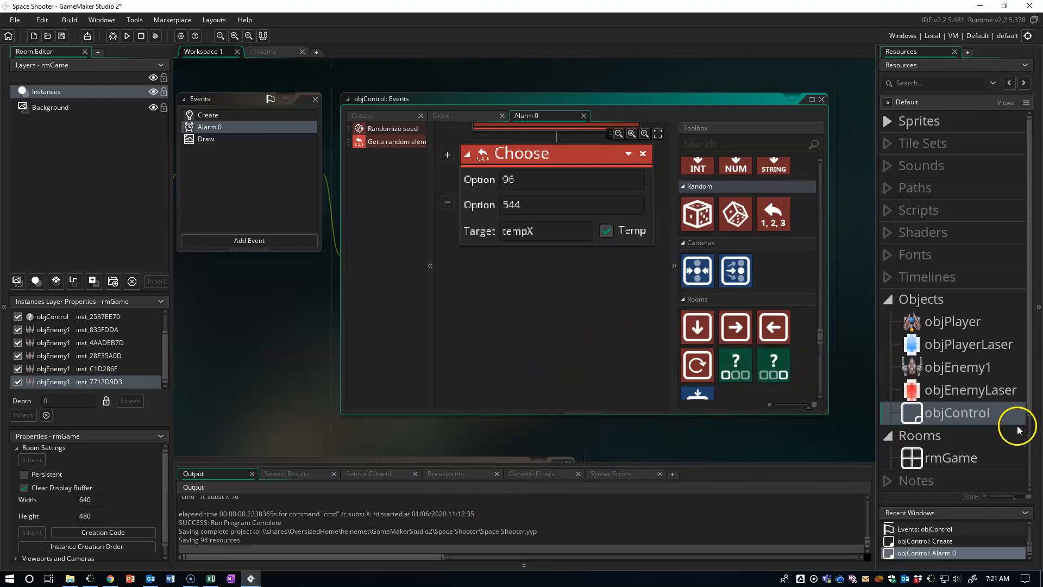
pyautogui.moveTo(938, 373)
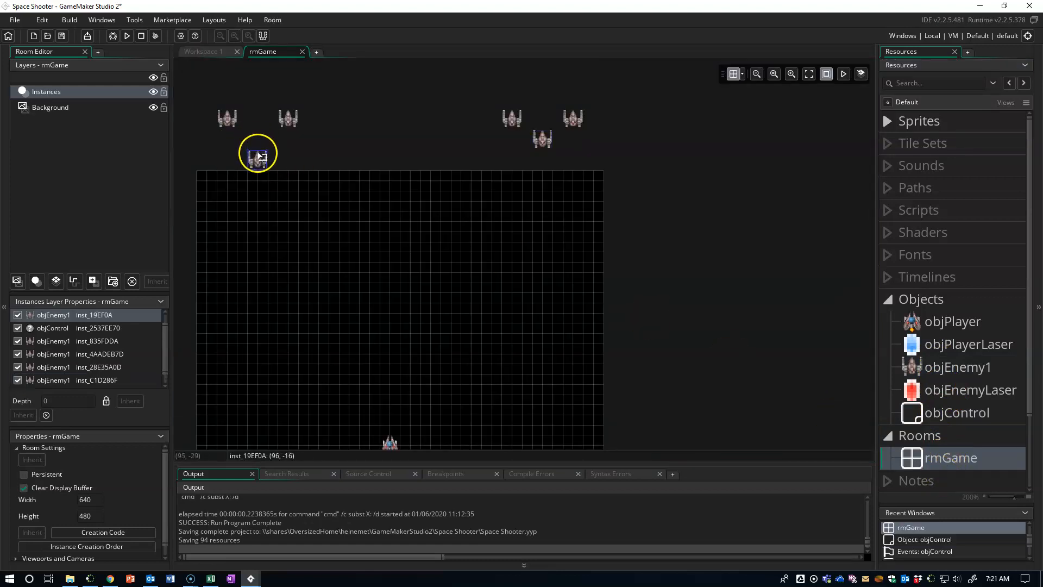
# Step: Nudge the lower-left enemy ship and check the enemy positions (96, -16 and 544, -16) in rmGame
pyautogui.moveTo(258, 153); pyautogui.dragTo(228, 140)
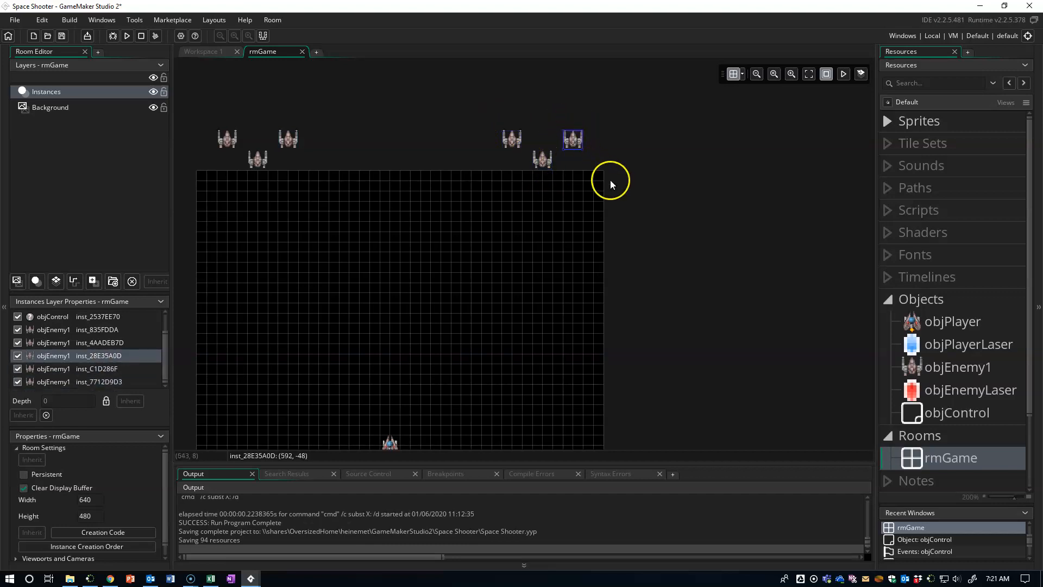
pyautogui.moveTo(256, 171)
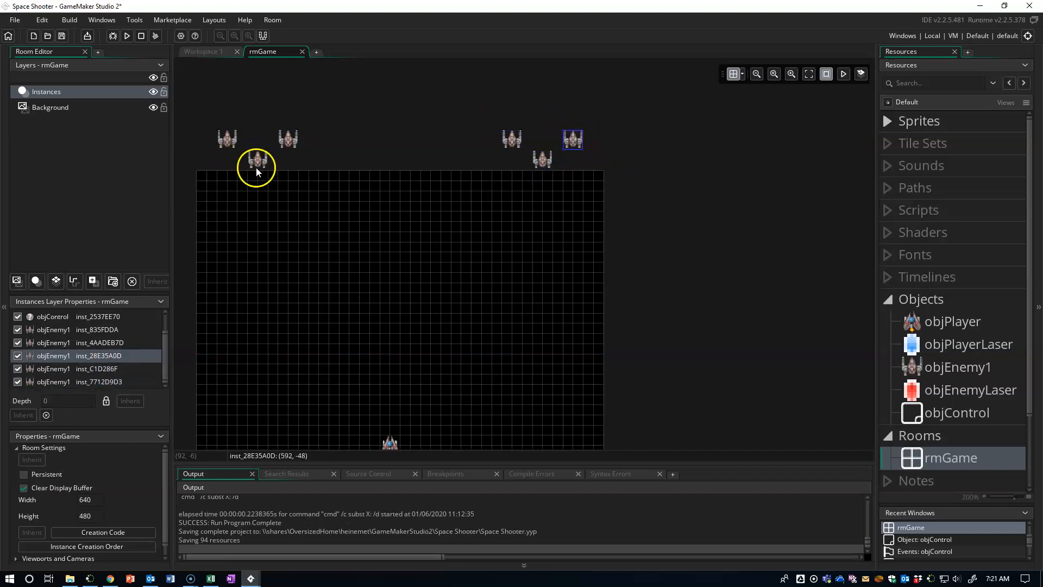
pyautogui.click(257, 160)
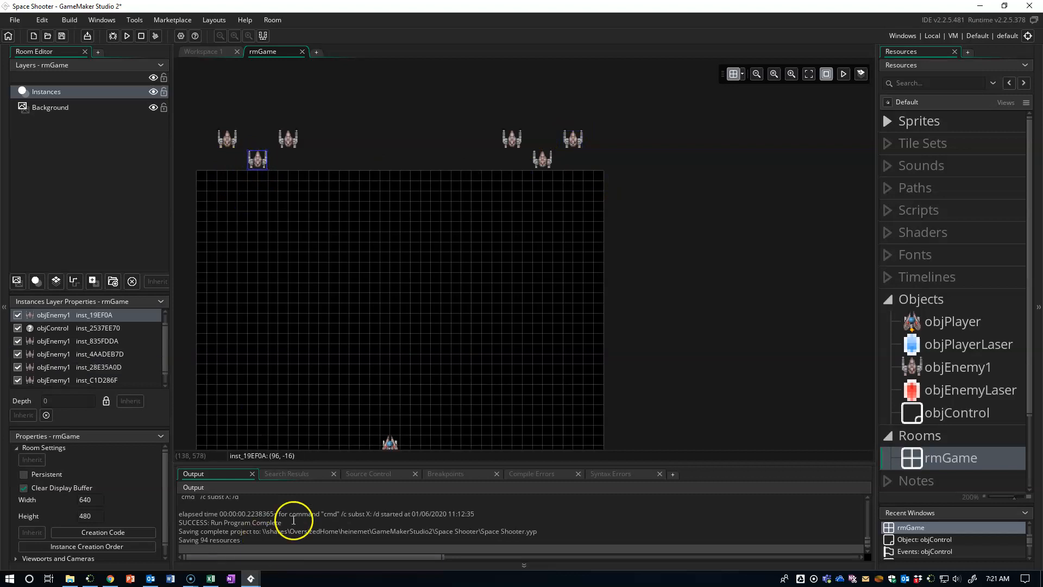
pyautogui.moveTo(287, 463)
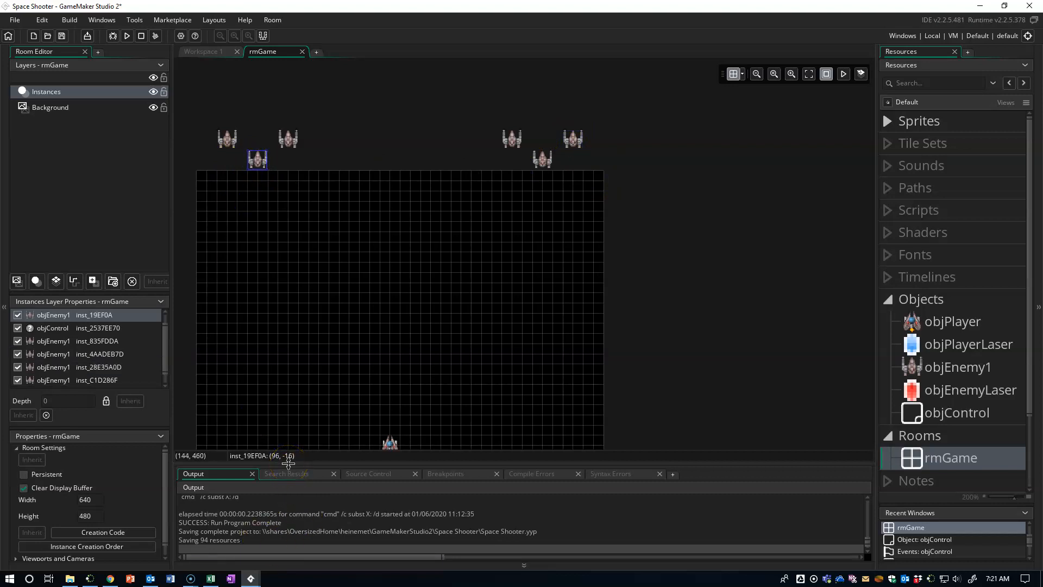
pyautogui.moveTo(241, 130)
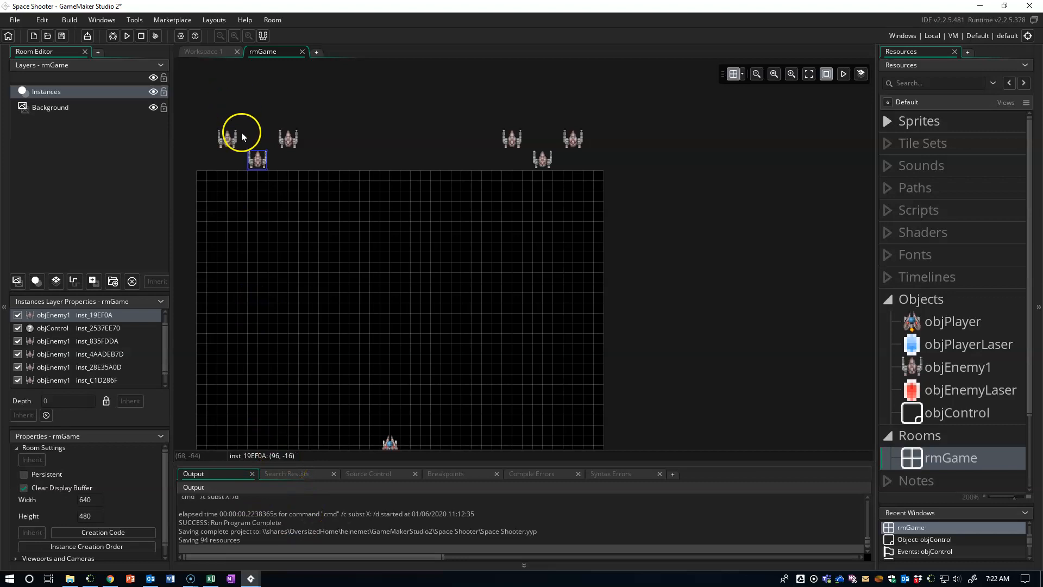
pyautogui.moveTo(287, 459)
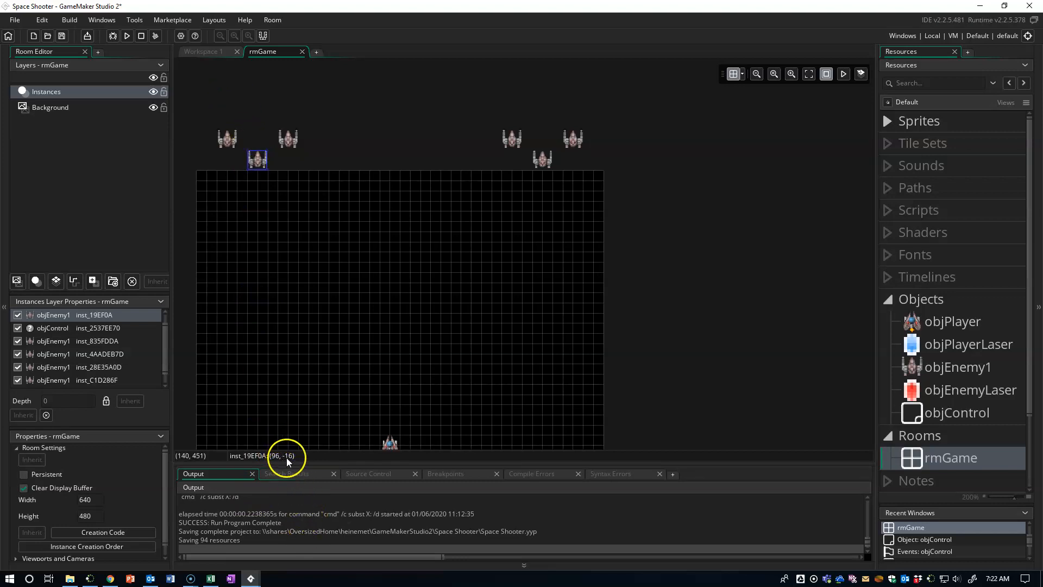
pyautogui.click(542, 160)
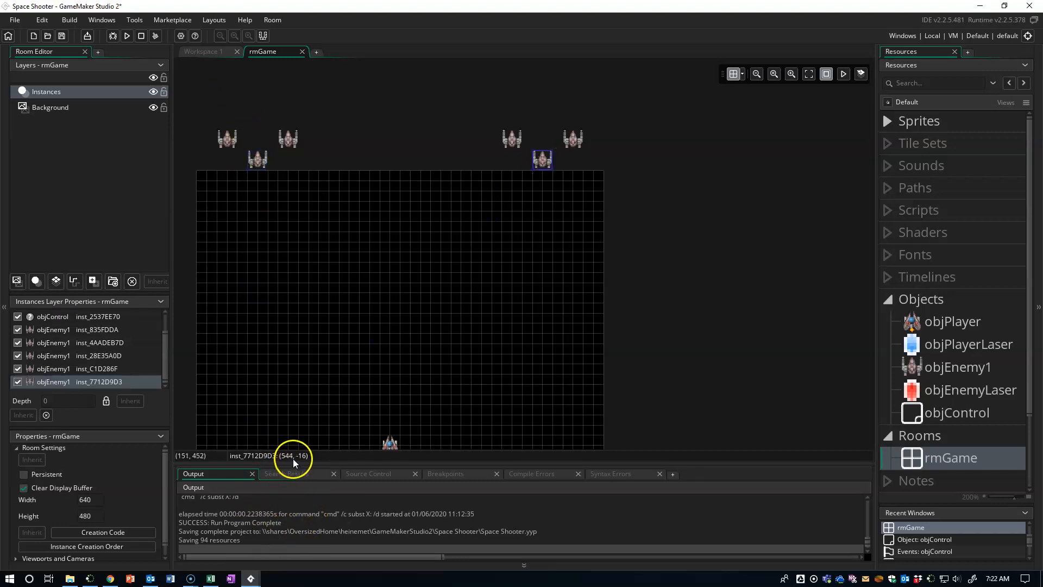
pyautogui.moveTo(291, 459)
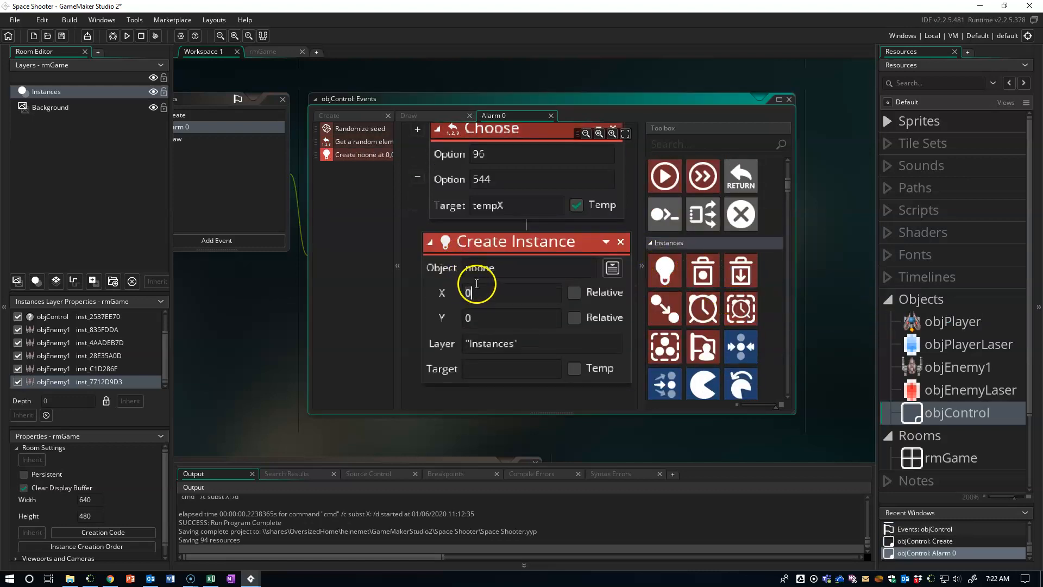
# Step: Make the Create Instance action spawn objEnemy1 at x tempX, y -16
pyautogui.click(611, 267)
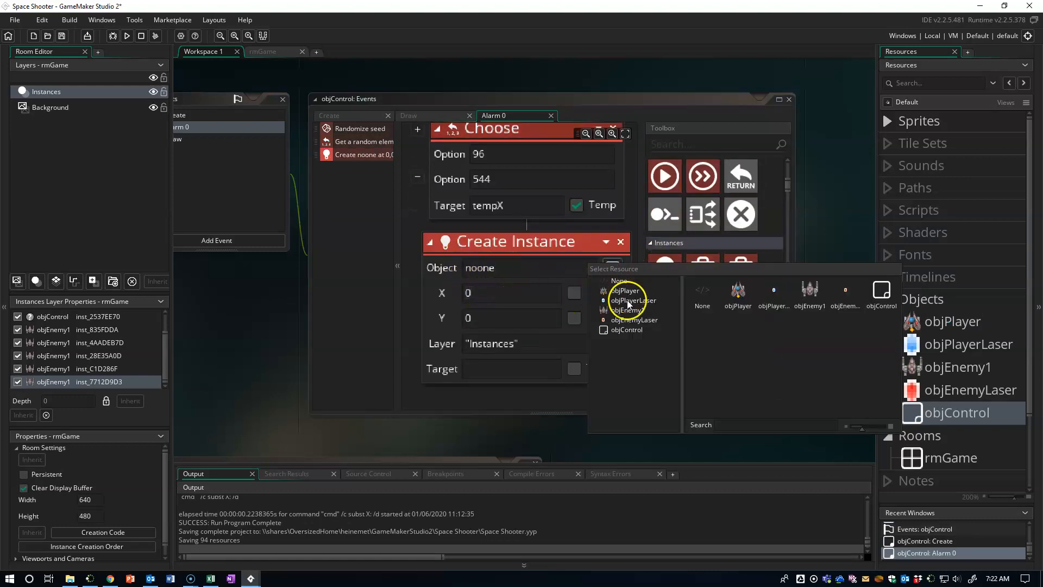
pyautogui.click(626, 310)
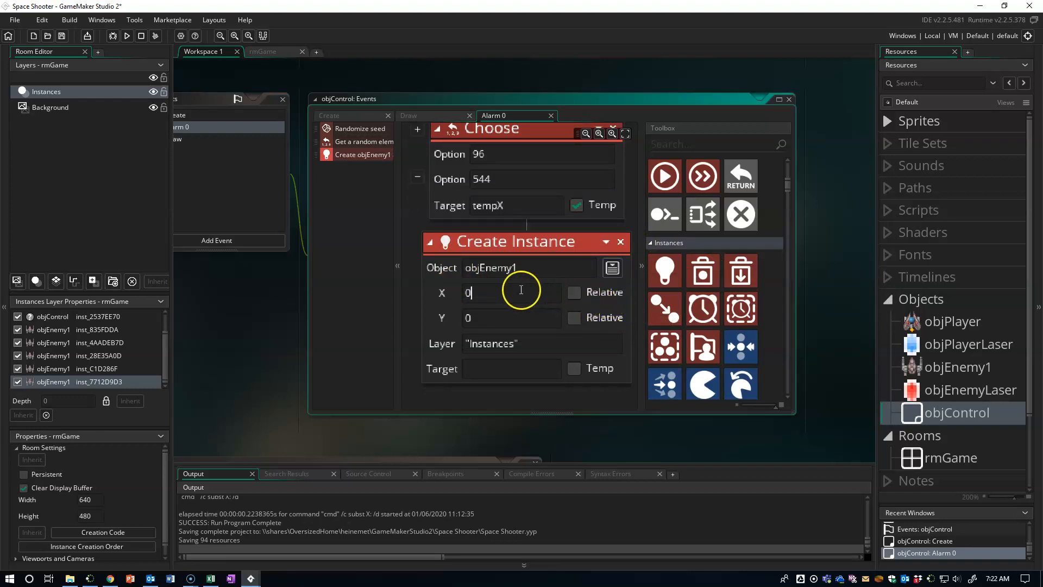
pyautogui.write('tempX')
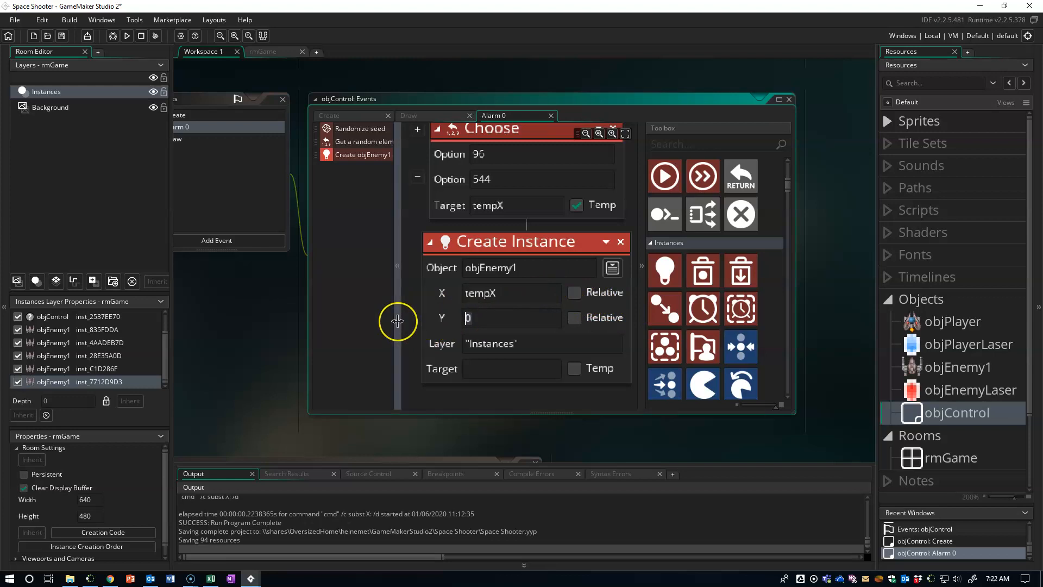
pyautogui.write('-16')
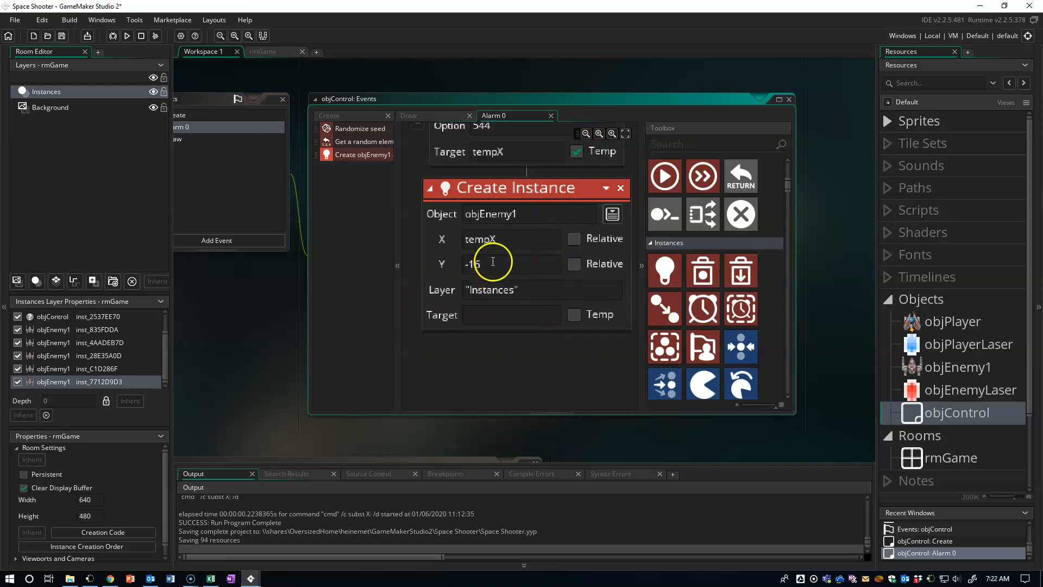
pyautogui.moveTo(663, 269)
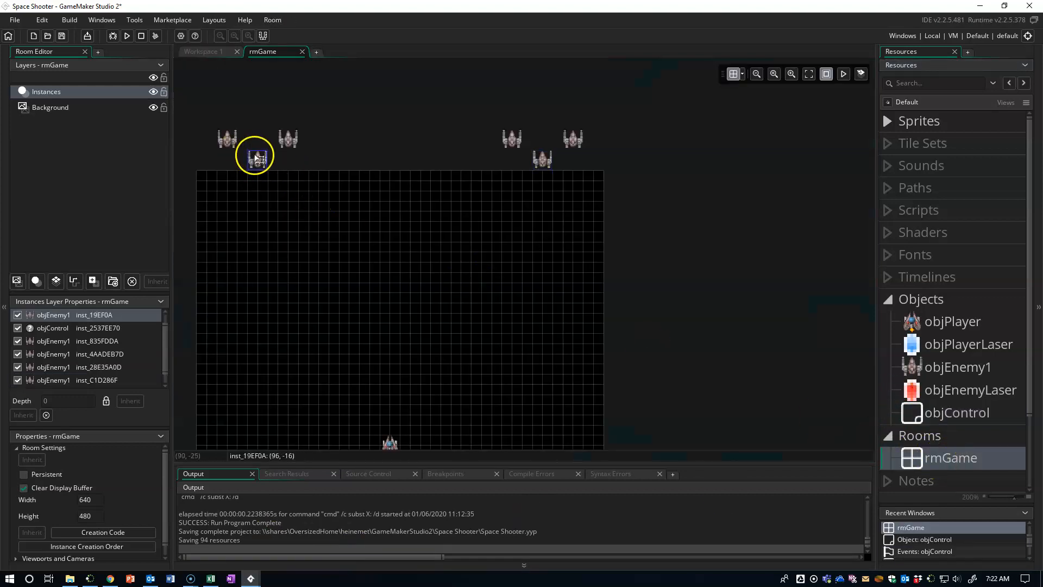
pyautogui.moveTo(211, 158)
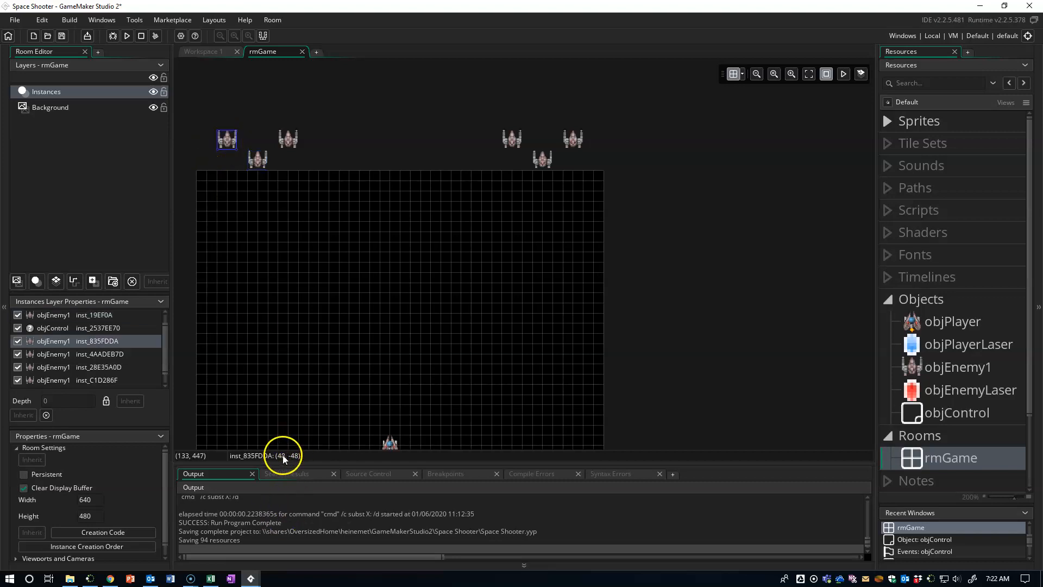
pyautogui.moveTo(602, 137)
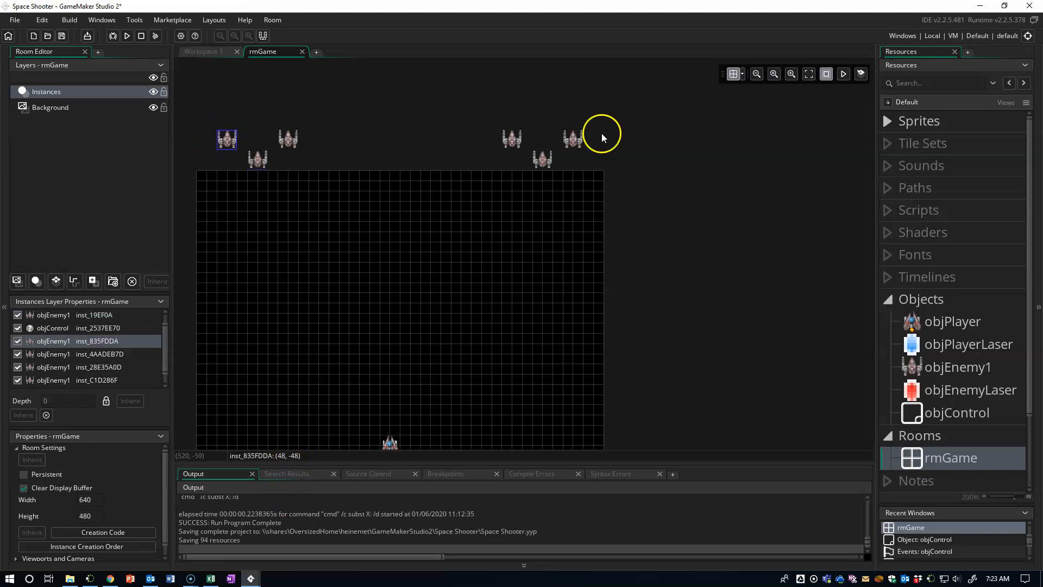
pyautogui.moveTo(279, 446)
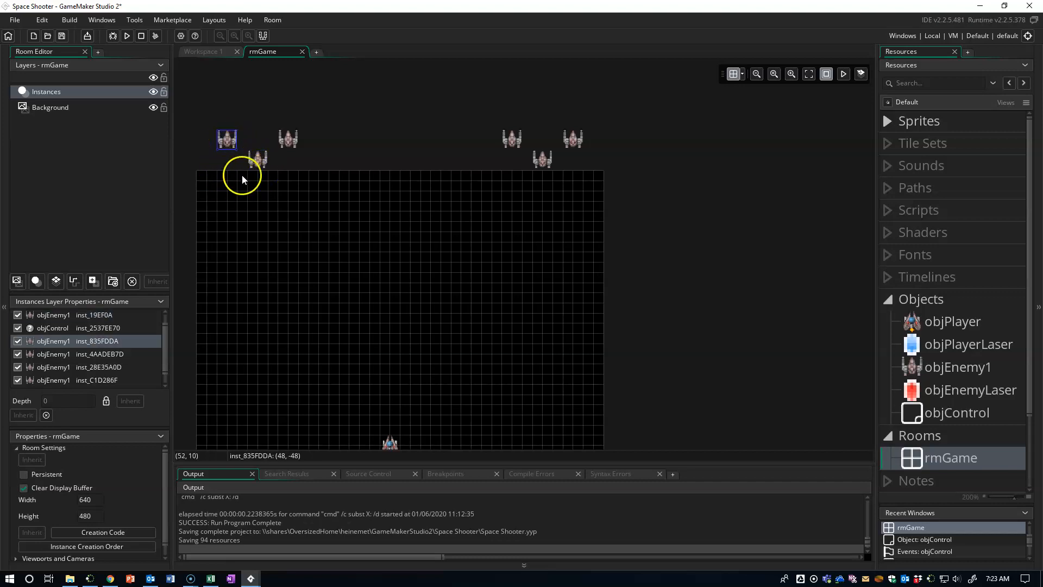
pyautogui.moveTo(244, 183)
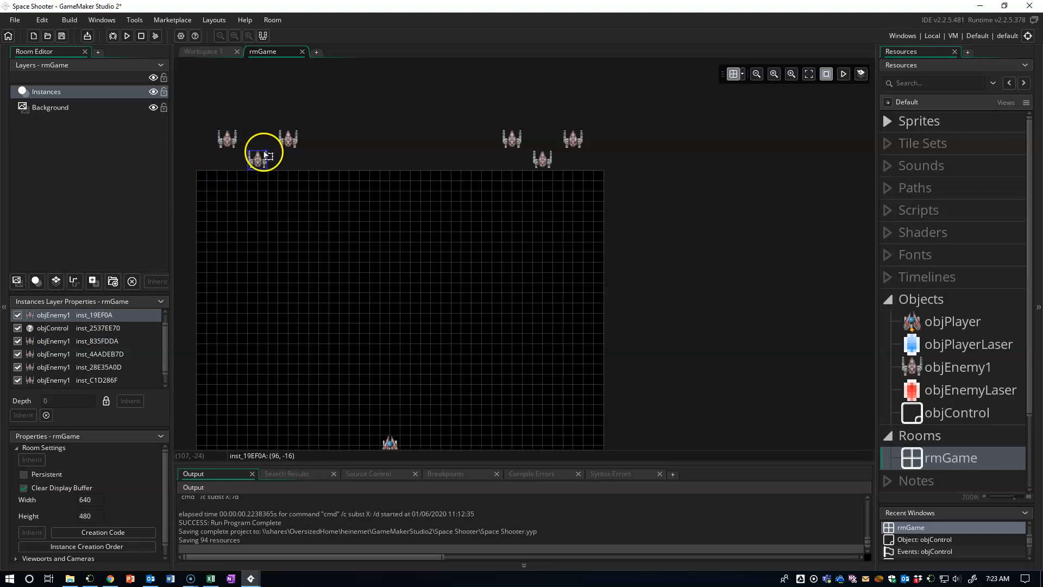
pyautogui.click(225, 143)
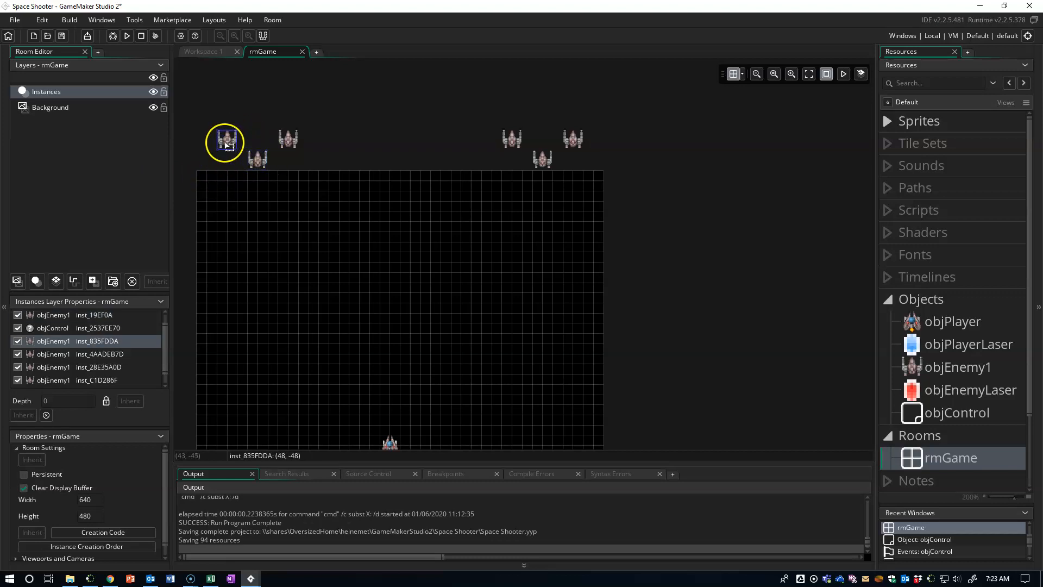
pyautogui.click(517, 142)
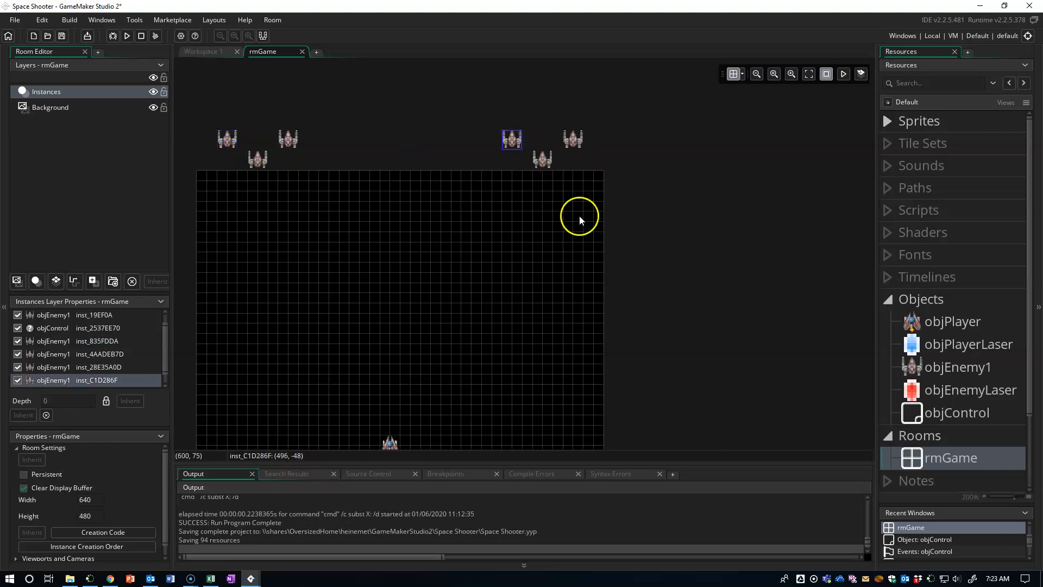
pyautogui.moveTo(282, 195)
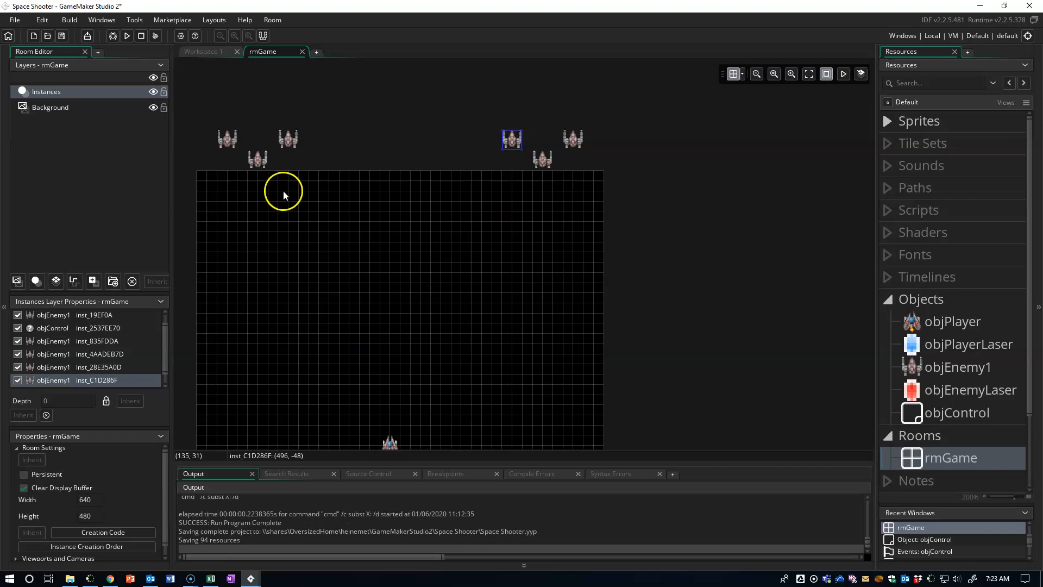
pyautogui.moveTo(938, 412)
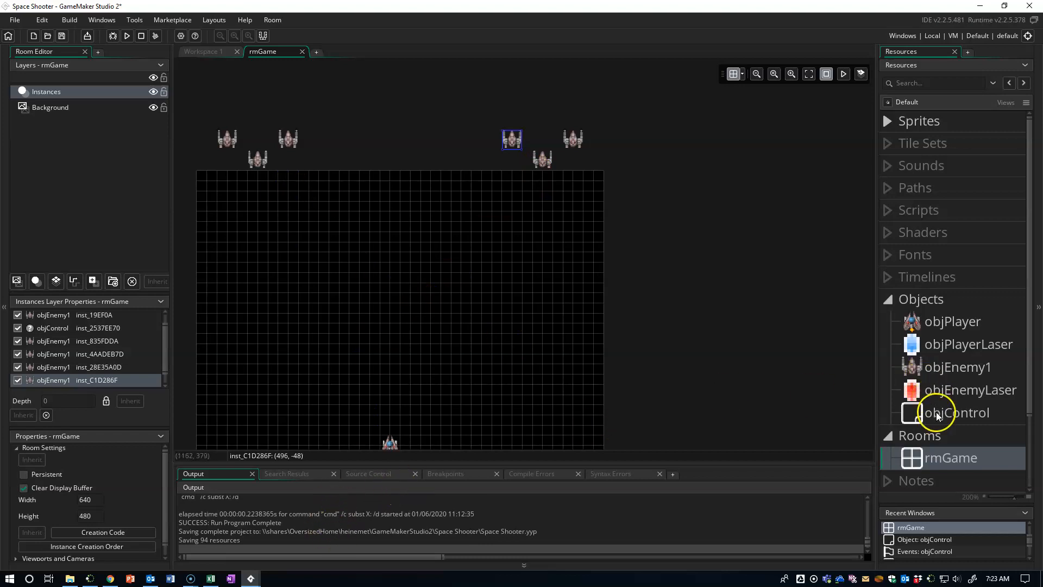
# Step: Reopen objControl and spawn another objEnemy1 at x tempX - 48, y -48
pyautogui.doubleClick(960, 412)
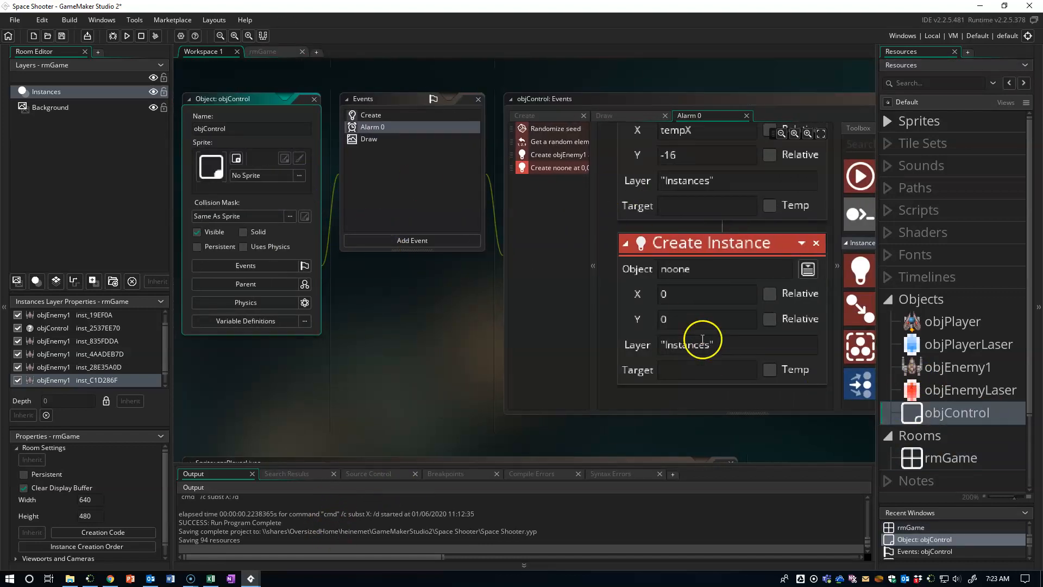
pyautogui.click(807, 269)
pyautogui.write('tempx')
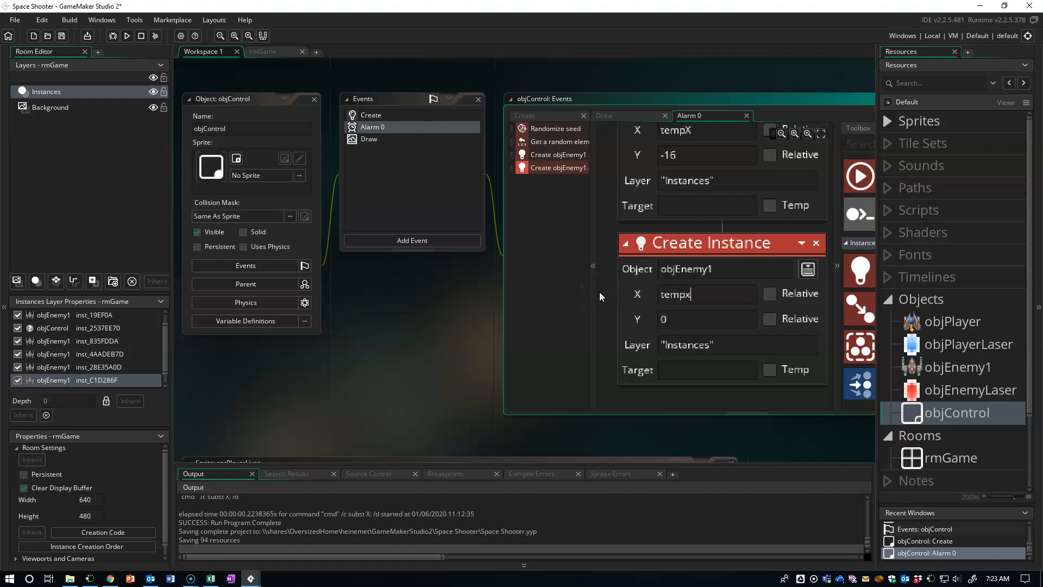
pyautogui.write('- 4')
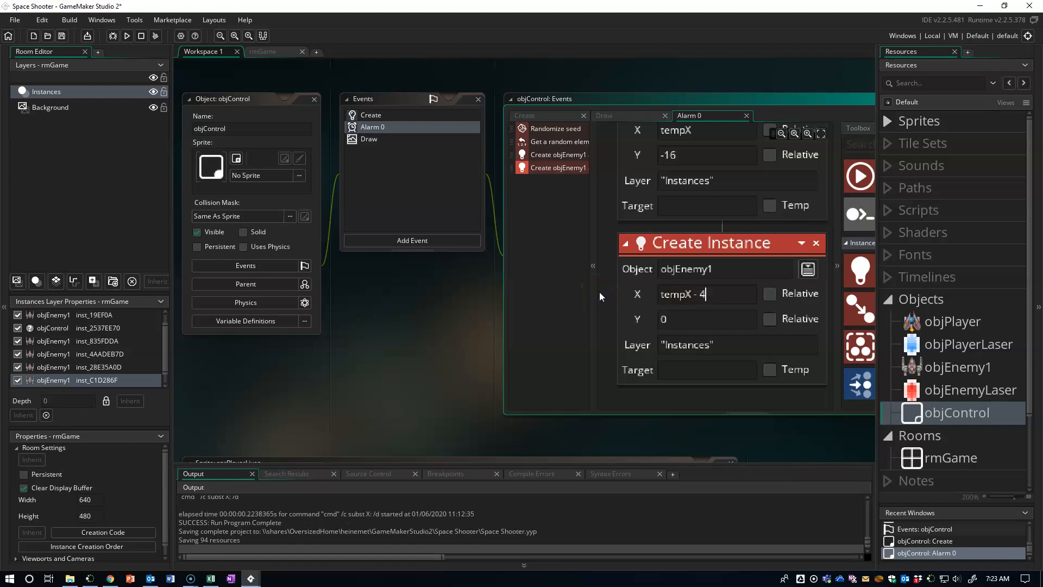
pyautogui.write('8')
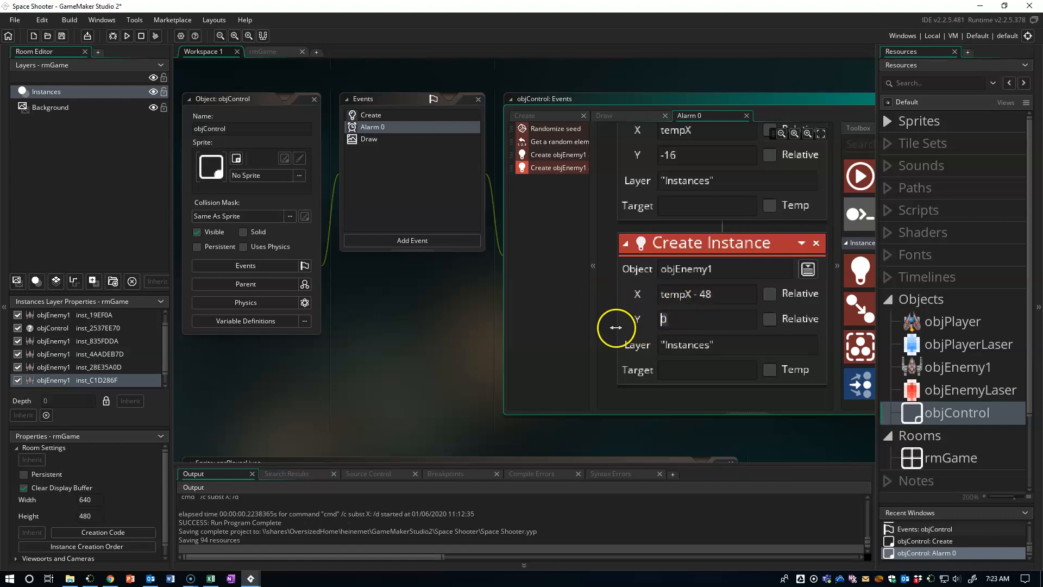
pyautogui.write('-48')
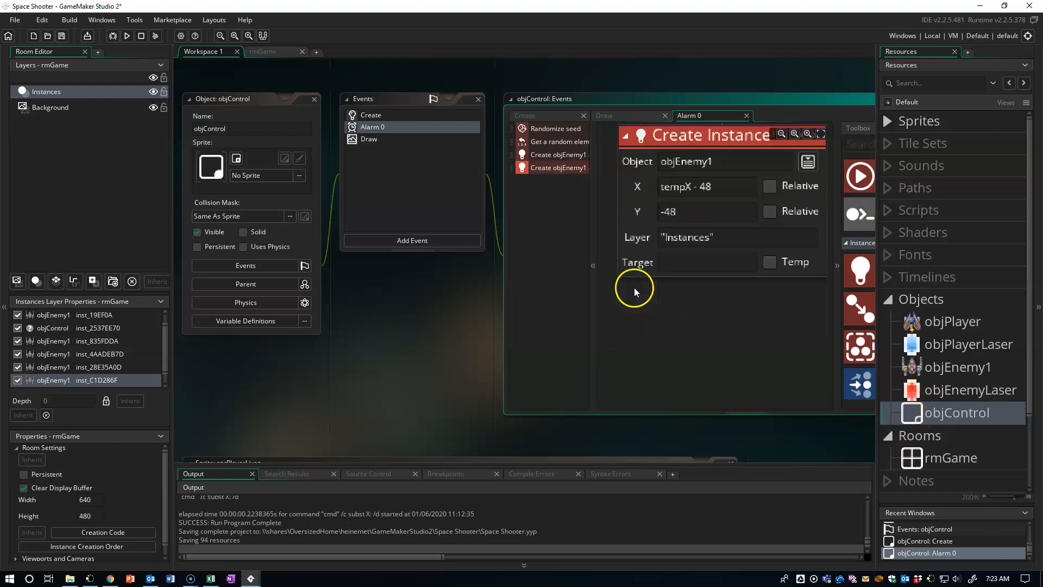
pyautogui.moveTo(949, 401)
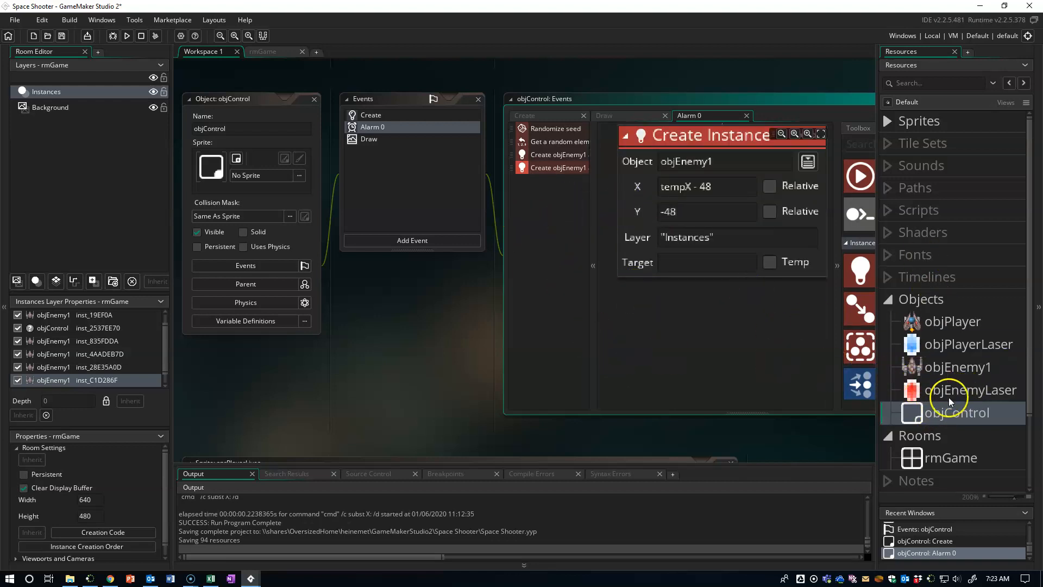
pyautogui.moveTo(940, 398)
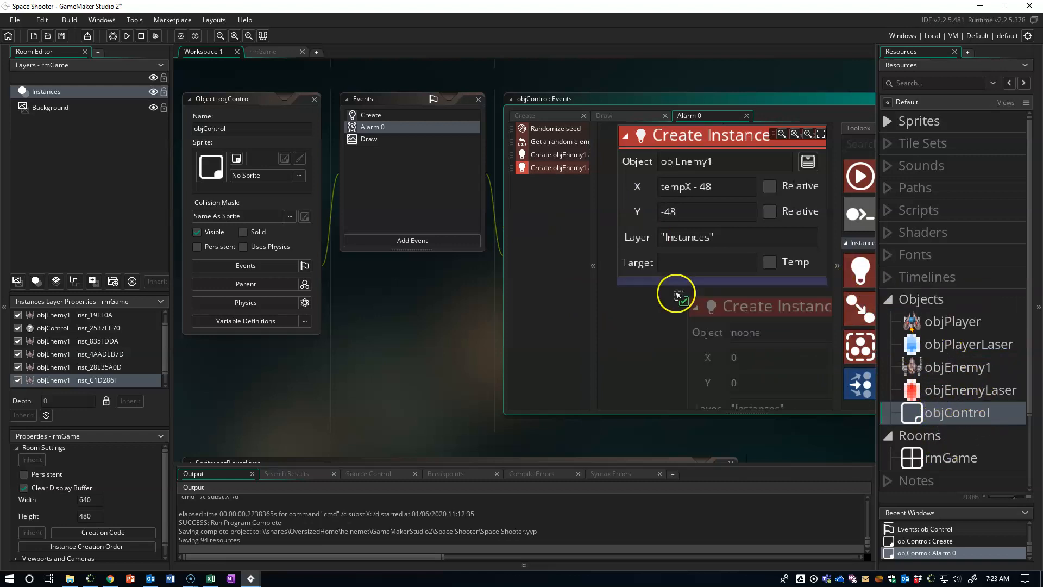
# Step: Set the third Create Instance to spawn objEnemy1 at x tempX + 48, y -48
pyautogui.click(808, 160)
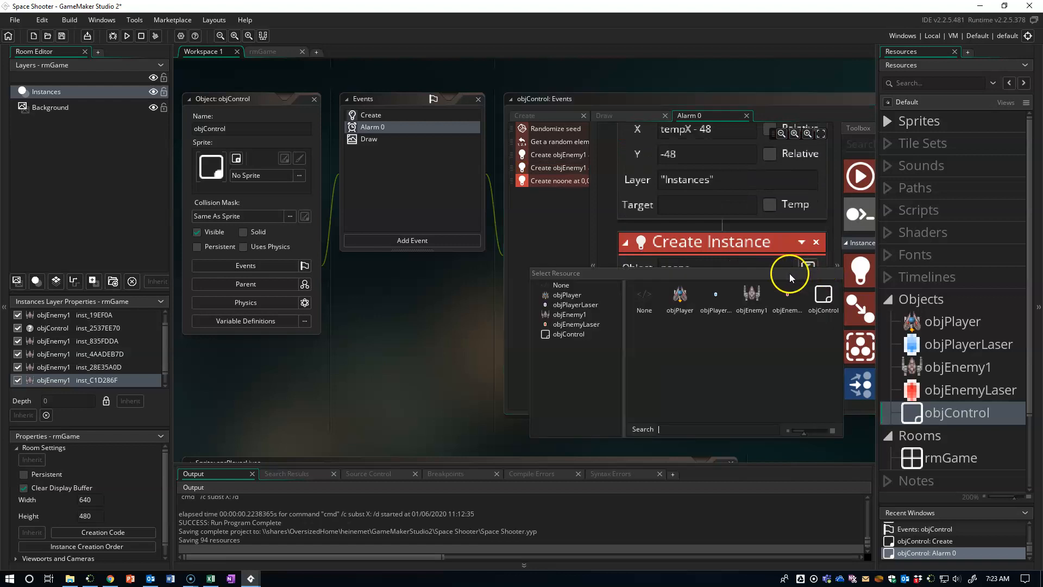
pyautogui.click(569, 313)
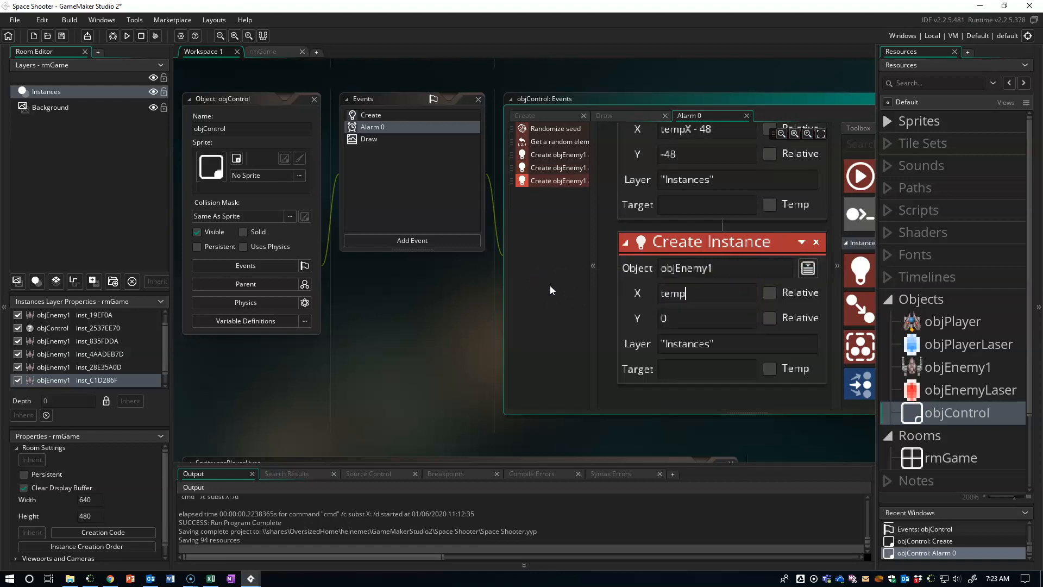
pyautogui.write('X + 48')
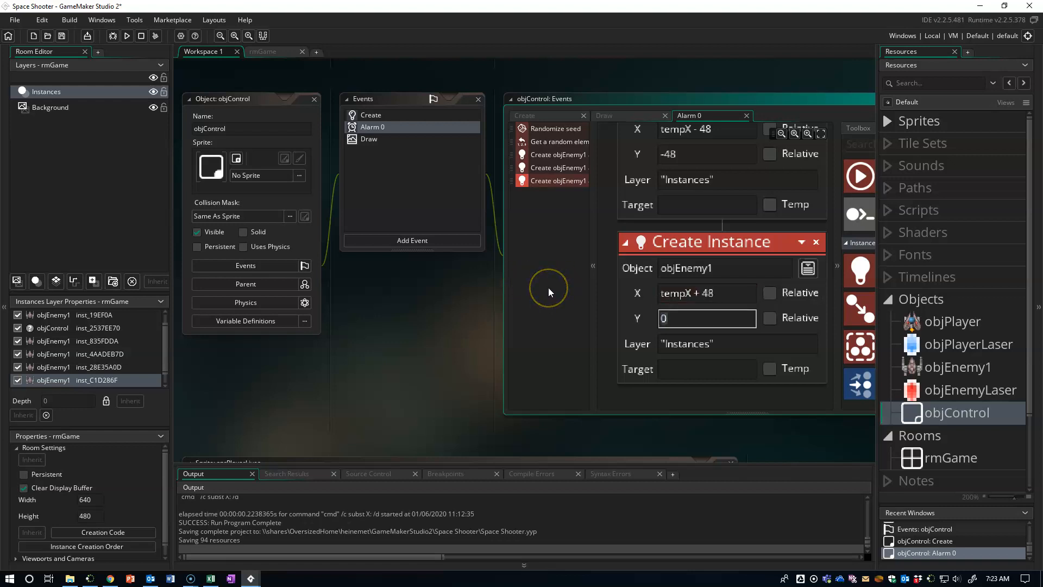
pyautogui.write('-48')
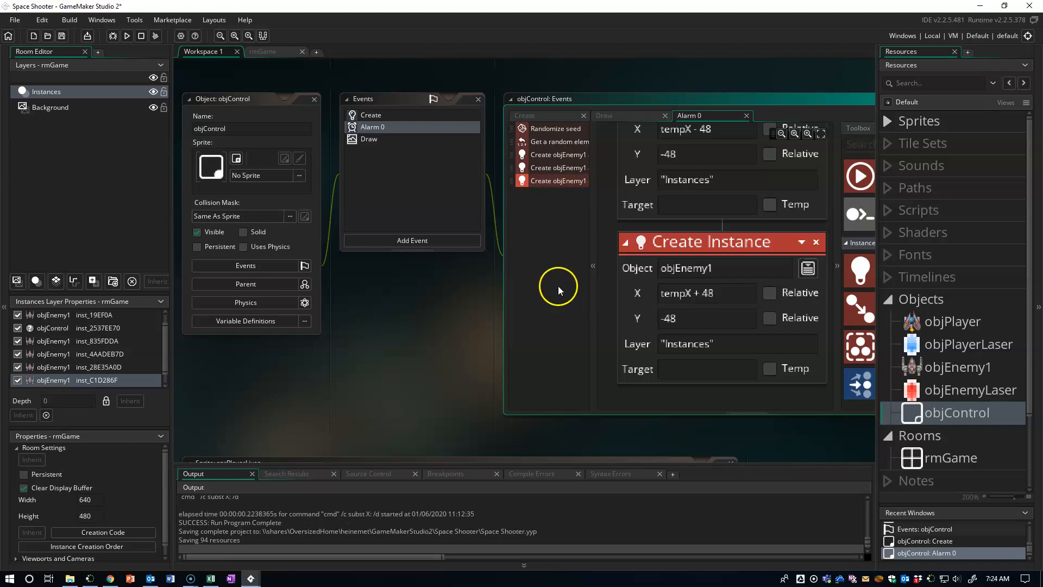
pyautogui.moveTo(570, 336)
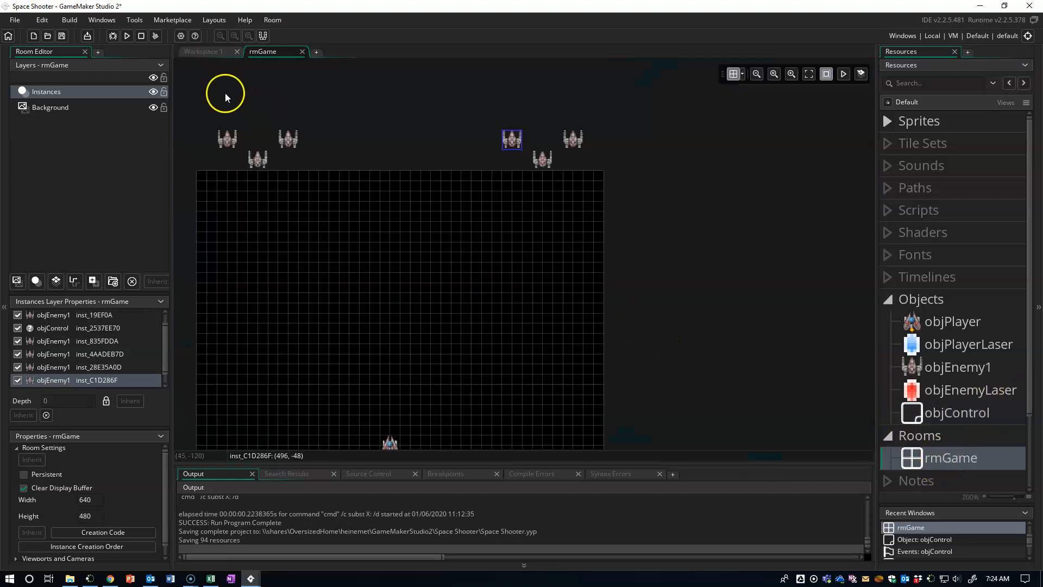
pyautogui.moveTo(511, 150)
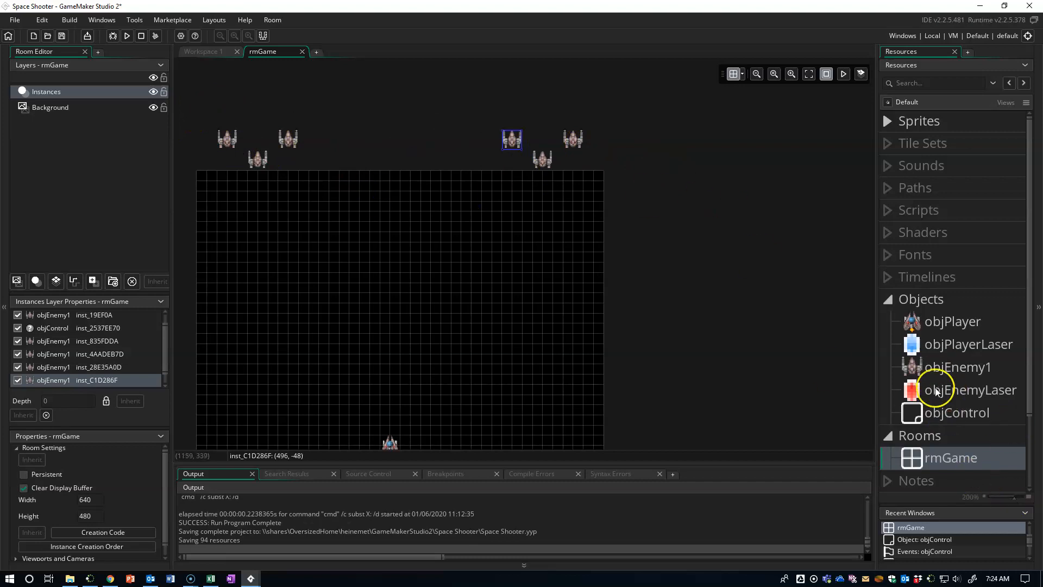
pyautogui.moveTo(214, 112)
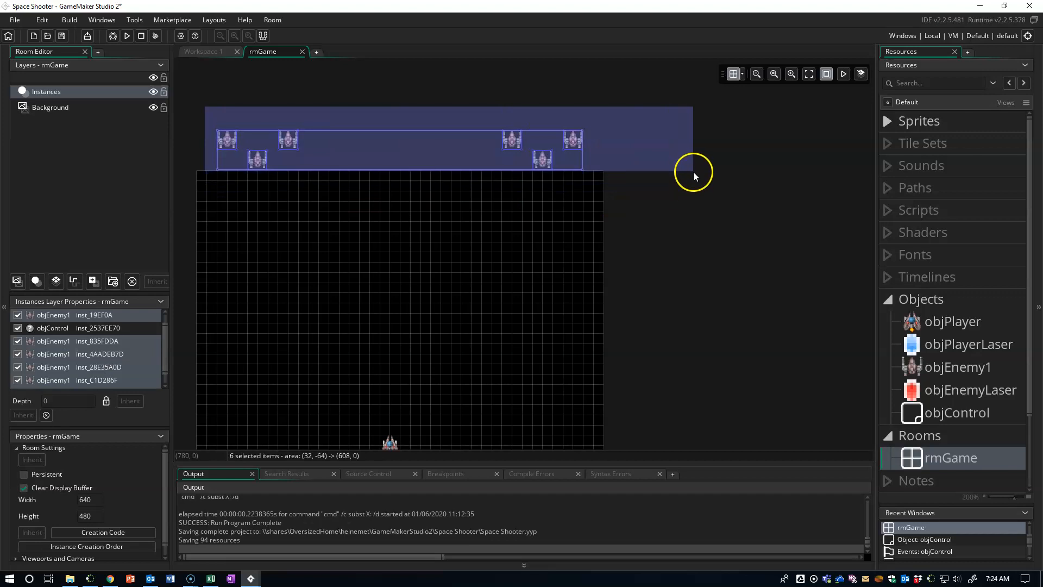
# Step: Delete the six selected objEnemy1 ships from rmGame
pyautogui.press('Delete')
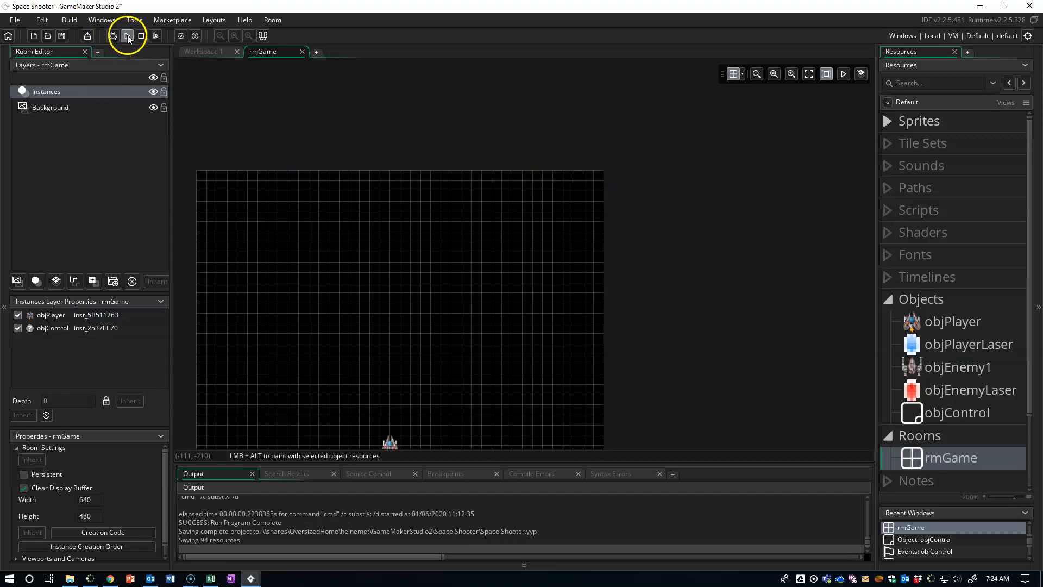
# Step: Build and run the game, close the game window, and reopen objControl
pyautogui.click(127, 36)
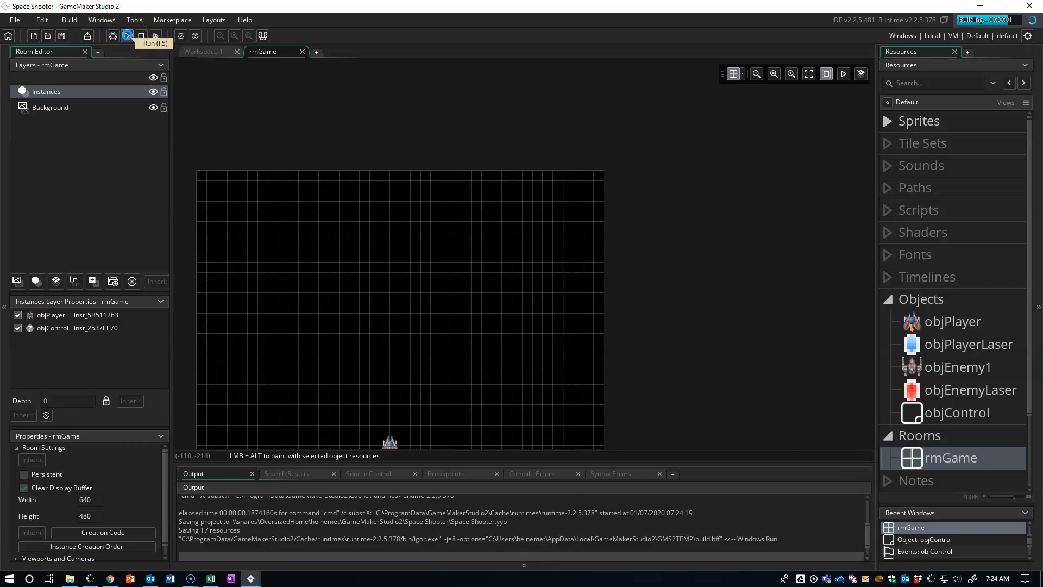
pyautogui.click(127, 36)
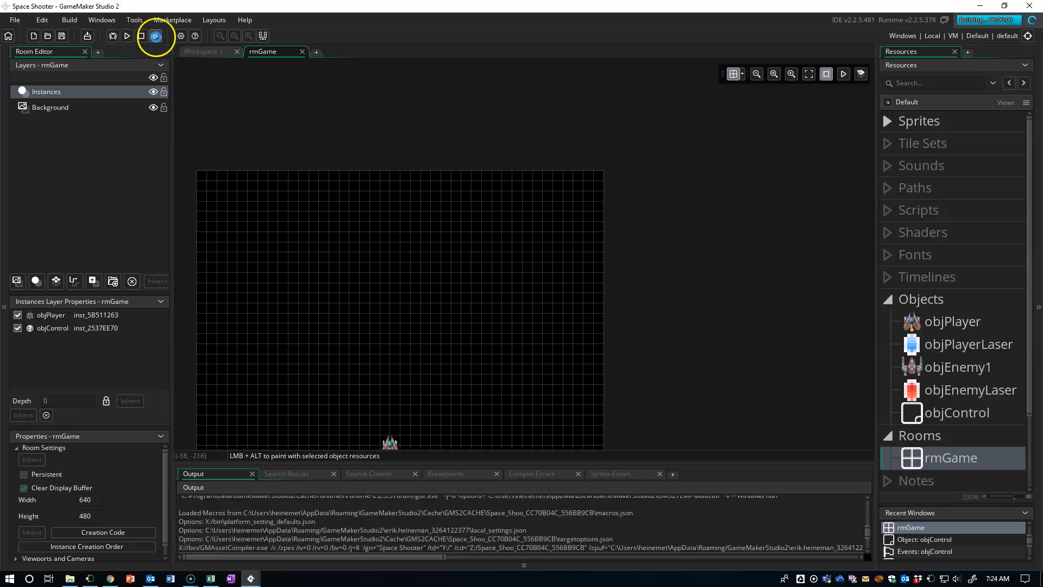
pyautogui.click(155, 36)
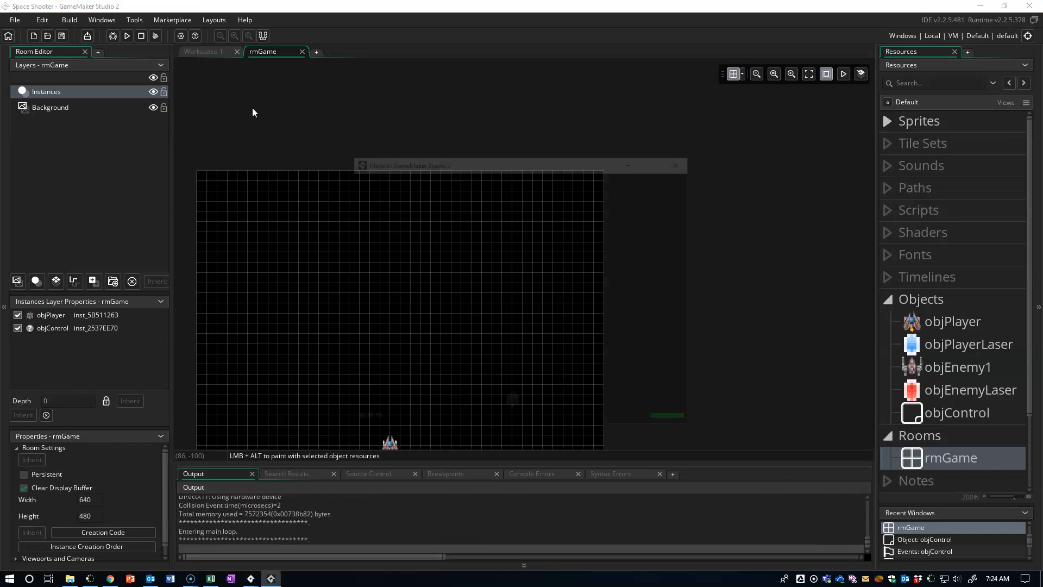
pyautogui.click(126, 36)
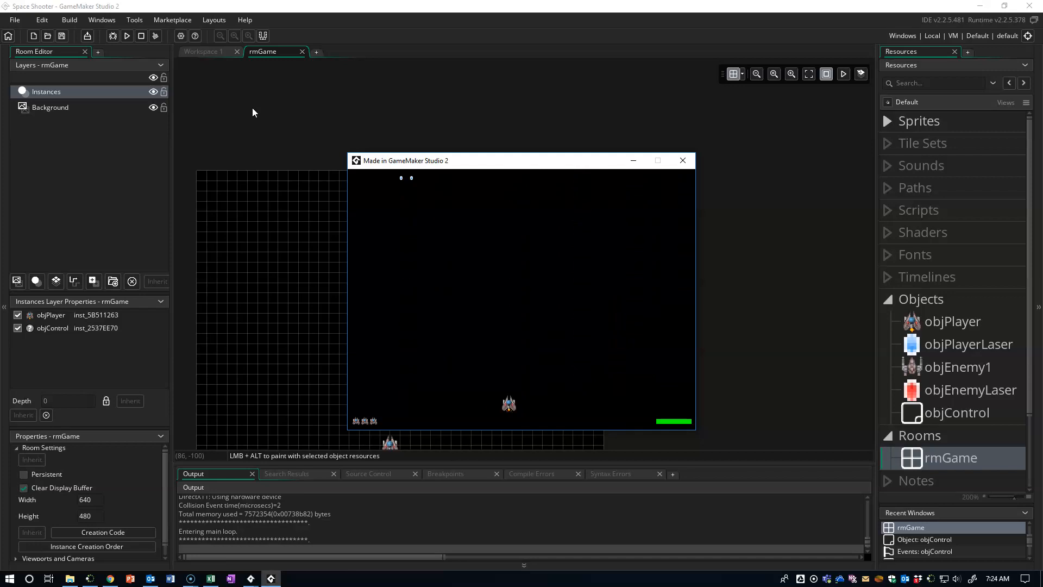
pyautogui.moveTo(760, 202)
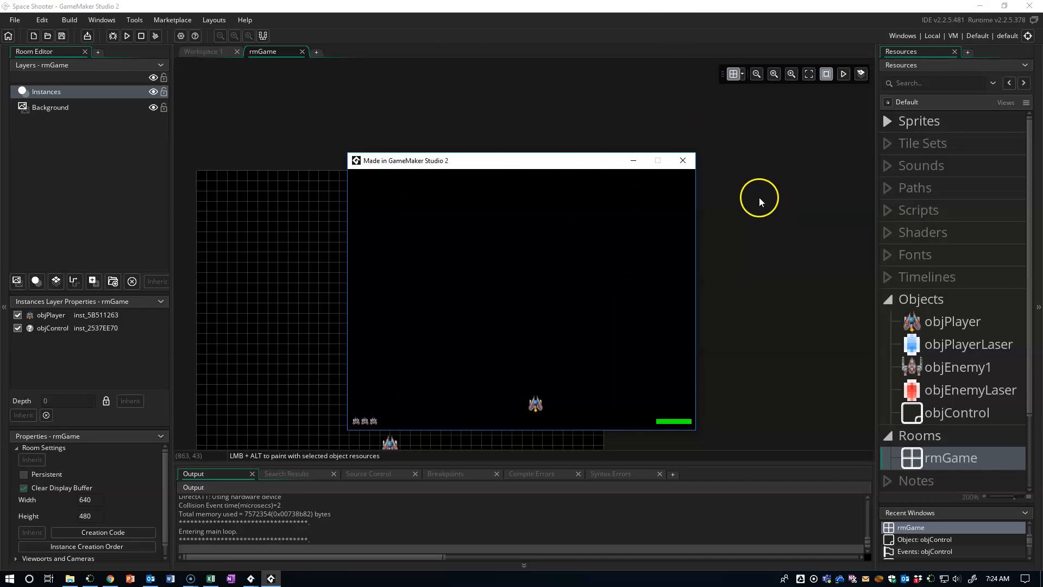
pyautogui.click(681, 160)
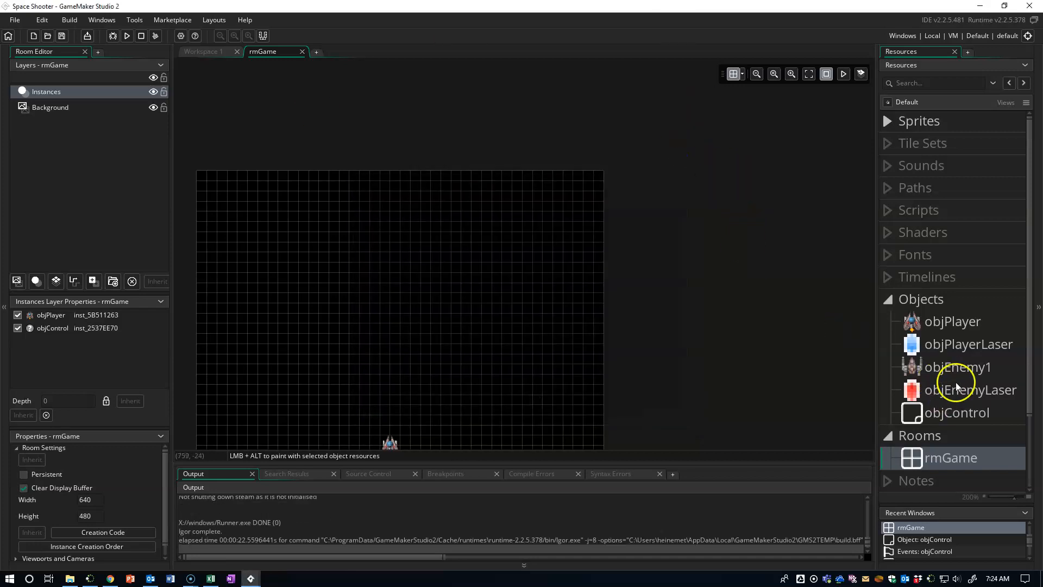
pyautogui.doubleClick(958, 413)
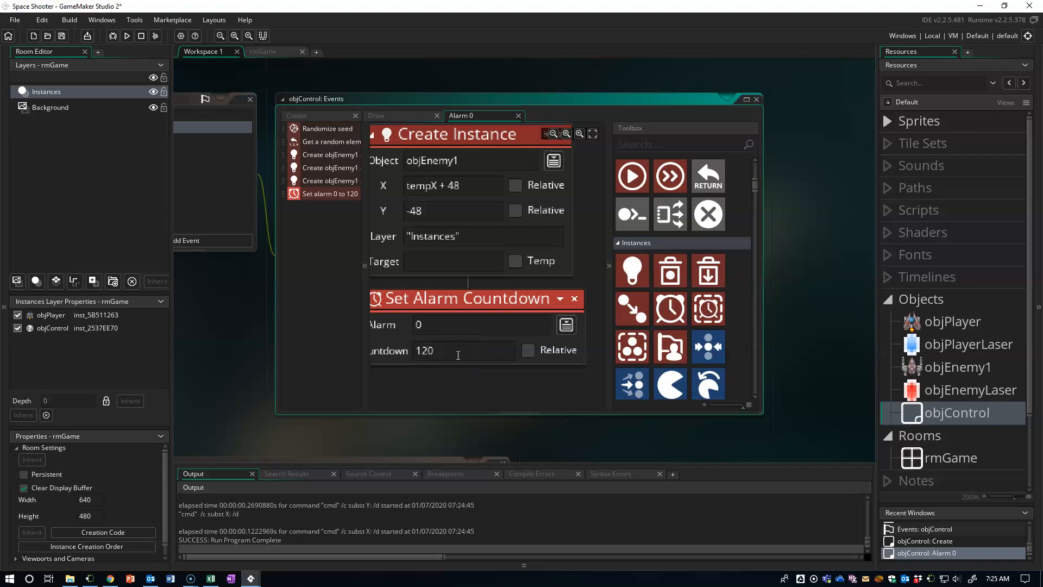
pyautogui.moveTo(399, 365)
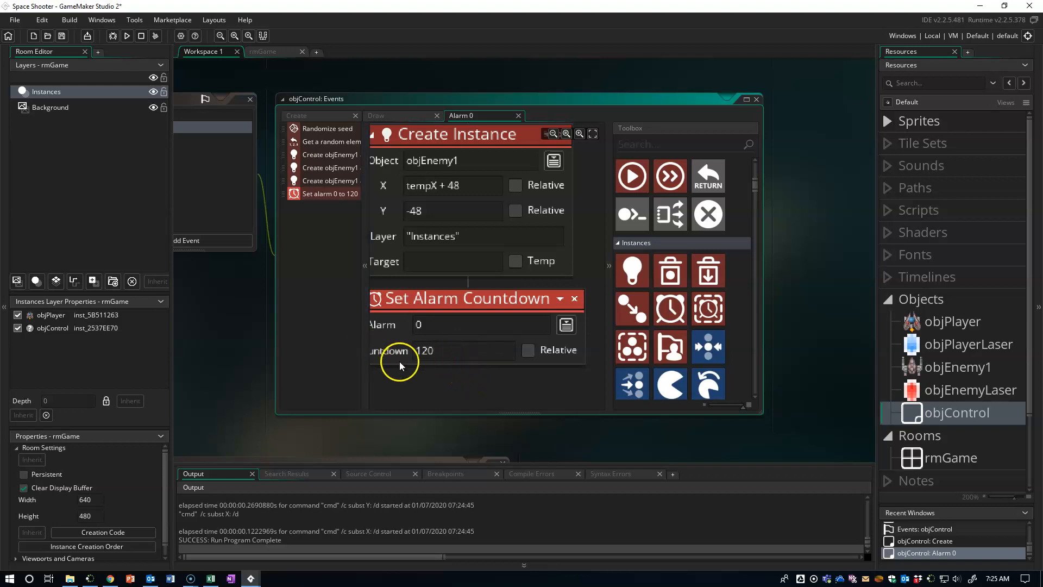
pyautogui.moveTo(125, 154)
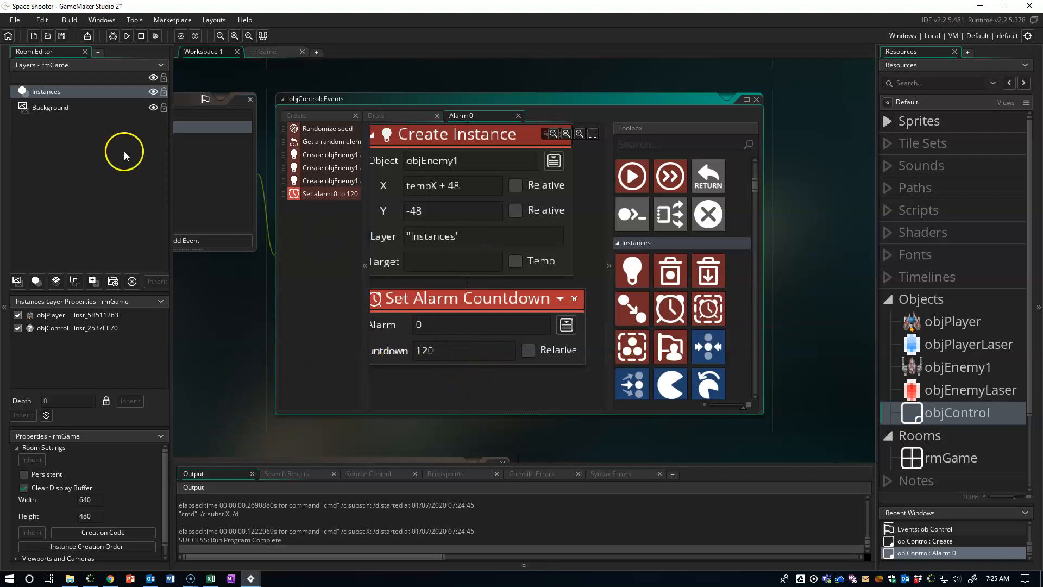
pyautogui.click(126, 36)
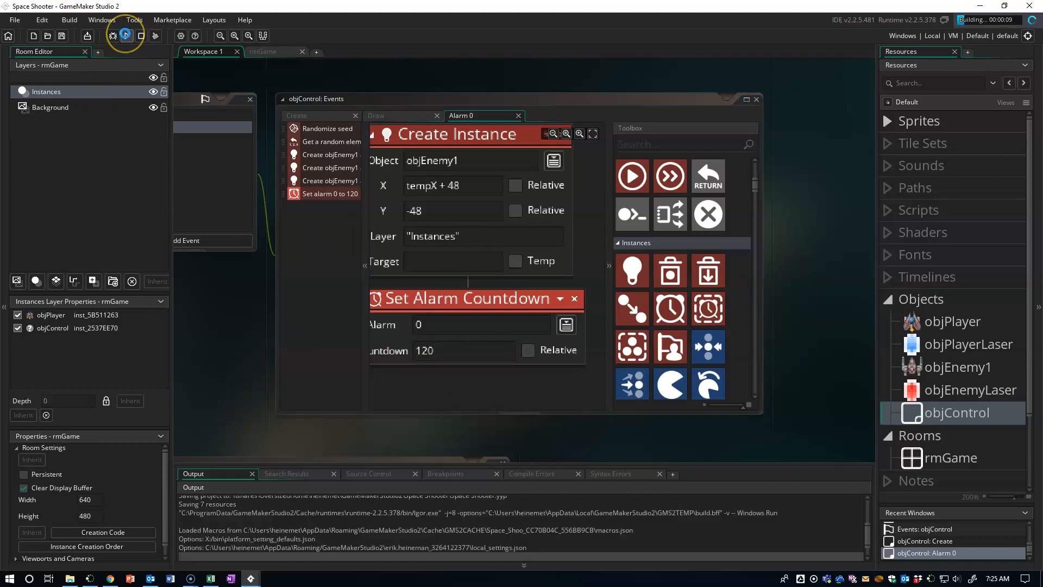
pyautogui.click(124, 36)
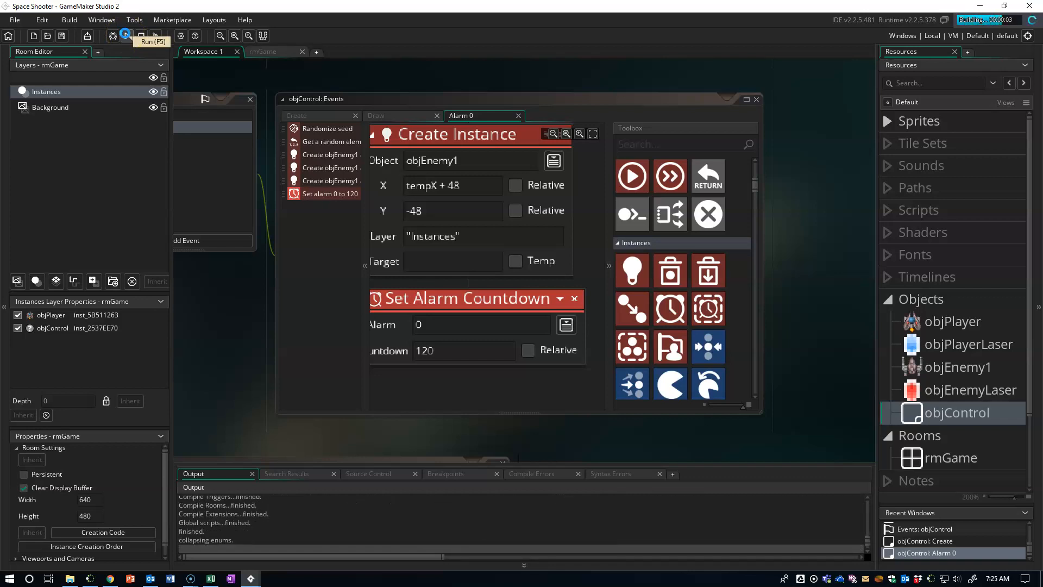
pyautogui.click(125, 35)
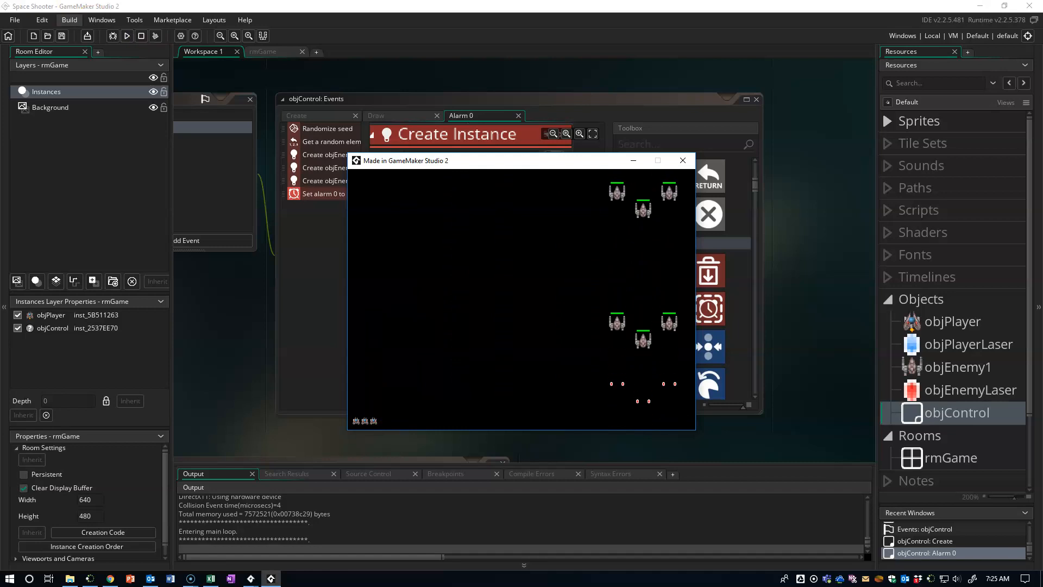
pyautogui.moveTo(681, 160)
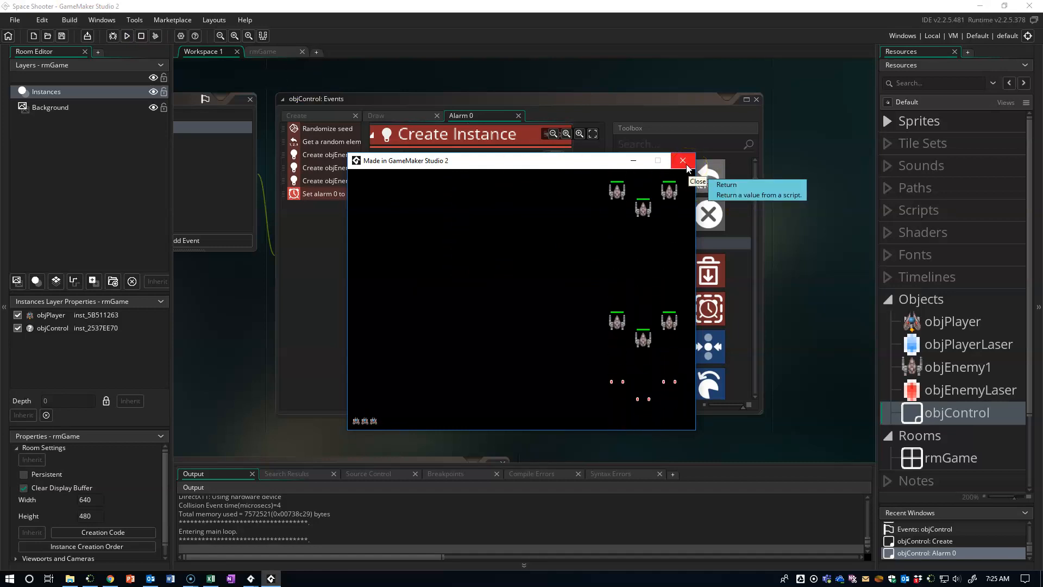
pyautogui.moveTo(655, 193)
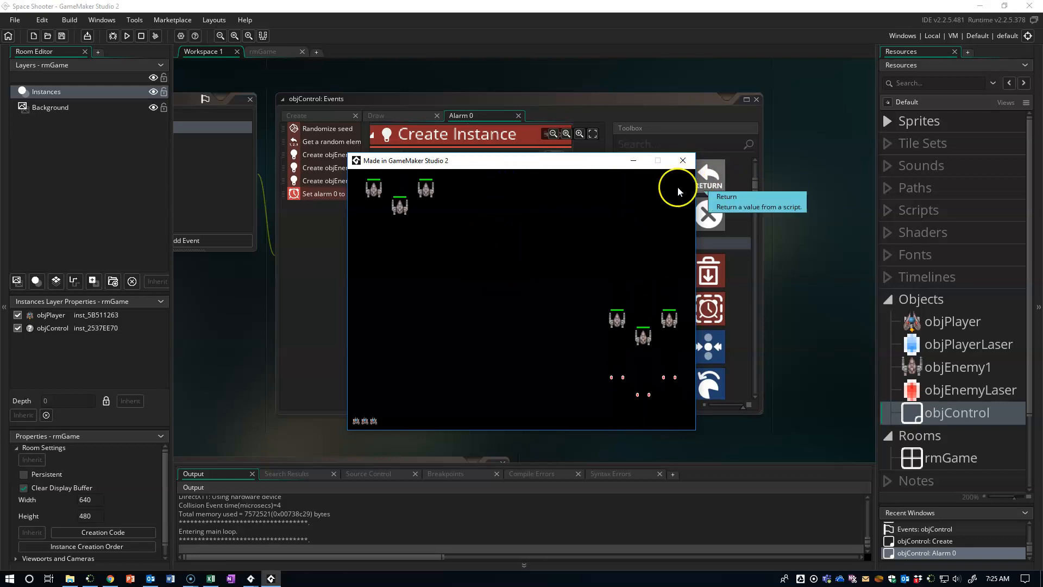
pyautogui.click(682, 160)
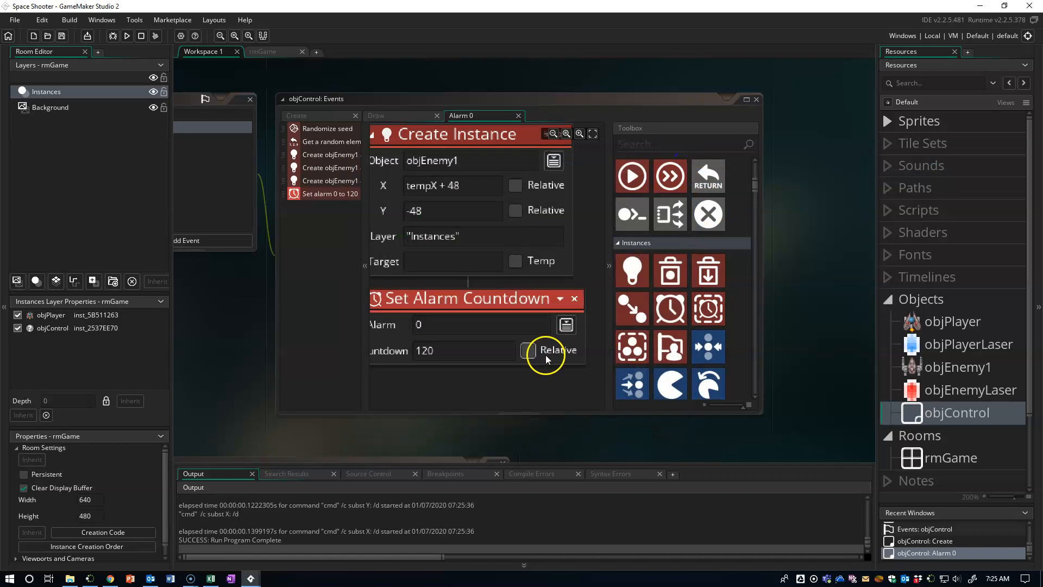
pyautogui.moveTo(581, 418)
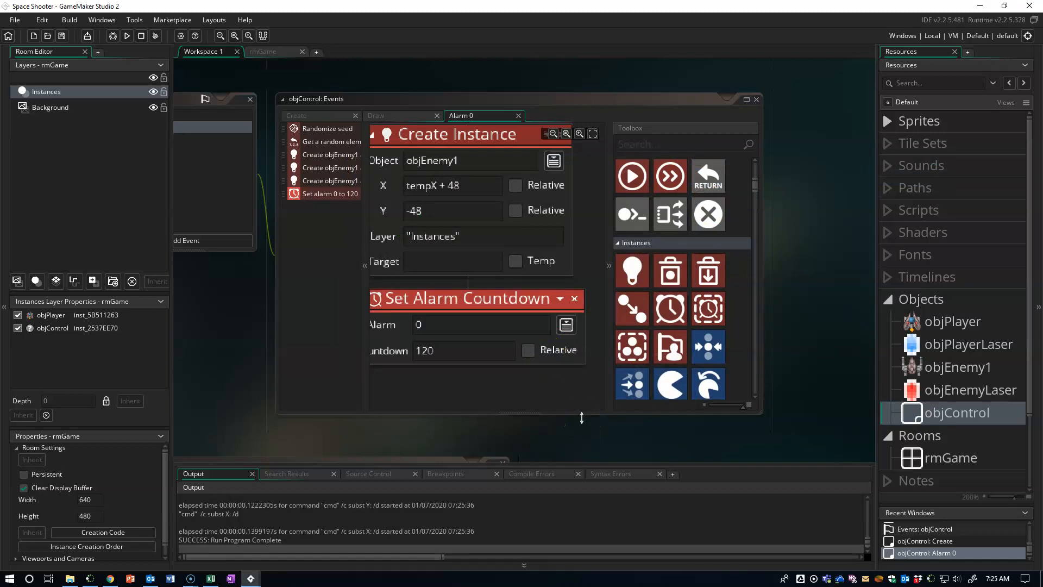
pyautogui.moveTo(658, 370)
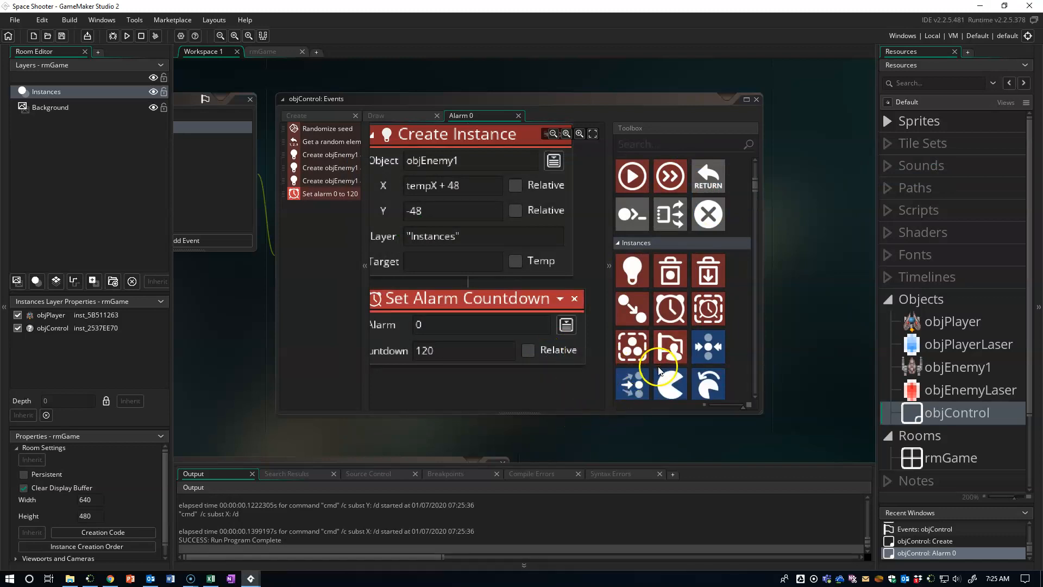
pyautogui.moveTo(913, 408)
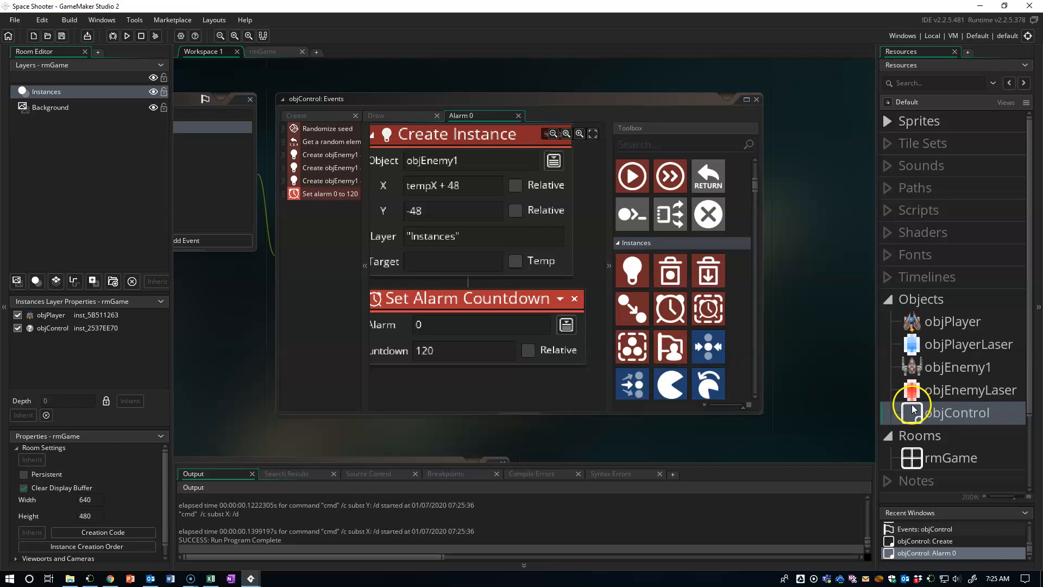
pyautogui.moveTo(918, 406)
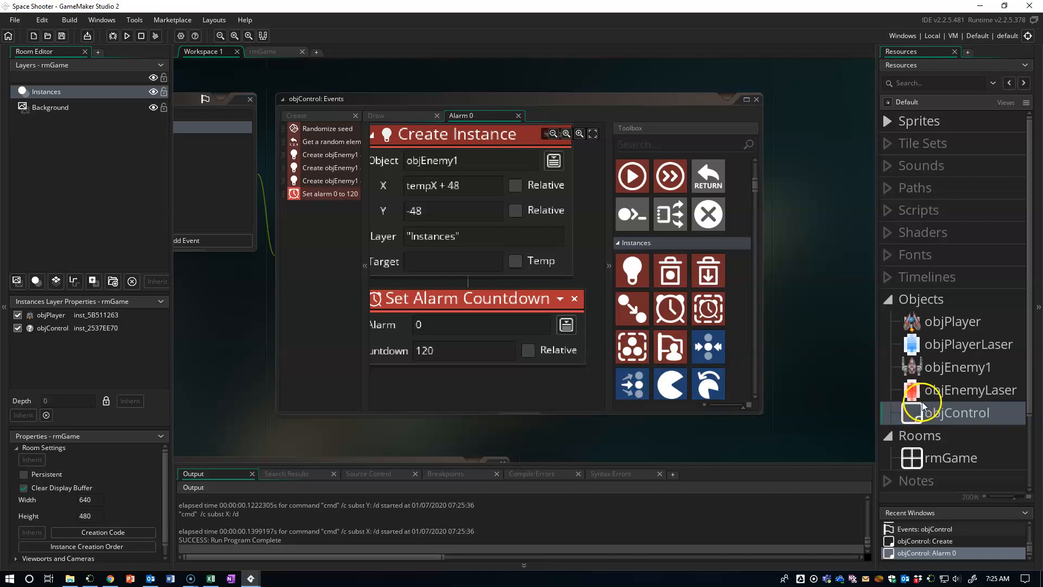
pyautogui.moveTo(938, 372)
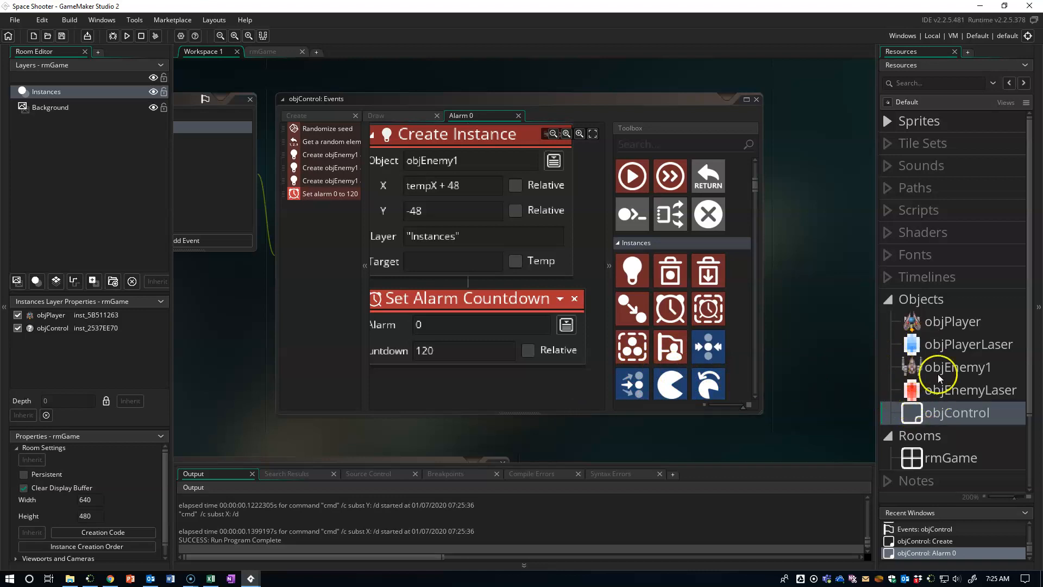
pyautogui.moveTo(964, 383)
pyautogui.write('180')
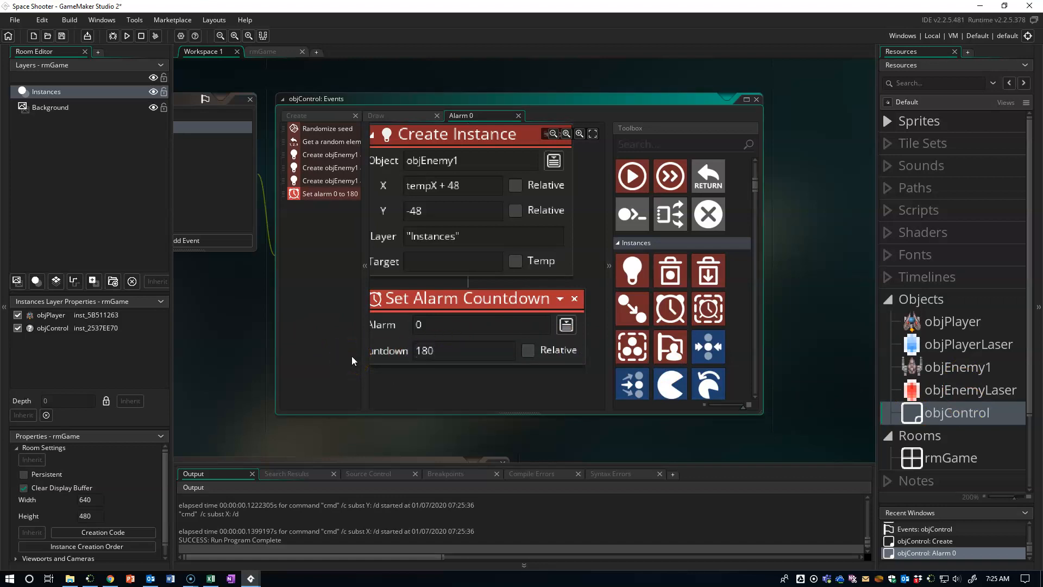
pyautogui.moveTo(462, 367)
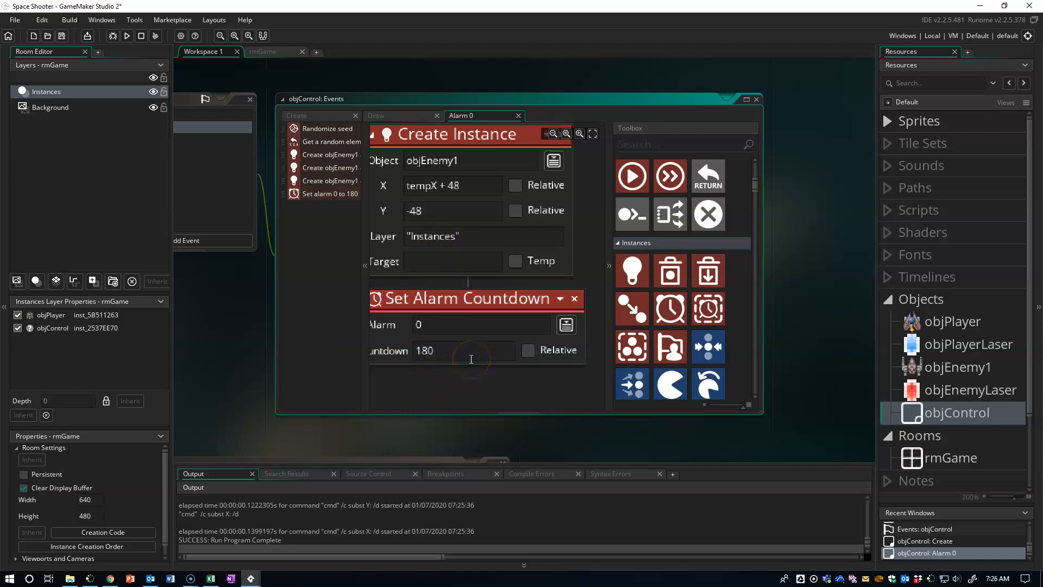
pyautogui.moveTo(484, 345)
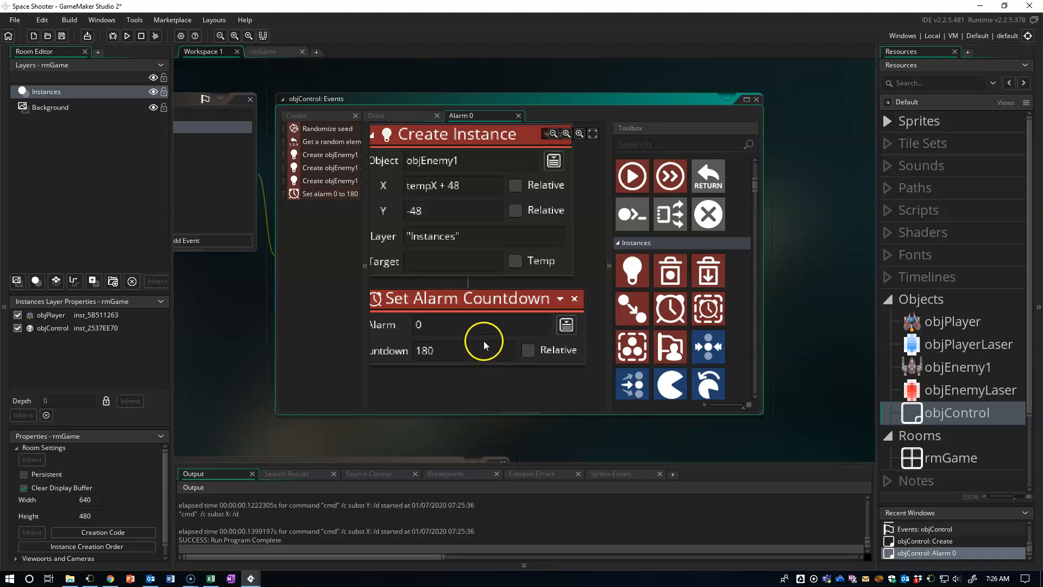
pyautogui.moveTo(943, 371)
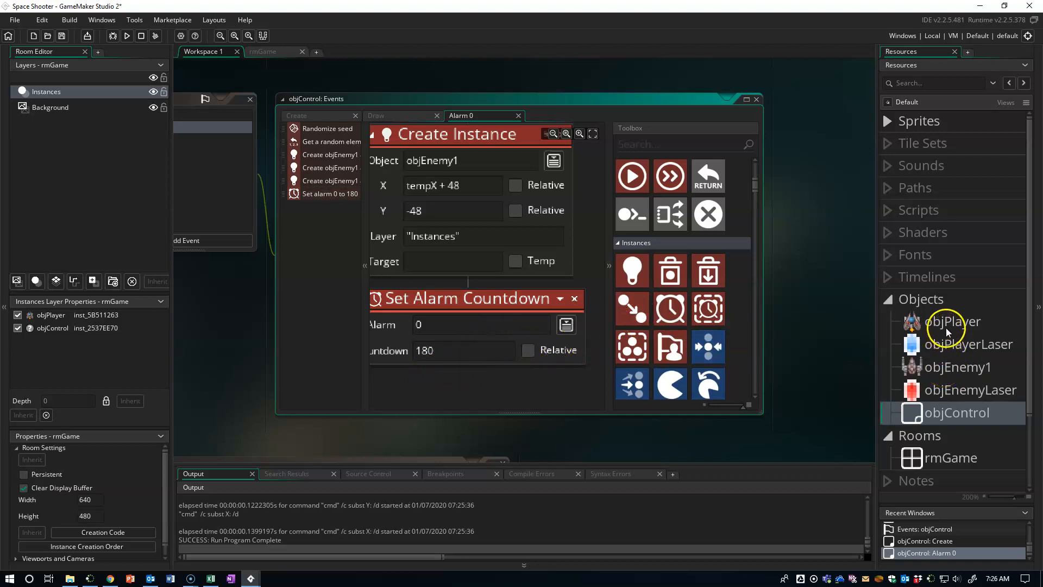
# Step: Switch from Alarm 0 to objControl's Create event
pyautogui.click(296, 115)
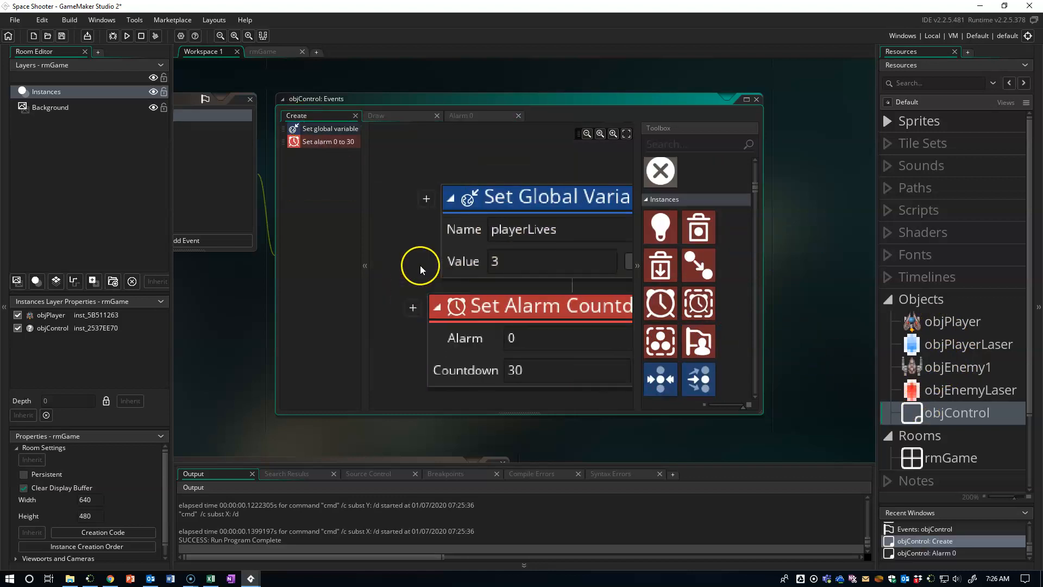
# Step: Add a playerScore entry with value 0 to the Set Global Variable action
pyautogui.click(426, 198)
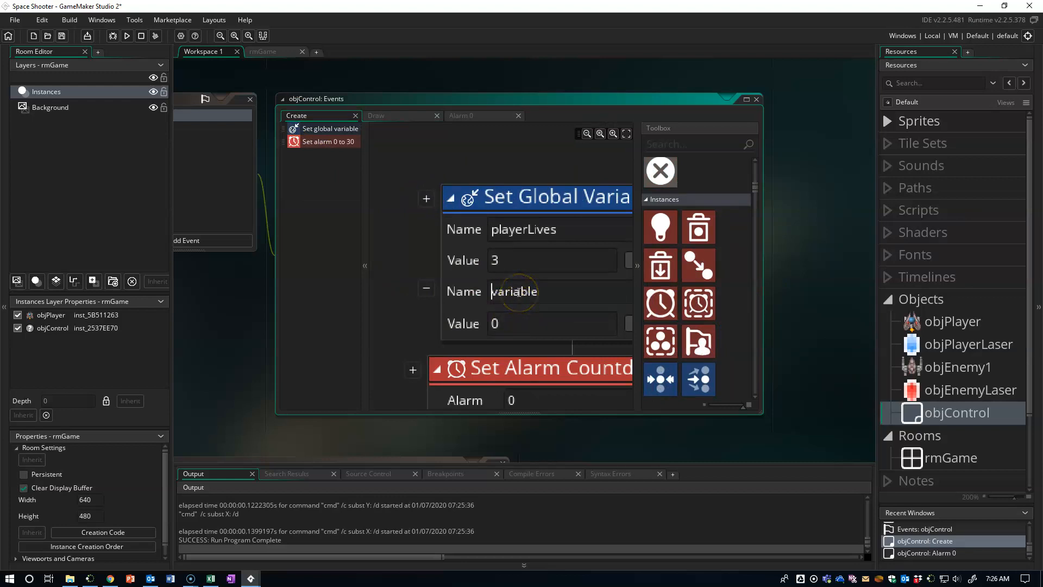
pyautogui.write('playerScore')
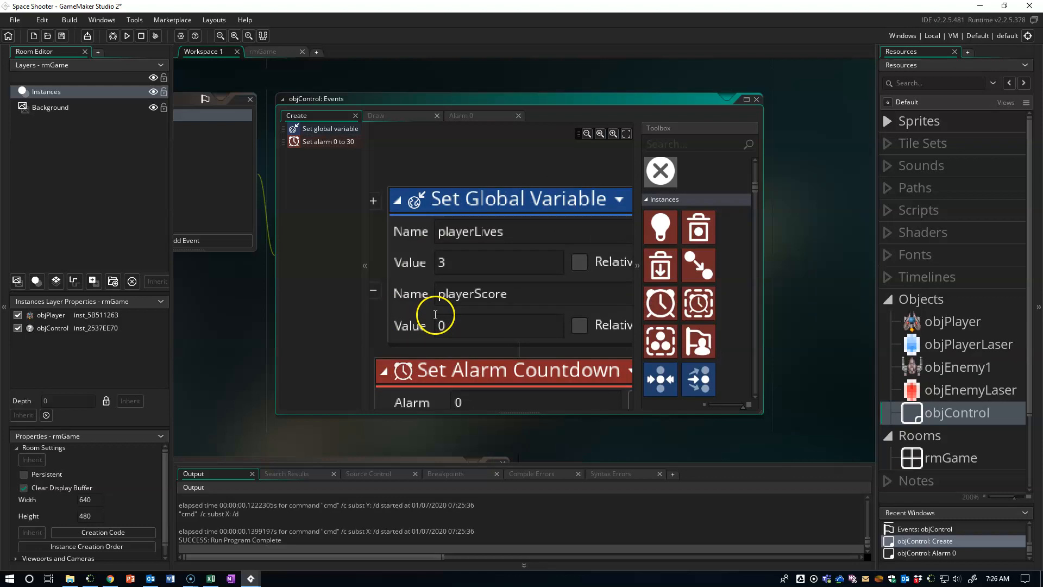
pyautogui.moveTo(452, 298)
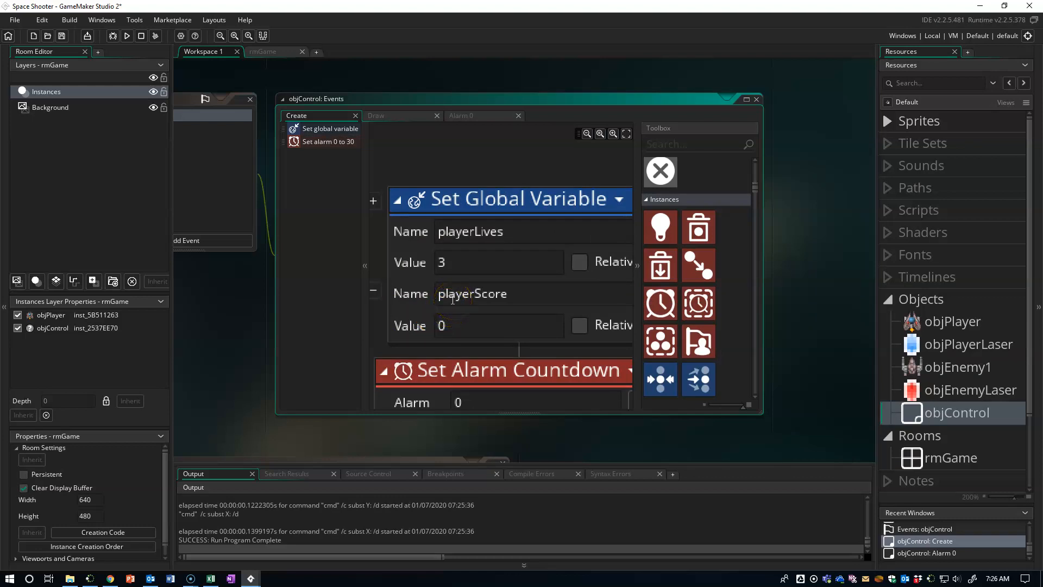
pyautogui.moveTo(823, 294)
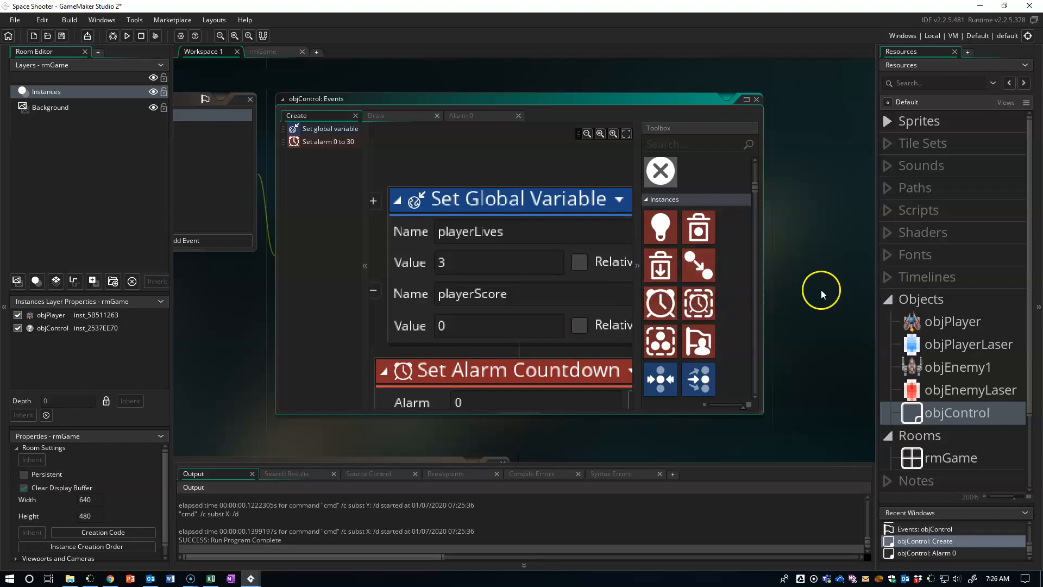
# Step: Create the fntGame font resource using Bauhaus 93 at size 16
pyautogui.rightClick(915, 254)
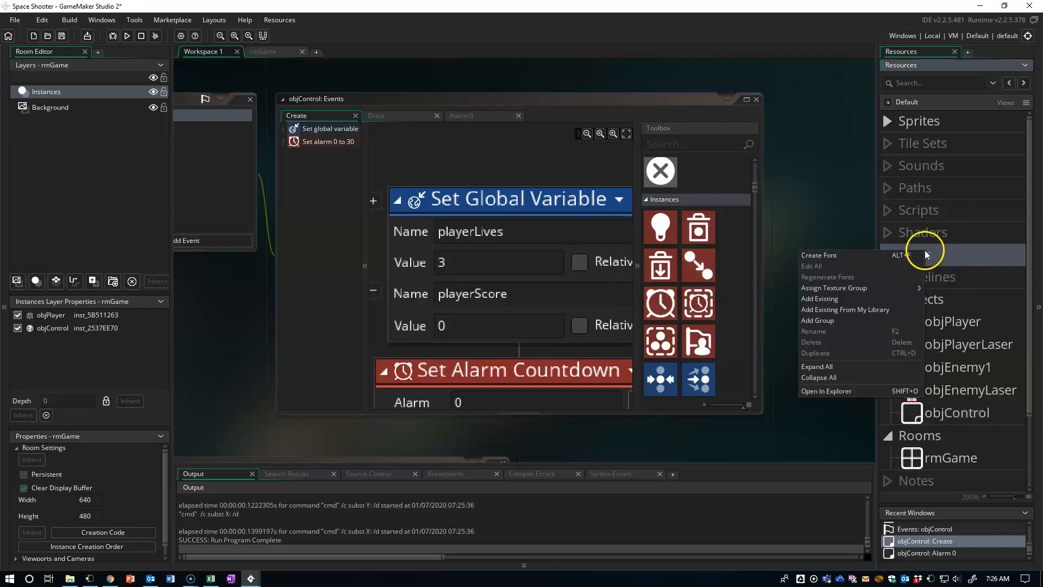
pyautogui.click(819, 255)
pyautogui.write('fntGame')
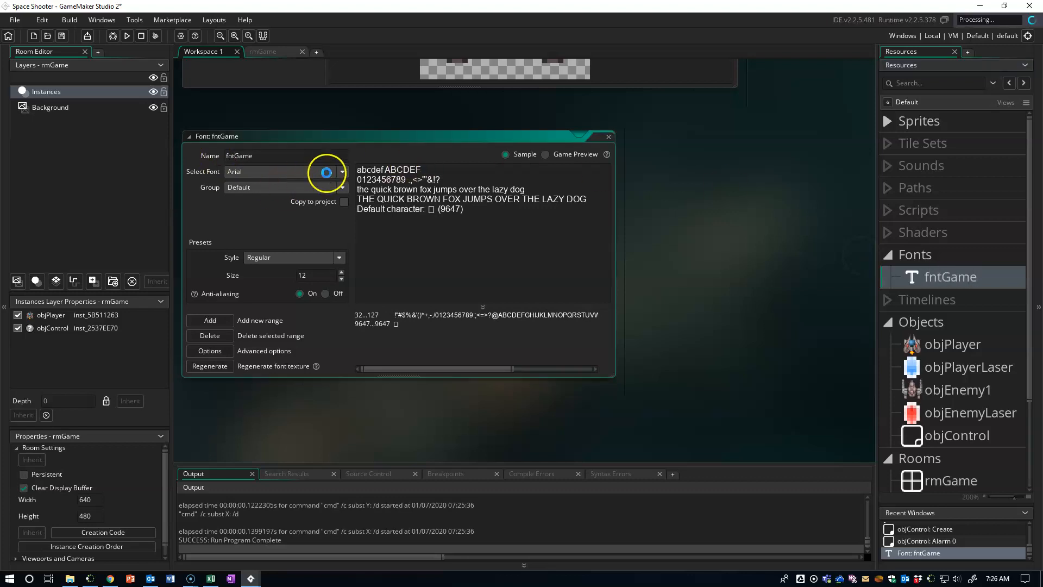
pyautogui.click(342, 171)
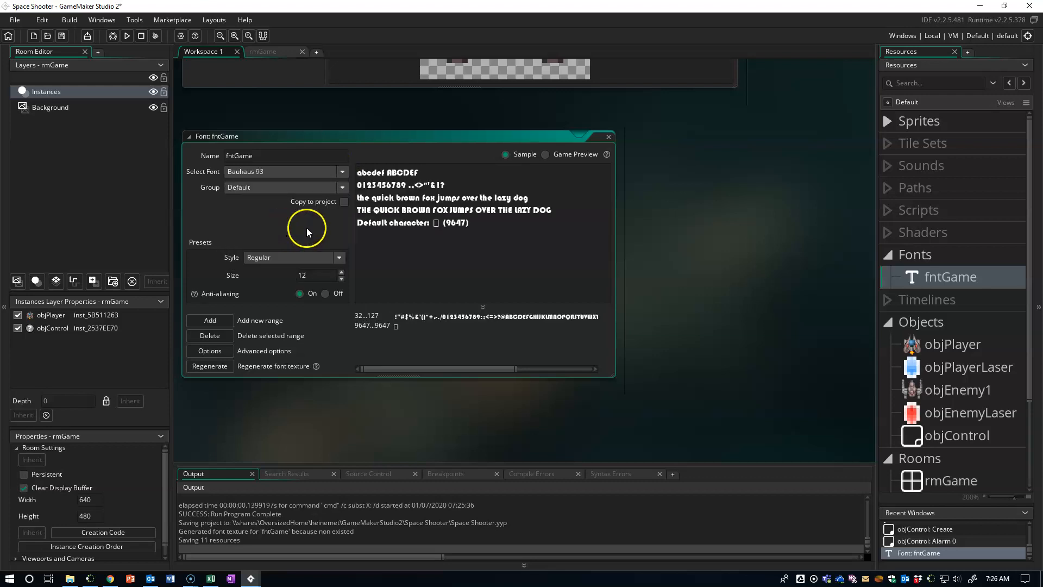
pyautogui.moveTo(343, 272)
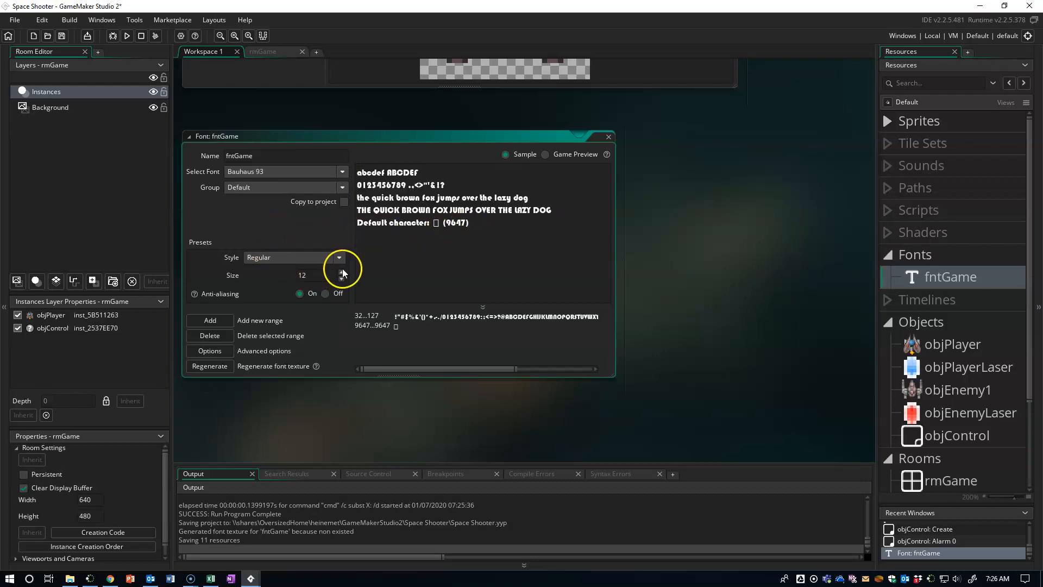
pyautogui.click(341, 273)
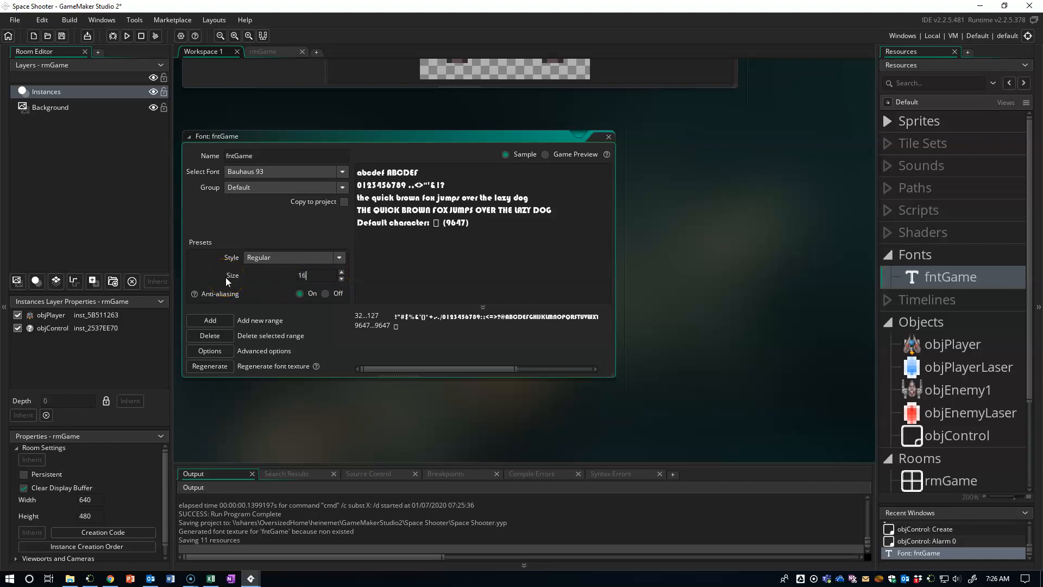
pyautogui.click(341, 273)
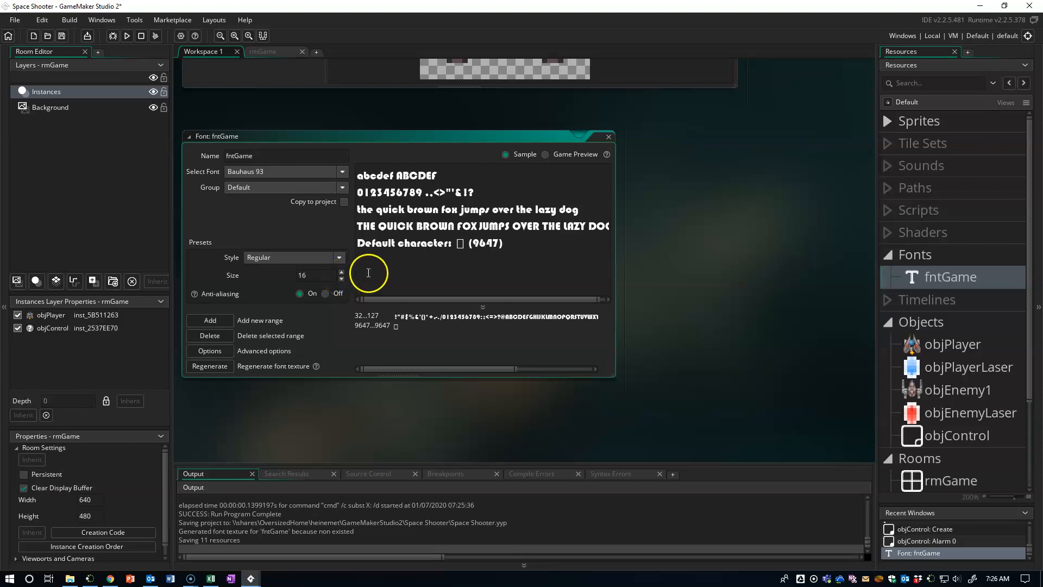
pyautogui.moveTo(447, 304)
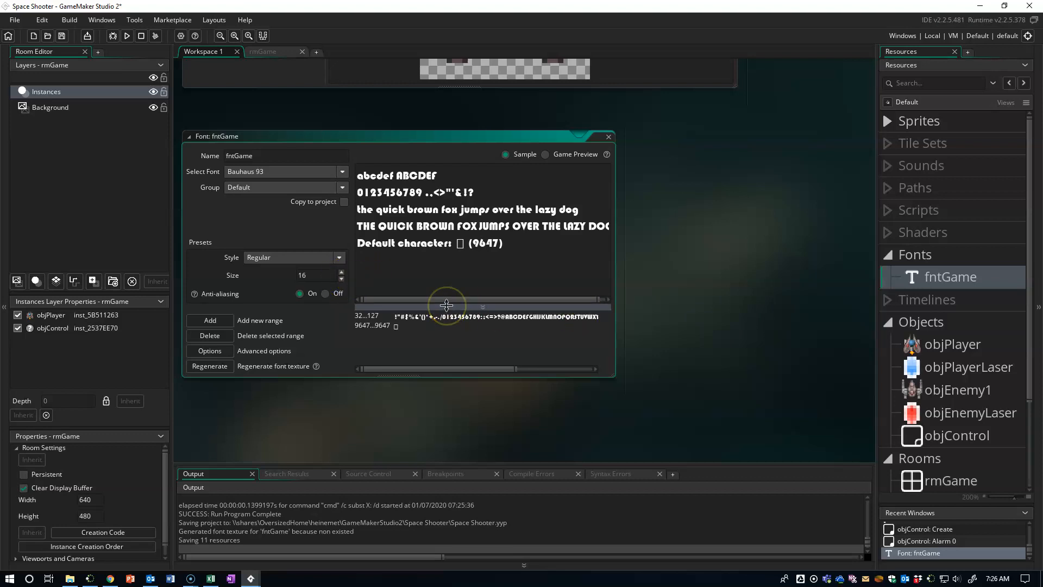
pyautogui.moveTo(444, 302)
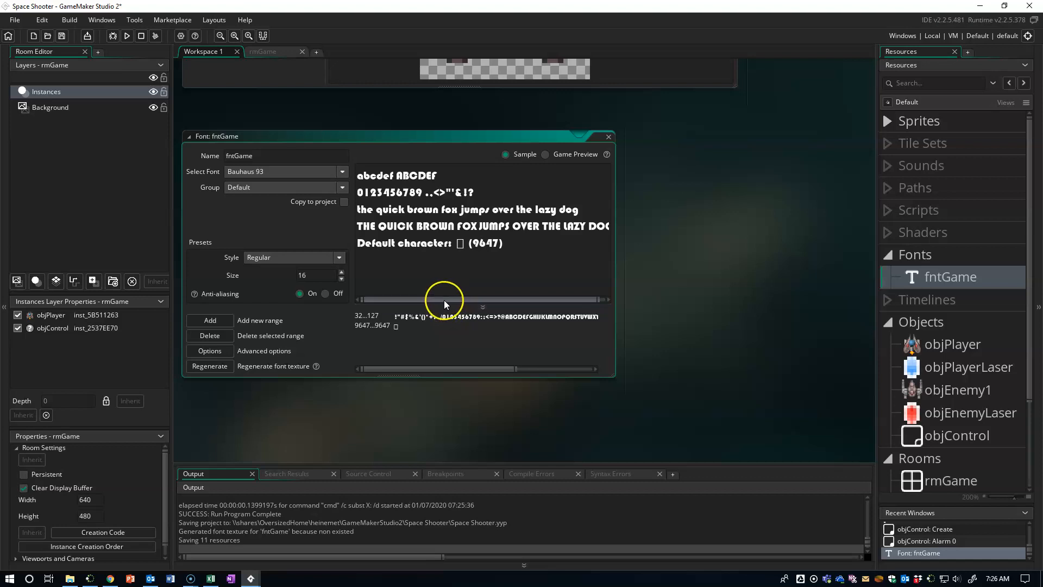
pyautogui.moveTo(377, 394)
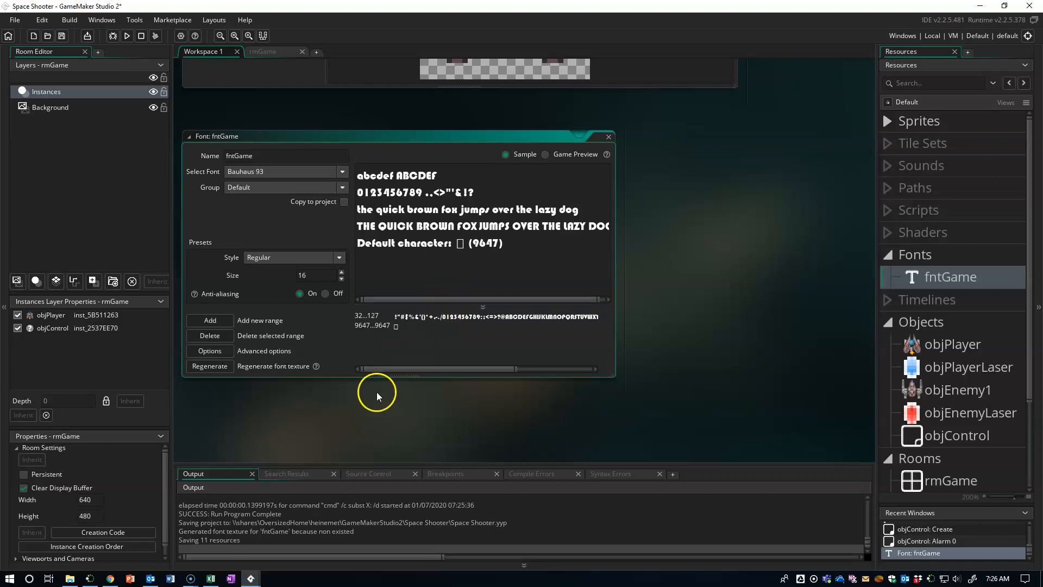
pyautogui.moveTo(421, 402)
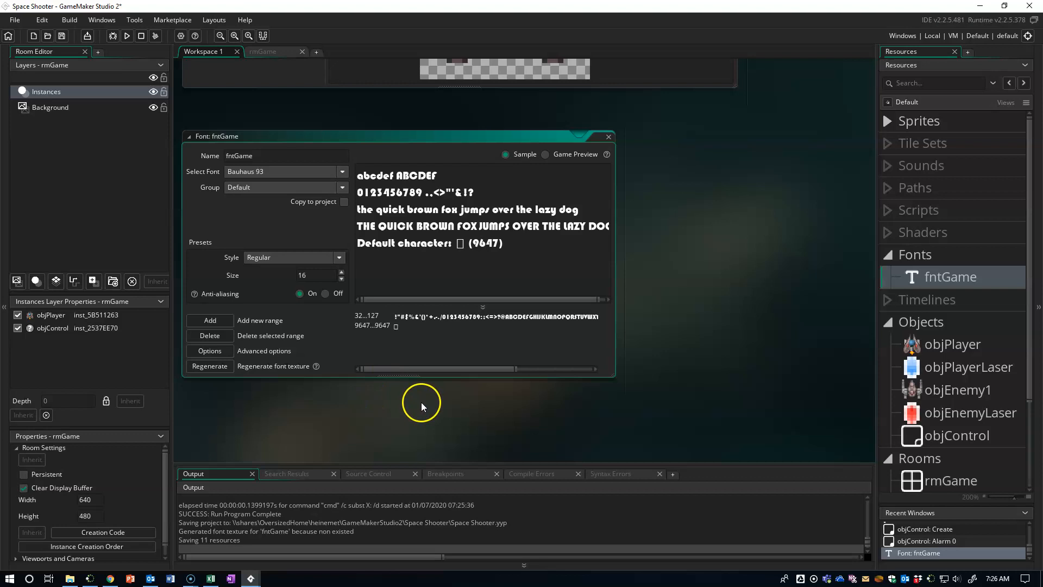
pyautogui.moveTo(863, 480)
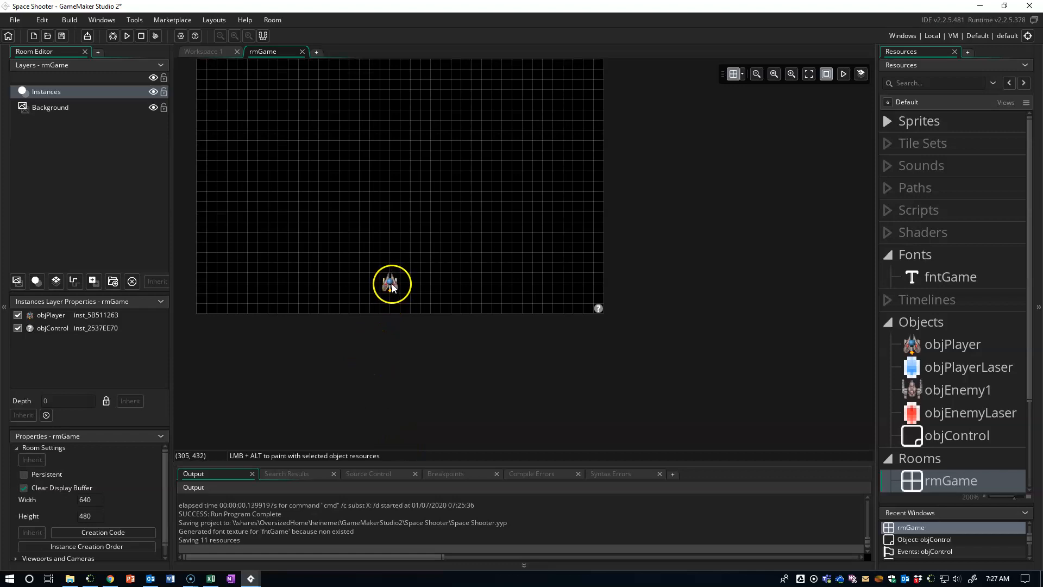
pyautogui.moveTo(389, 306)
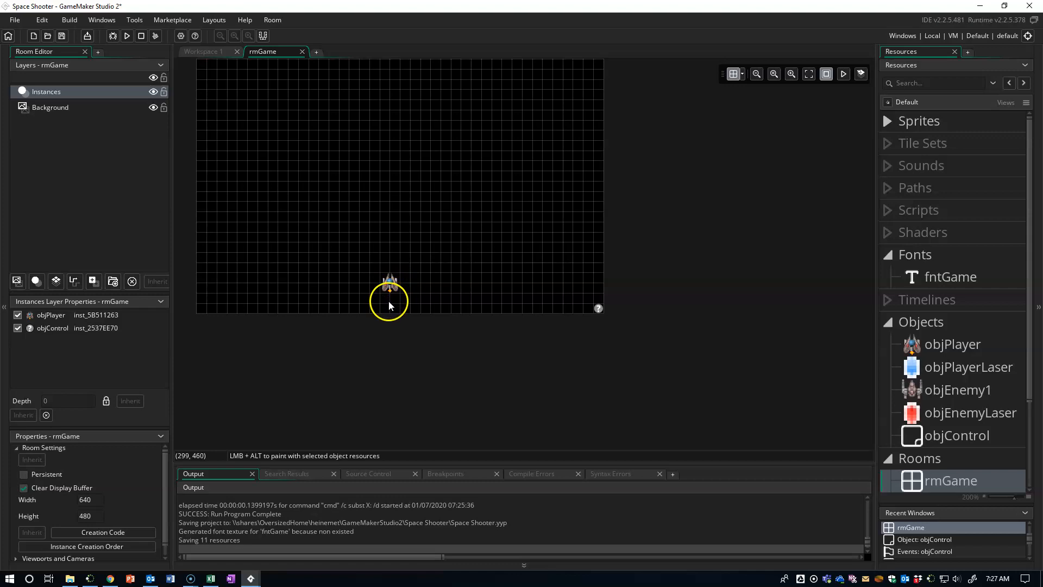
pyautogui.moveTo(392, 308)
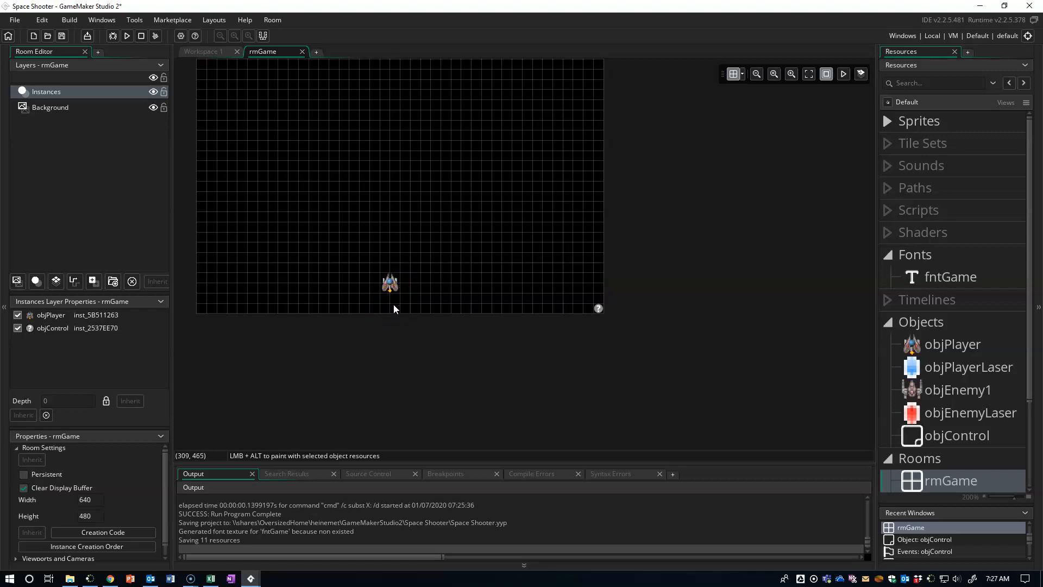
pyautogui.moveTo(394, 307)
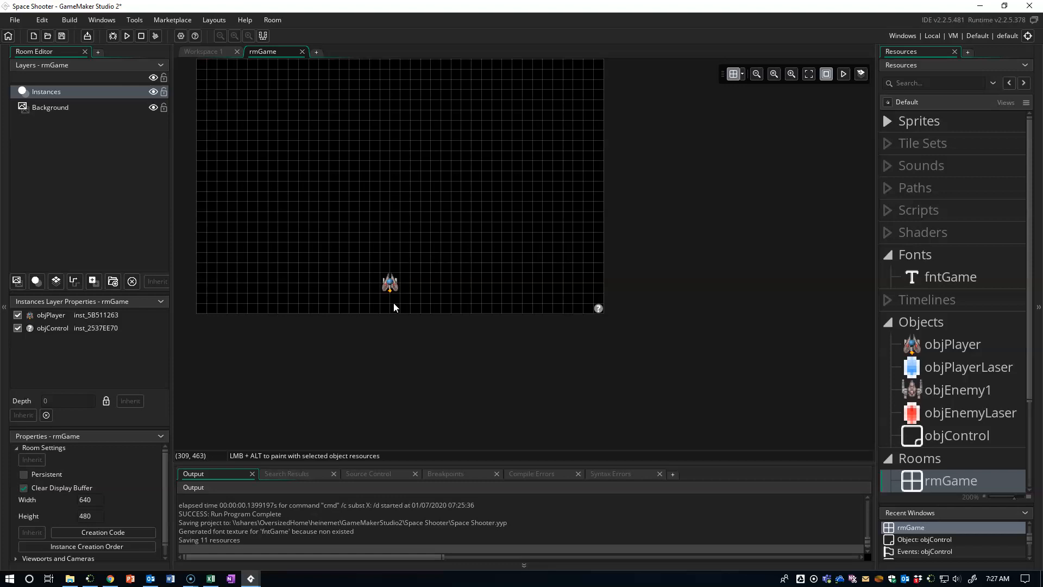
pyautogui.moveTo(394, 306)
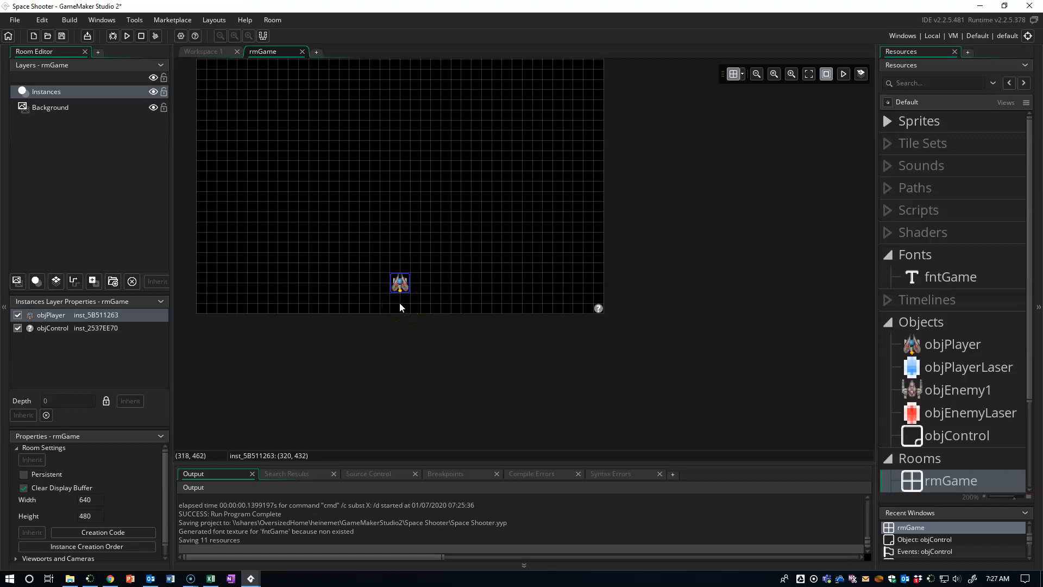
pyautogui.moveTo(735, 346)
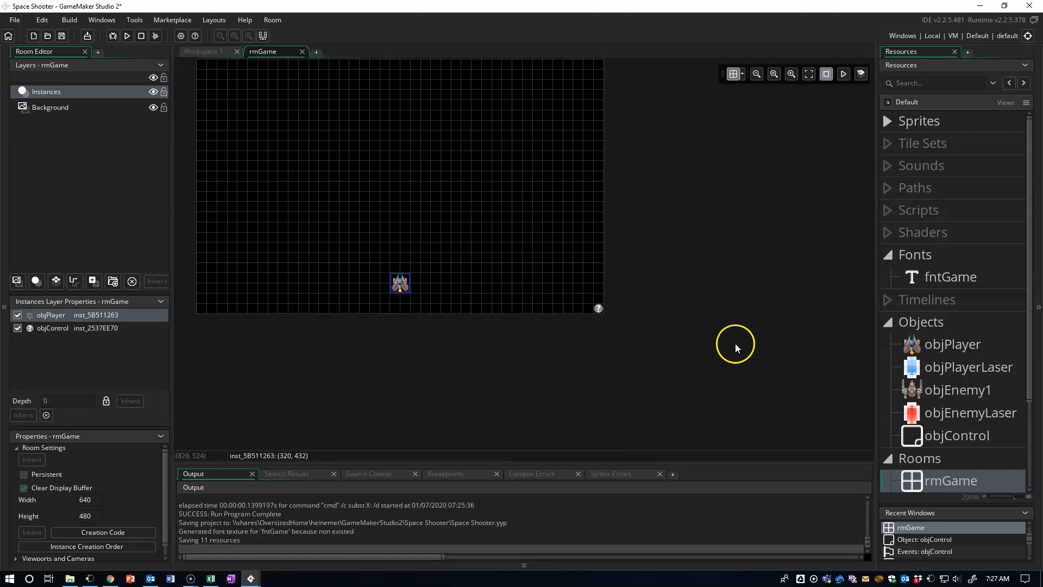
pyautogui.moveTo(617, 332)
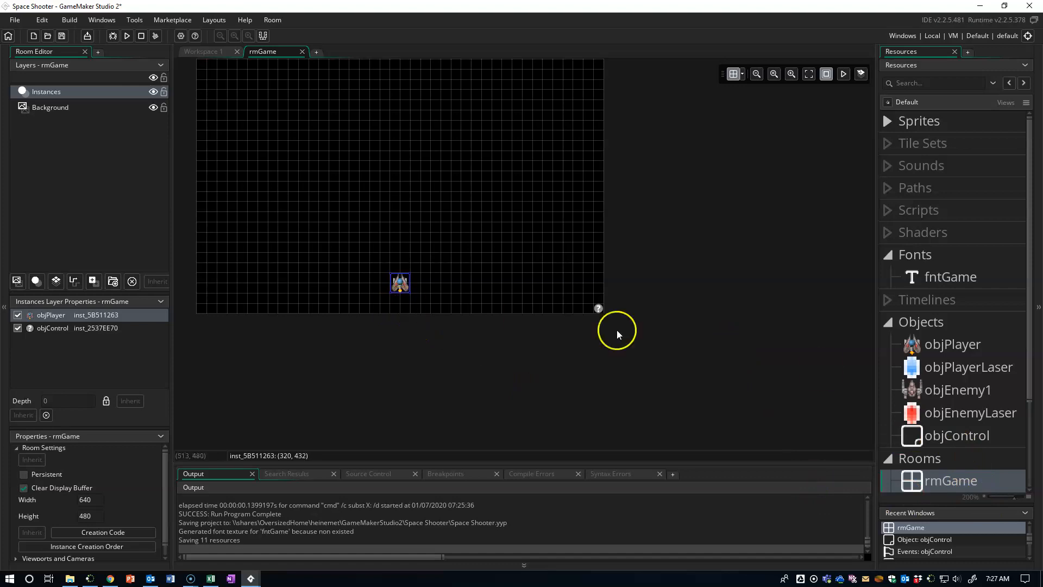
pyautogui.moveTo(952, 376)
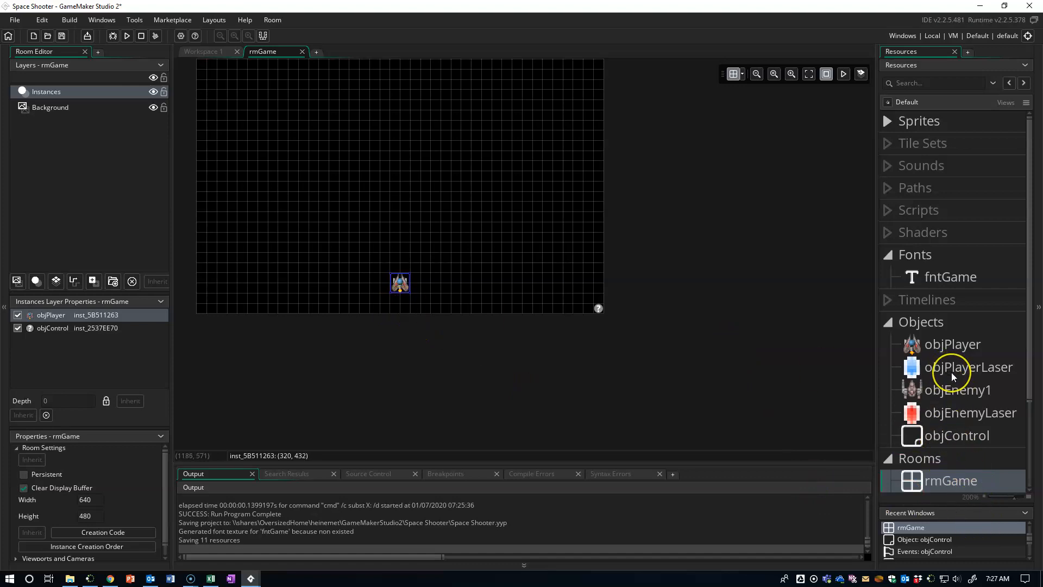
pyautogui.moveTo(951, 466)
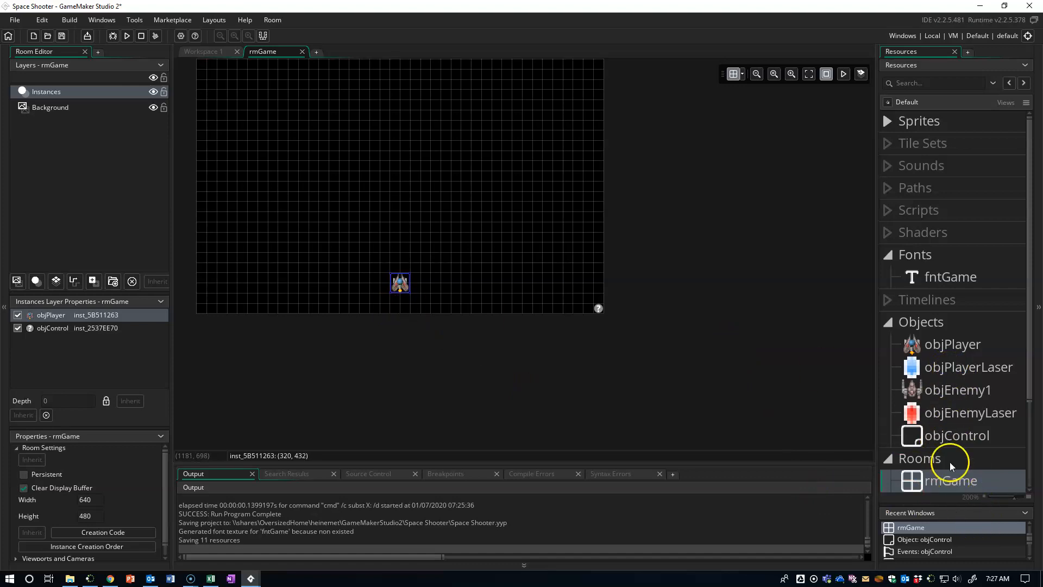
pyautogui.moveTo(946, 435)
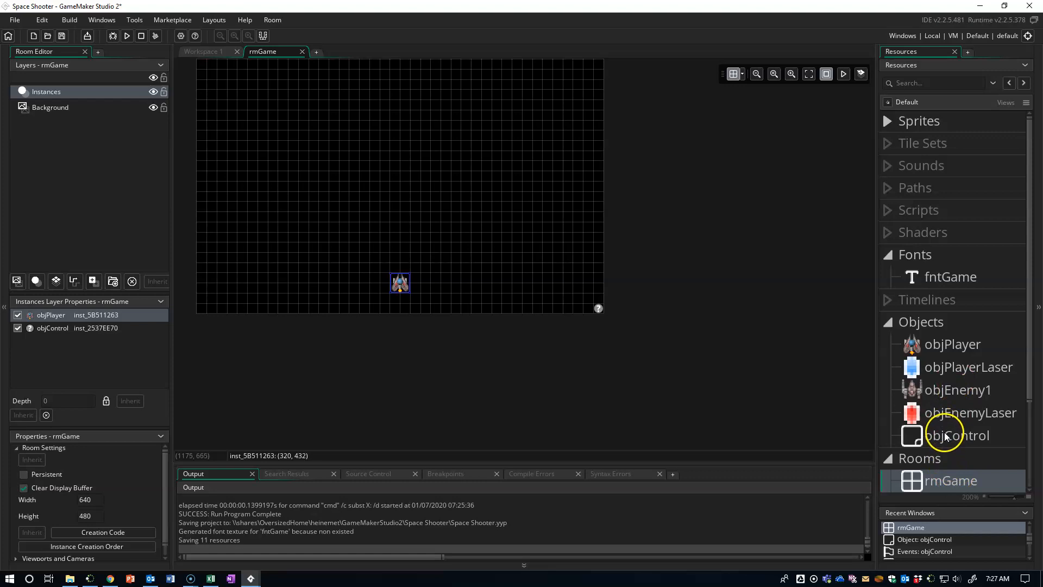
# Step: Open objControl's Draw event and scroll the Toolbox down to the Drawing actions
pyautogui.doubleClick(957, 435)
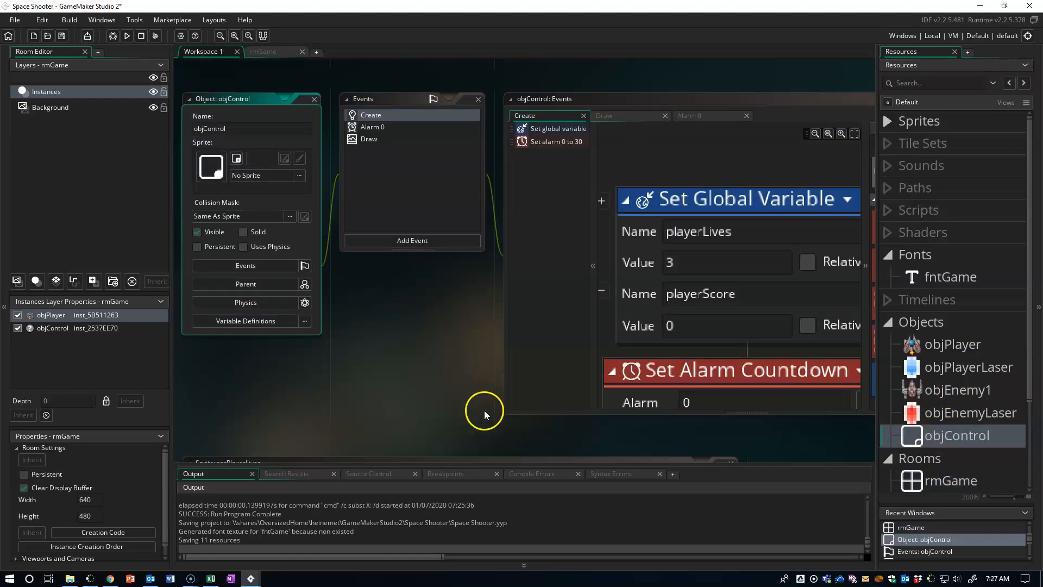
pyautogui.click(368, 138)
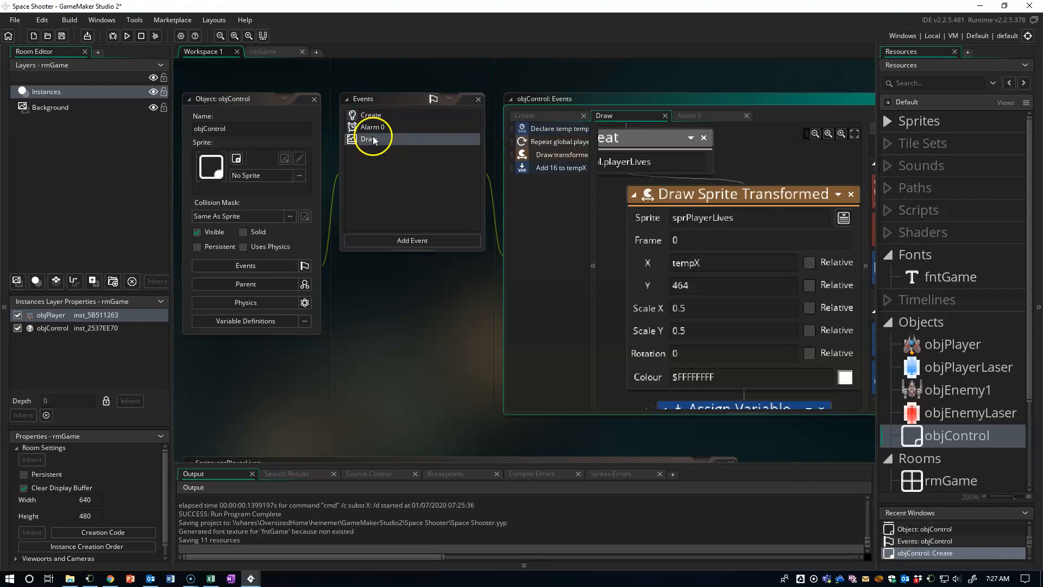
pyautogui.moveTo(380, 387)
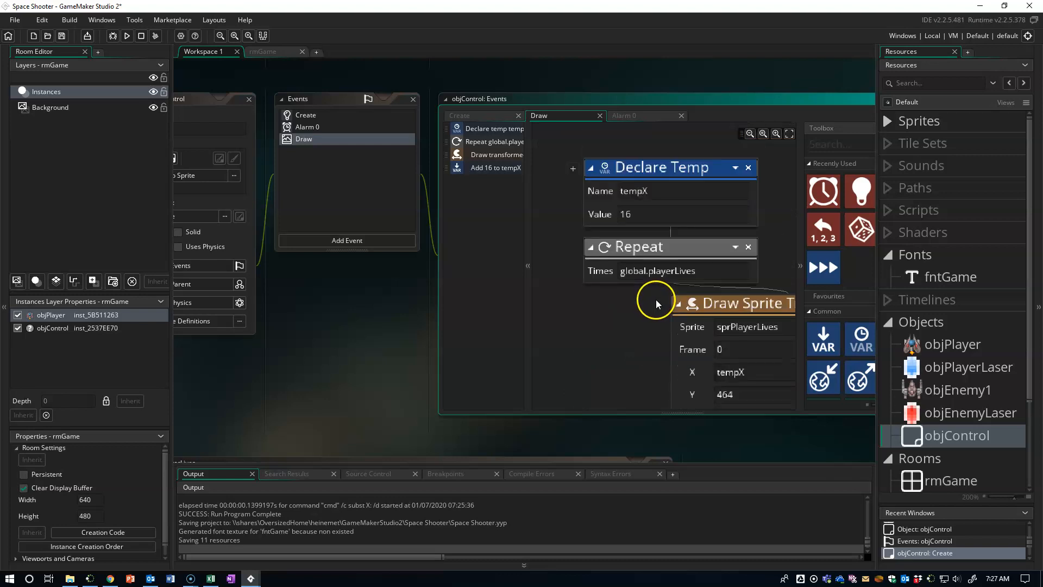
pyautogui.moveTo(406, 437)
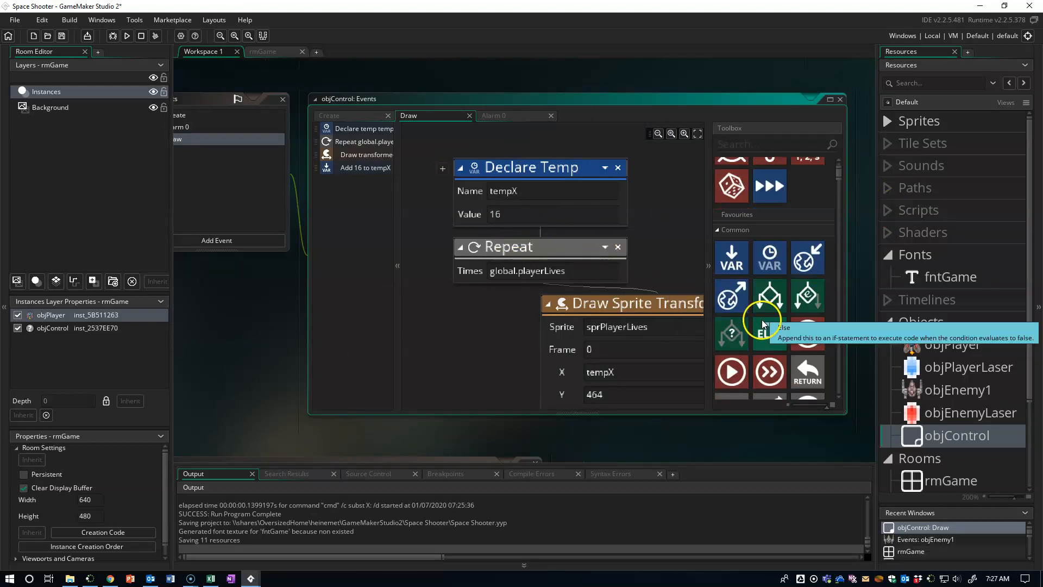
pyautogui.scroll(-3)
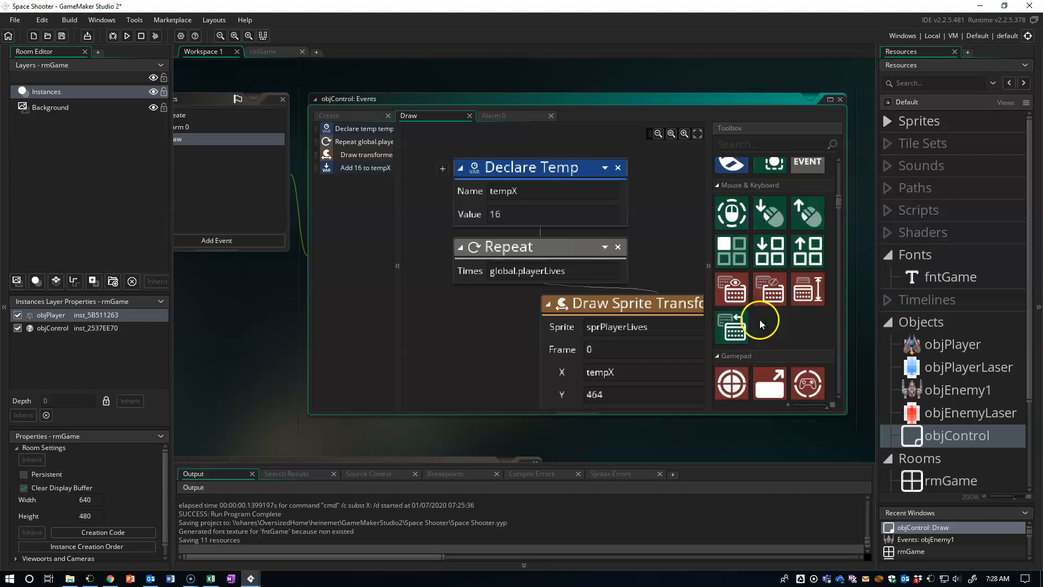
pyautogui.scroll(-3)
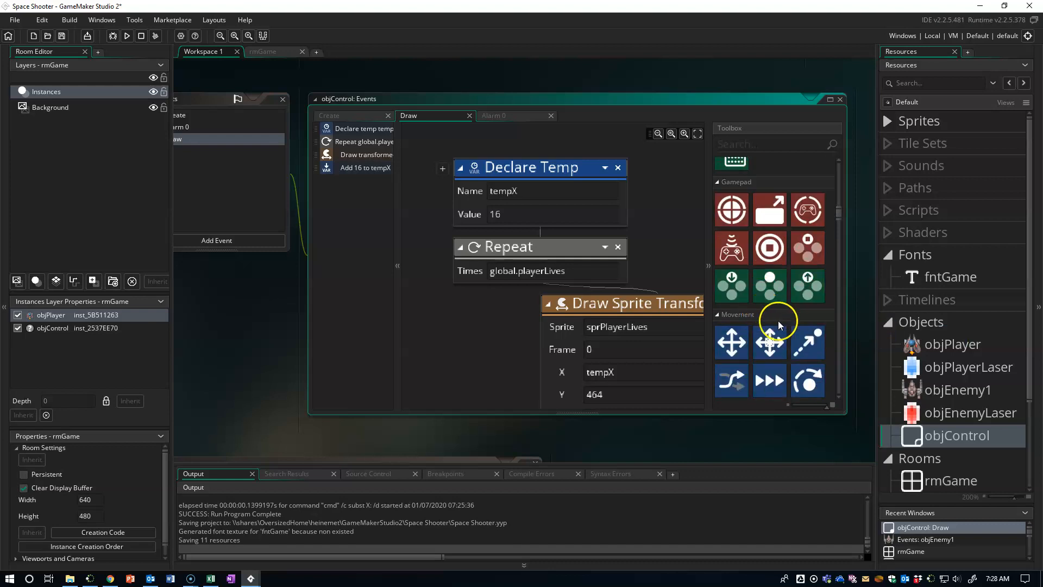
pyautogui.scroll(-3)
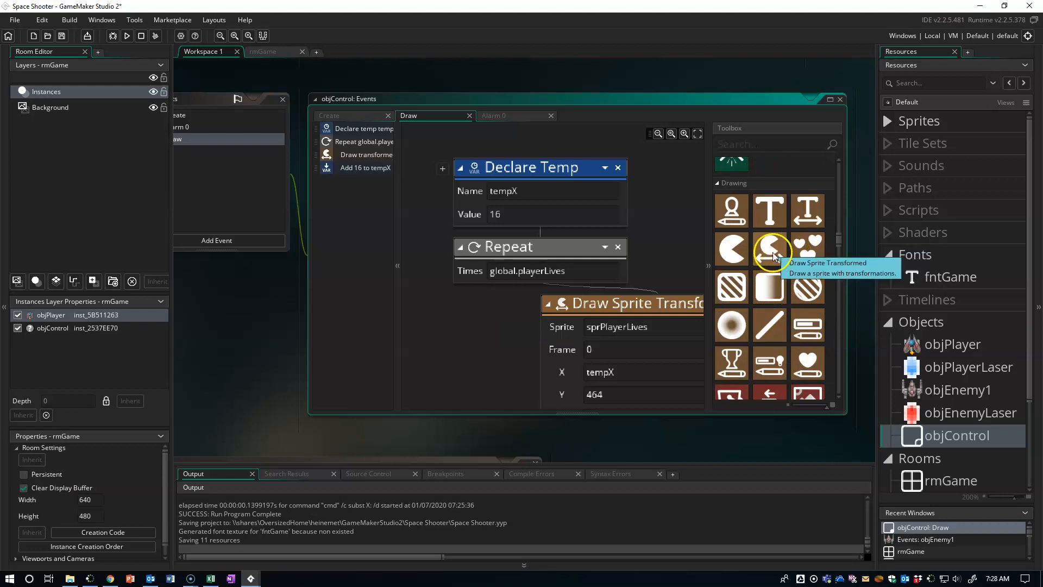
# Step: Turn off alpha for the white draw colour in objControl's Draw event
pyautogui.scroll(-3)
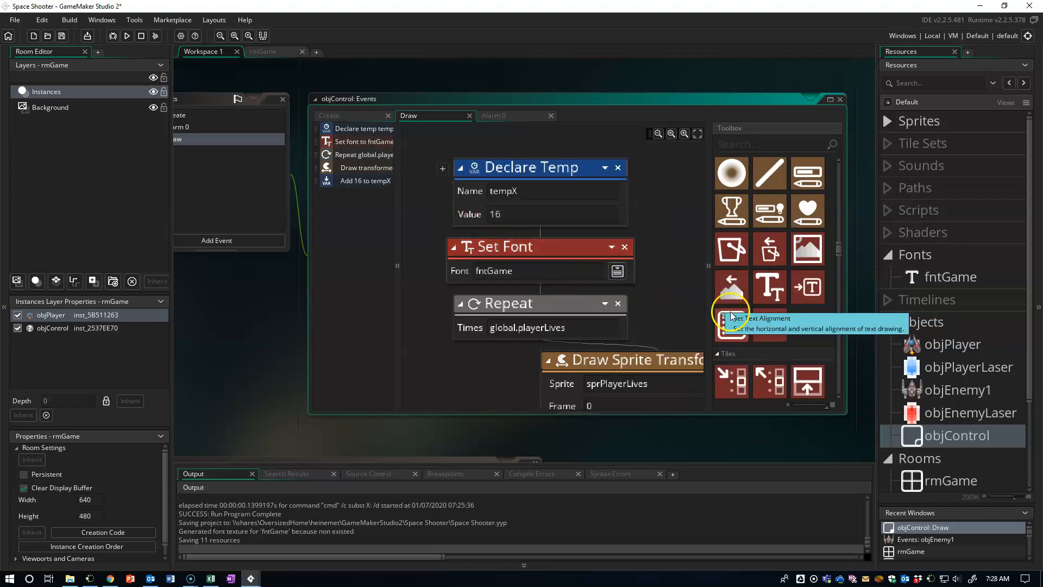
pyautogui.moveTo(749, 326)
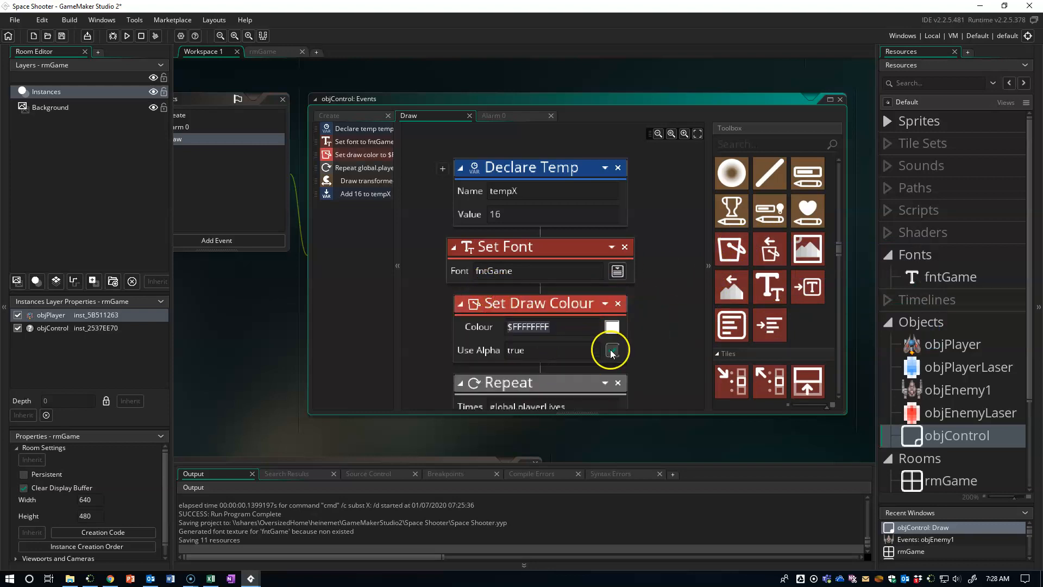
pyautogui.click(610, 350)
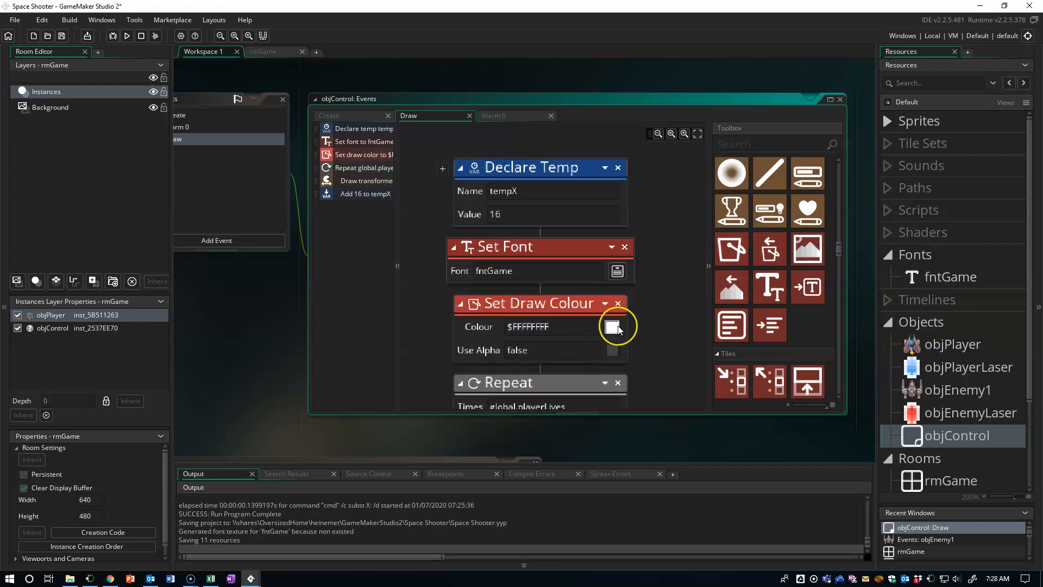
pyautogui.moveTo(659, 365)
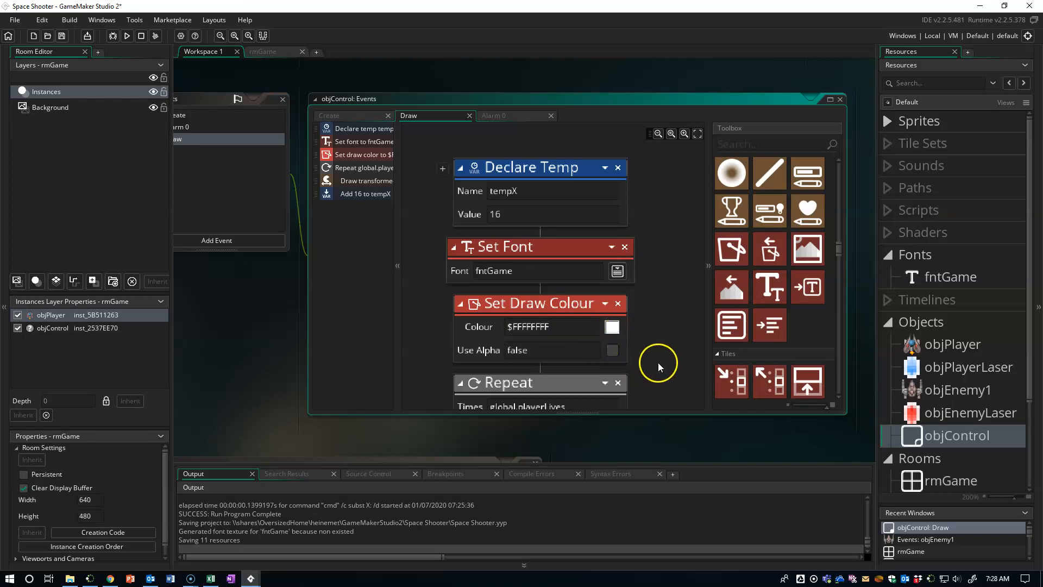
pyautogui.scroll(-3)
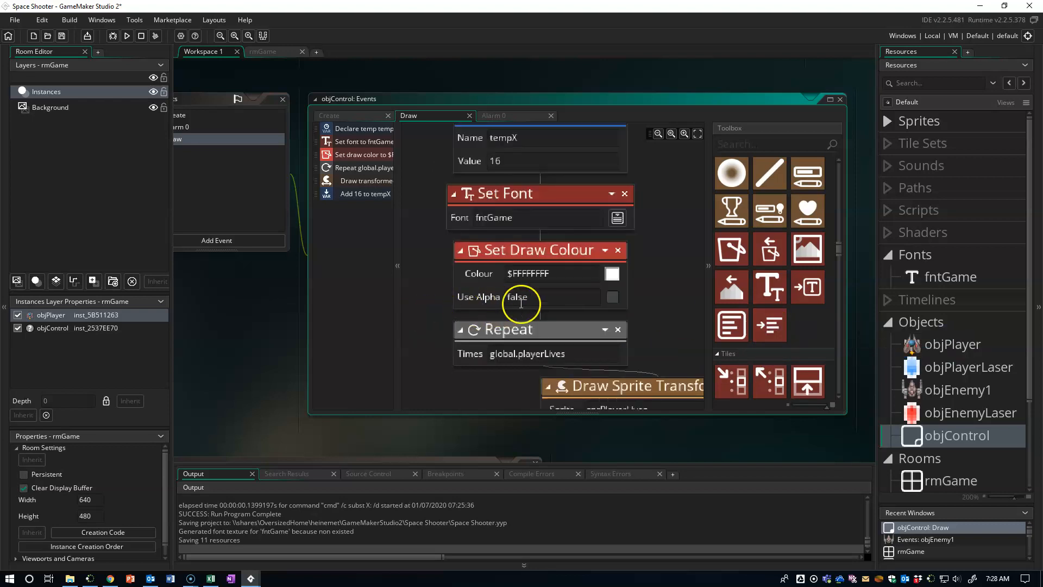
pyautogui.moveTo(526, 317)
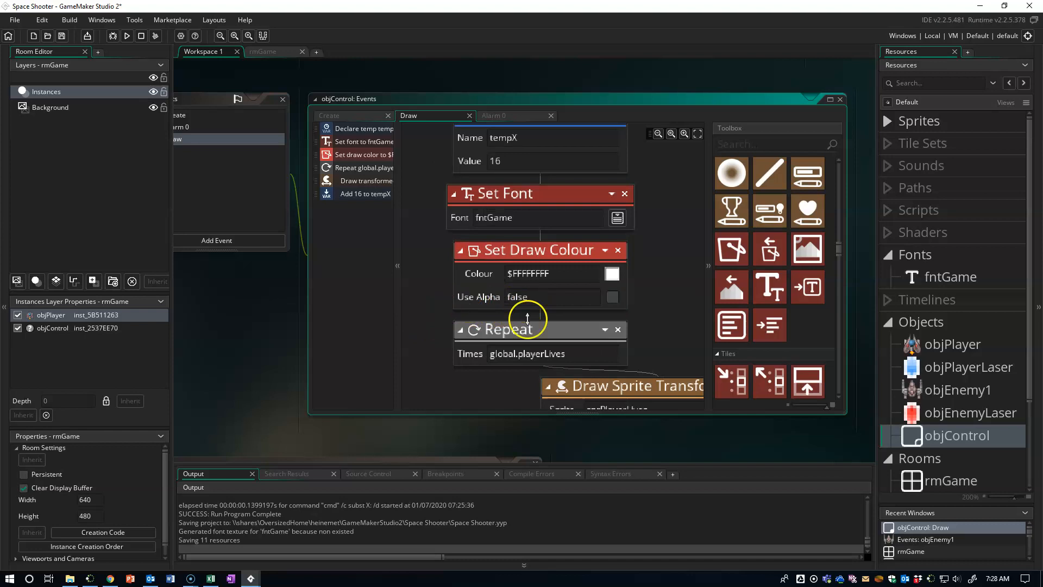
pyautogui.moveTo(755, 325)
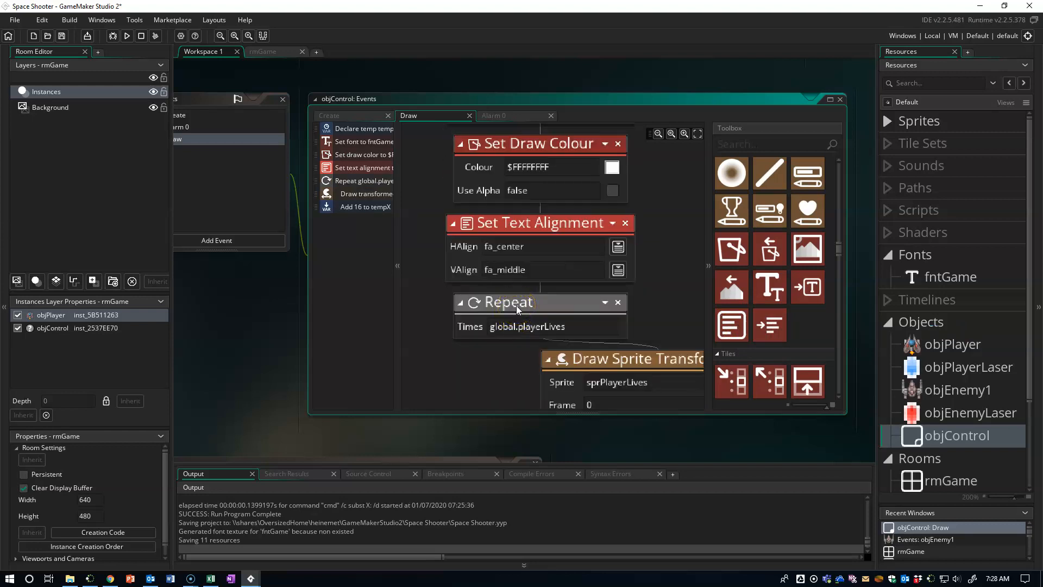
pyautogui.moveTo(519, 305)
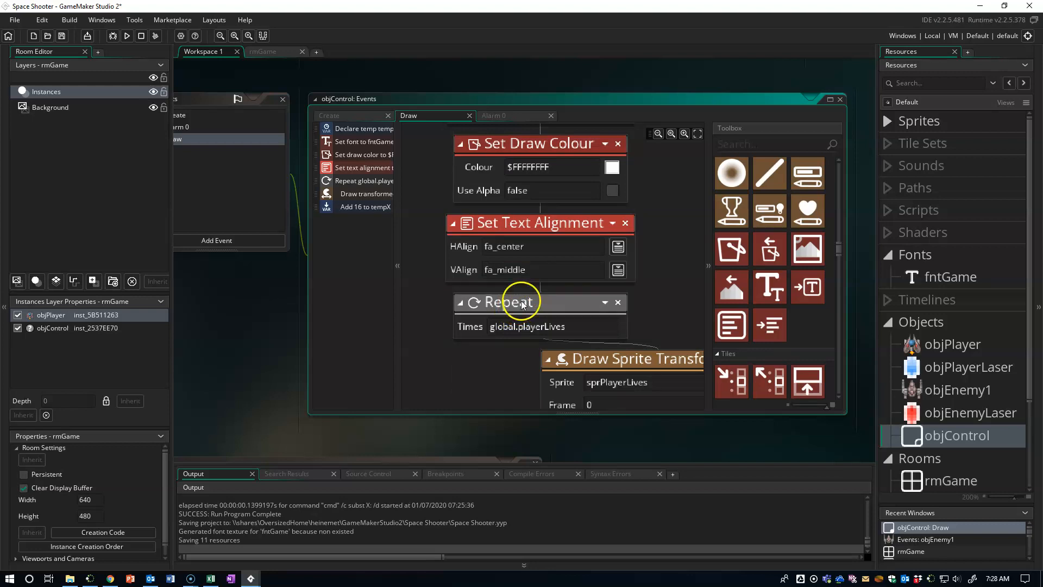
pyautogui.moveTo(731, 257)
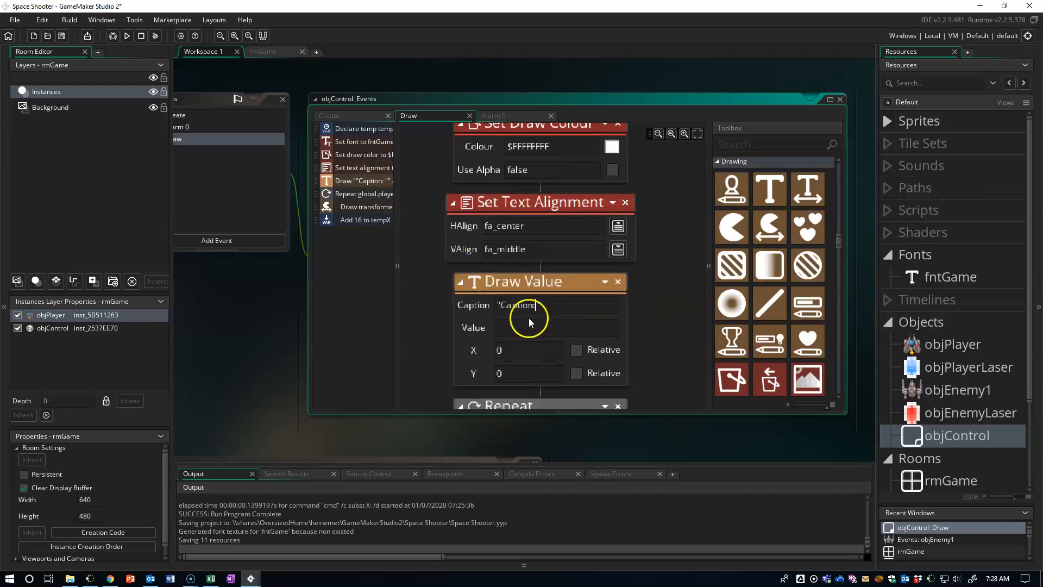
# Step: Draw global.playerScore with an empty caption at x room_width / 2, y 464
pyautogui.write('global.p')
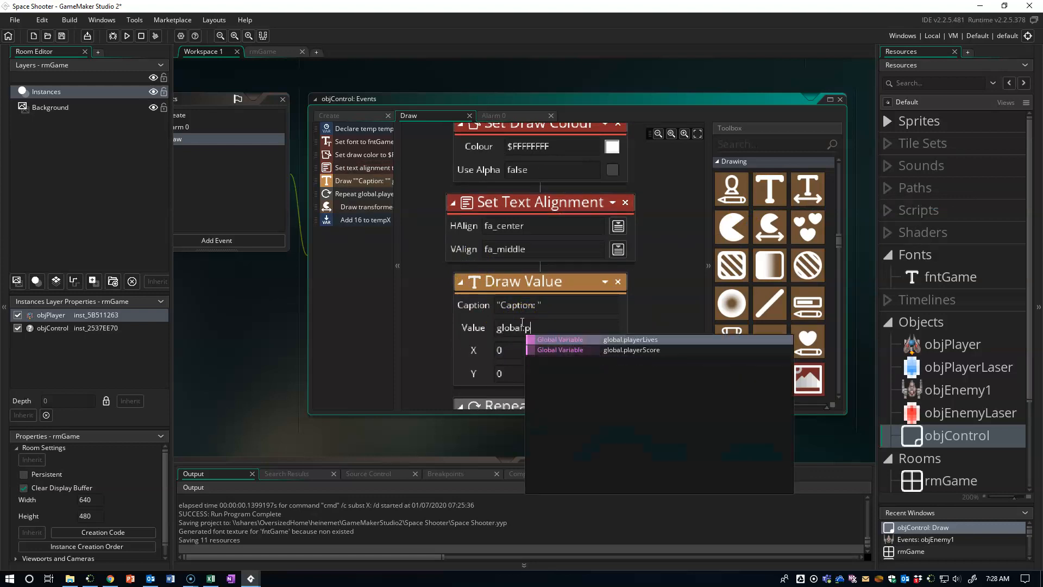
pyautogui.click(629, 349)
pyautogui.write('room_width / 2')
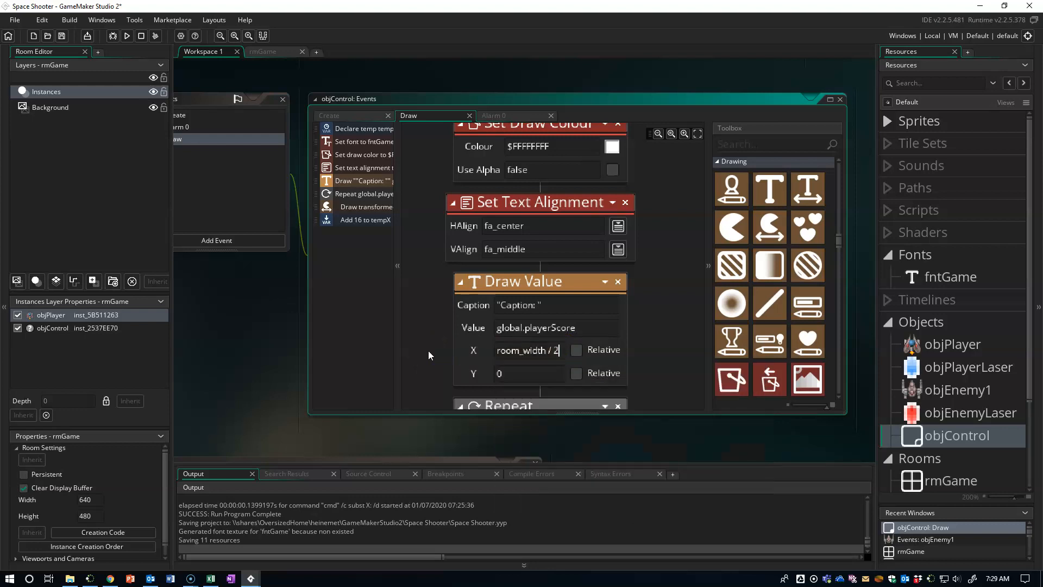
pyautogui.click(528, 372)
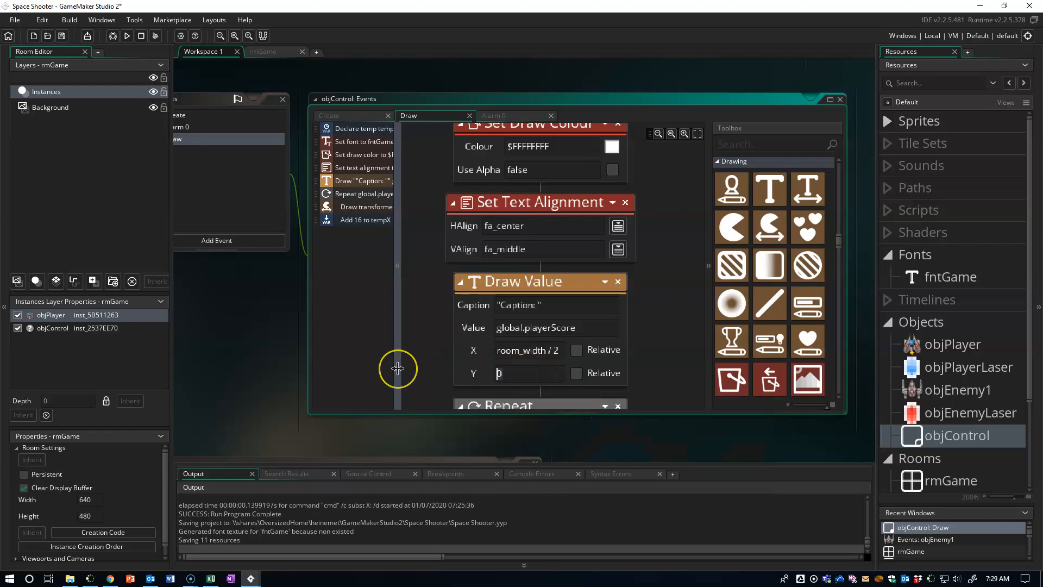
pyautogui.write('464')
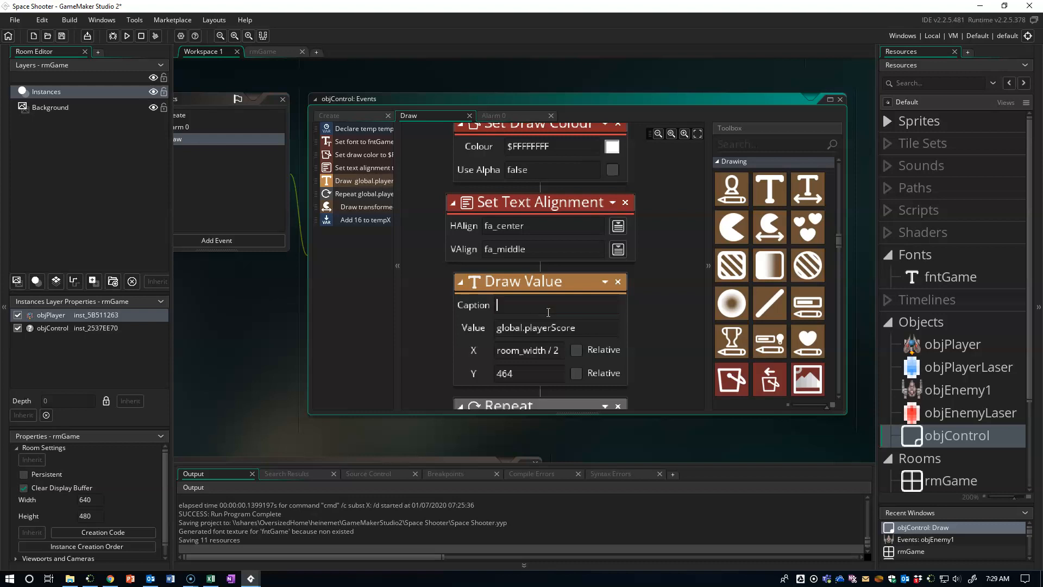
pyautogui.write('""')
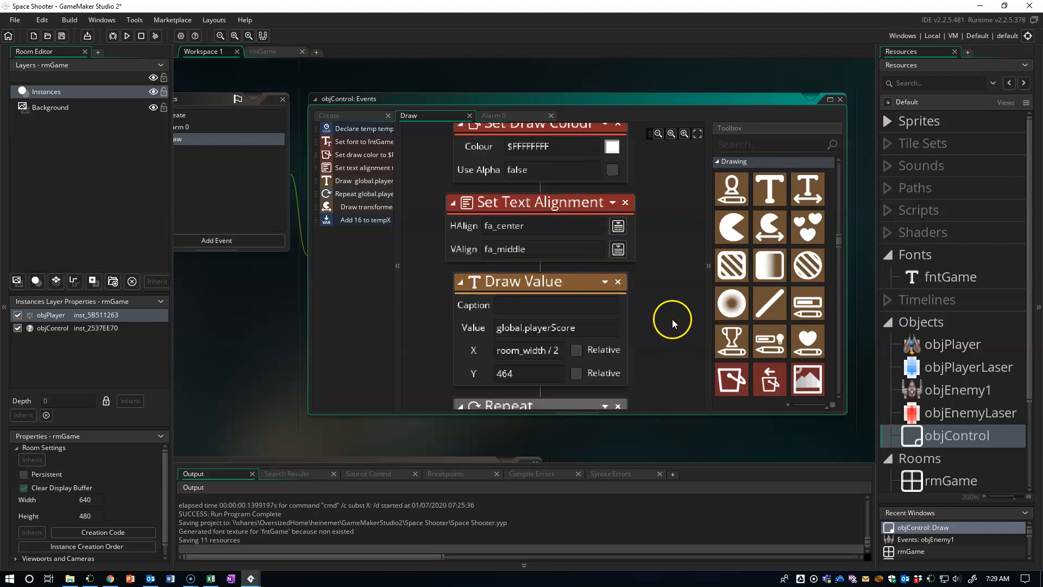
pyautogui.moveTo(536, 349)
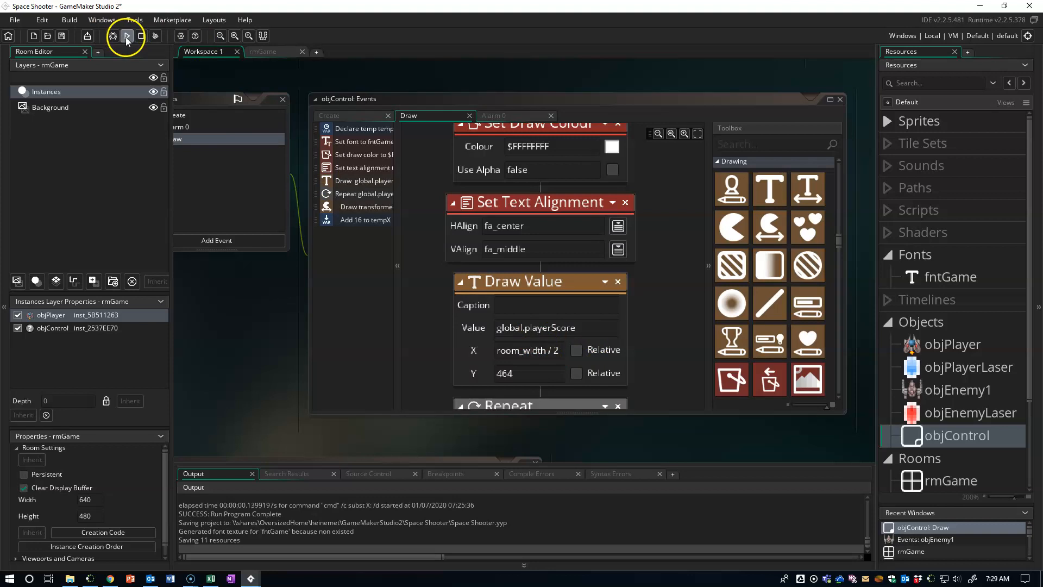
pyautogui.click(125, 36)
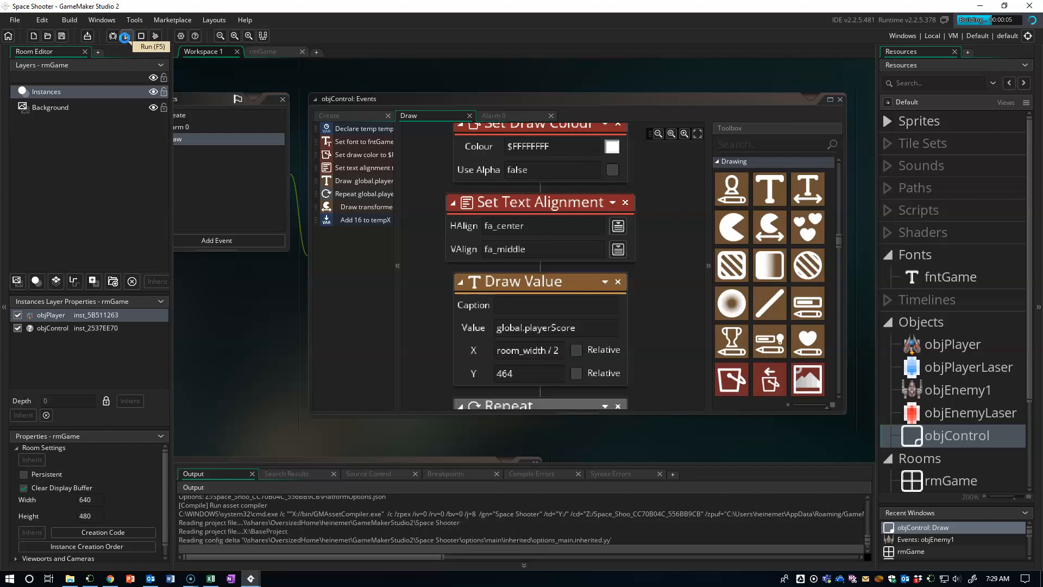
pyautogui.click(125, 36)
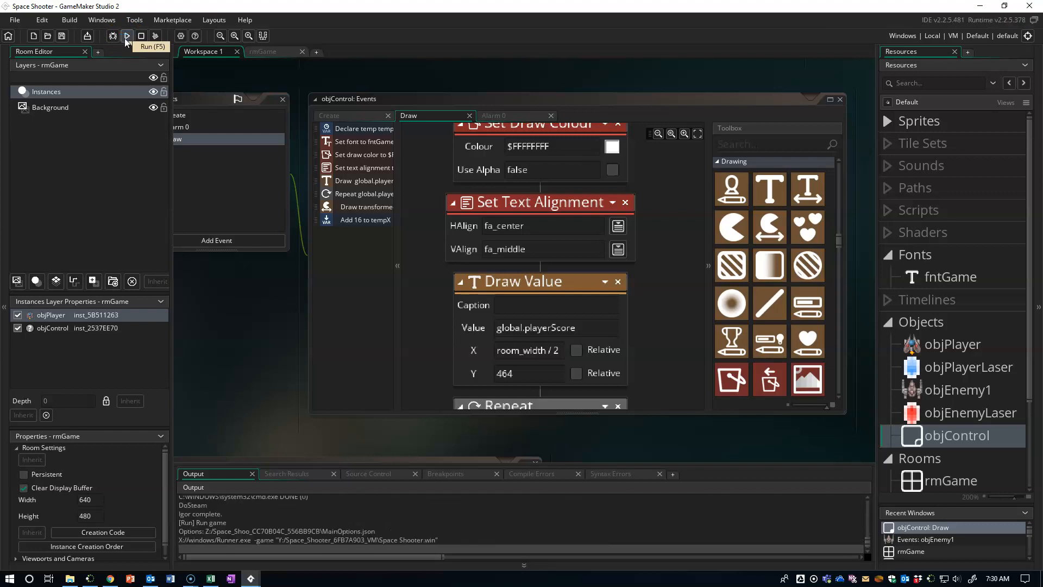
pyautogui.click(126, 36)
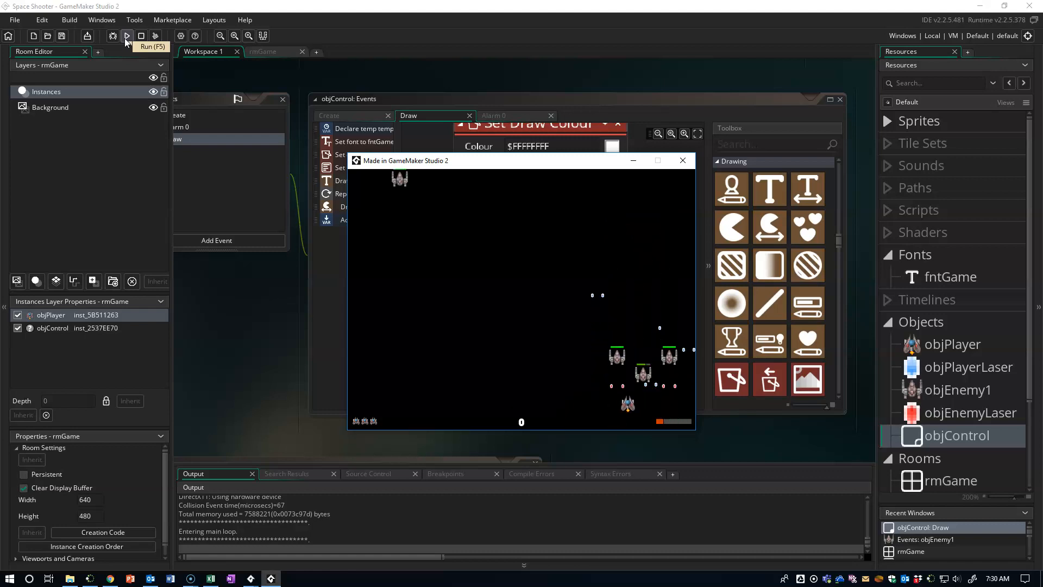
pyautogui.moveTo(670, 106)
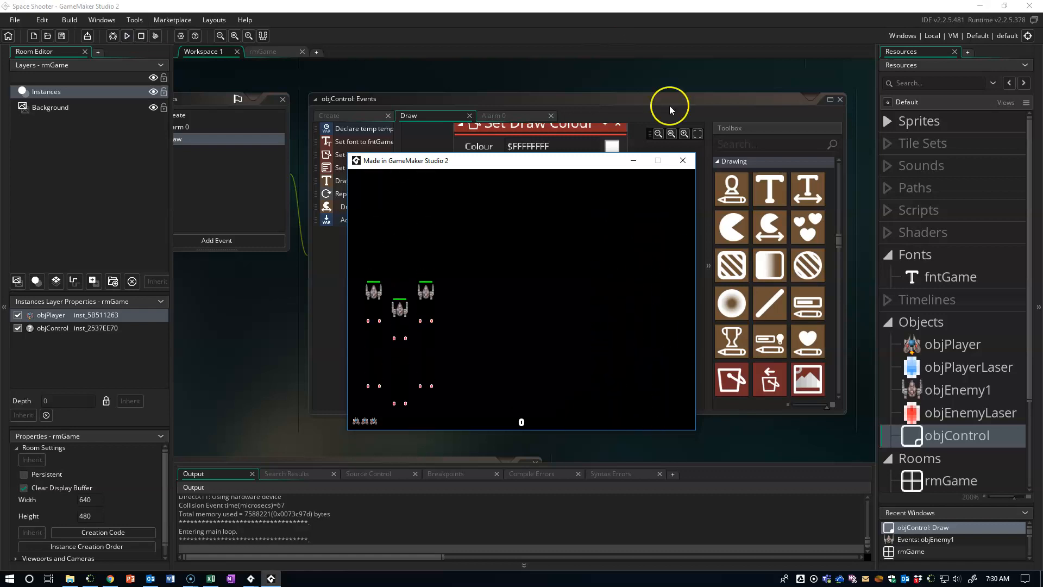
pyautogui.click(682, 160)
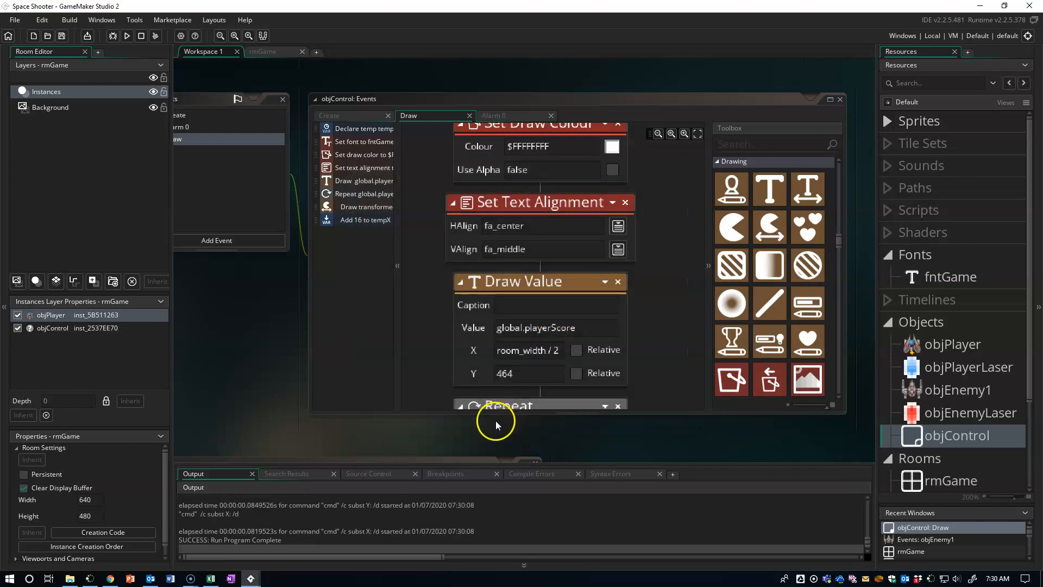
pyautogui.moveTo(472, 414)
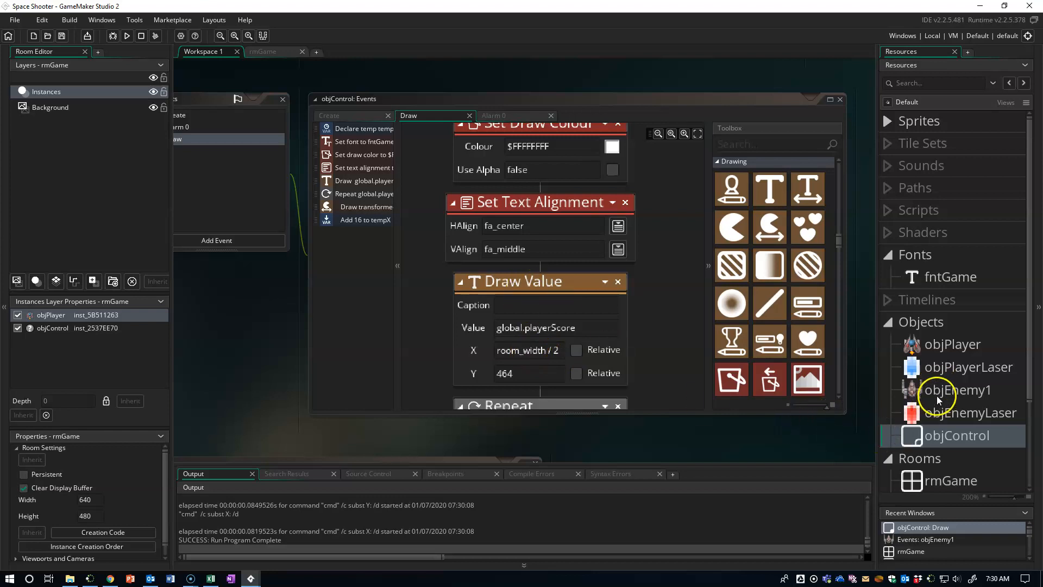
# Step: In objEnemy1's Step event, set global playerScore to 10 with Relative ticked
pyautogui.doubleClick(954, 390)
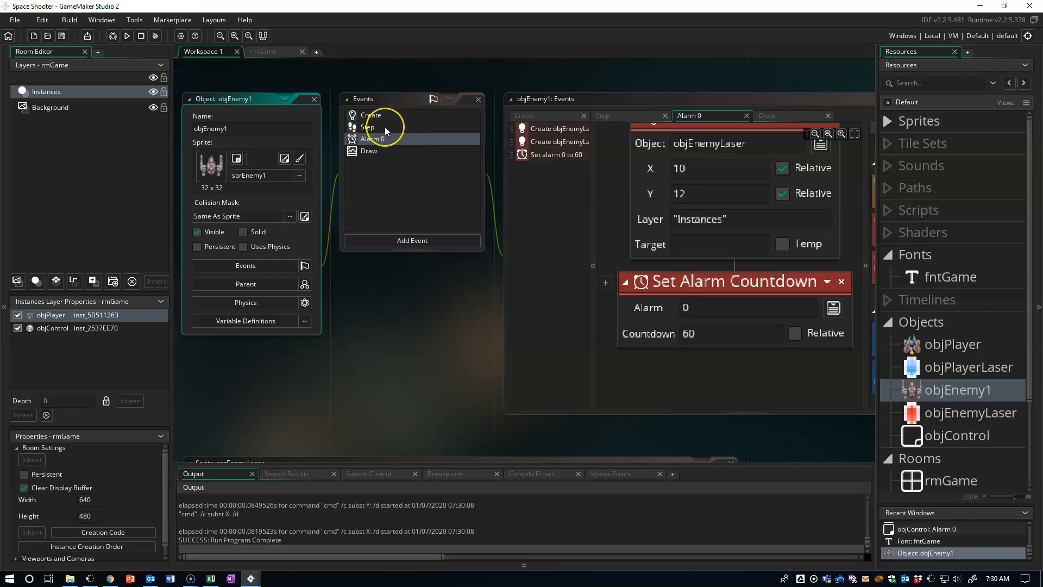
pyautogui.click(367, 128)
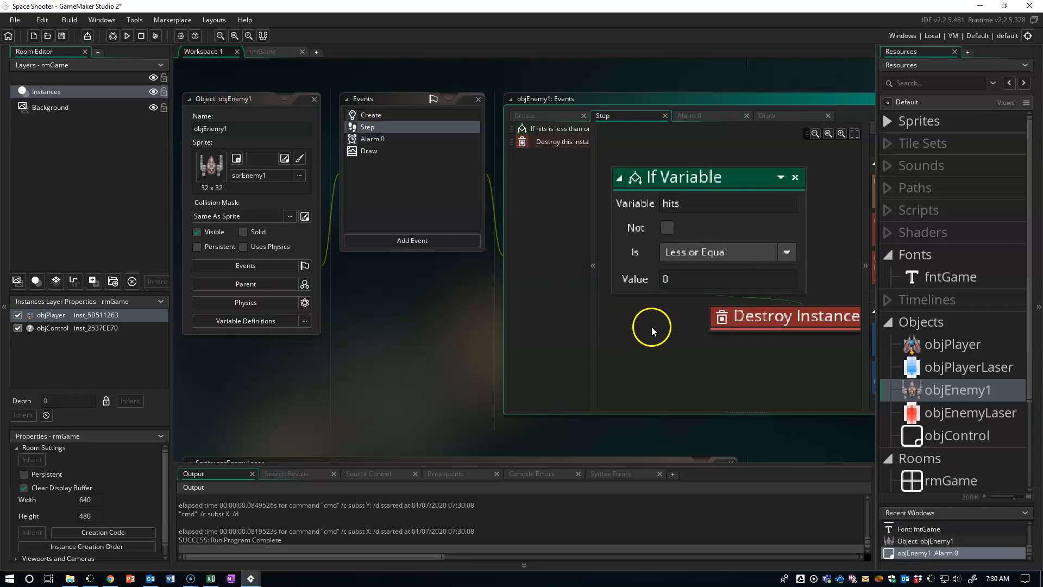
pyautogui.moveTo(768, 200)
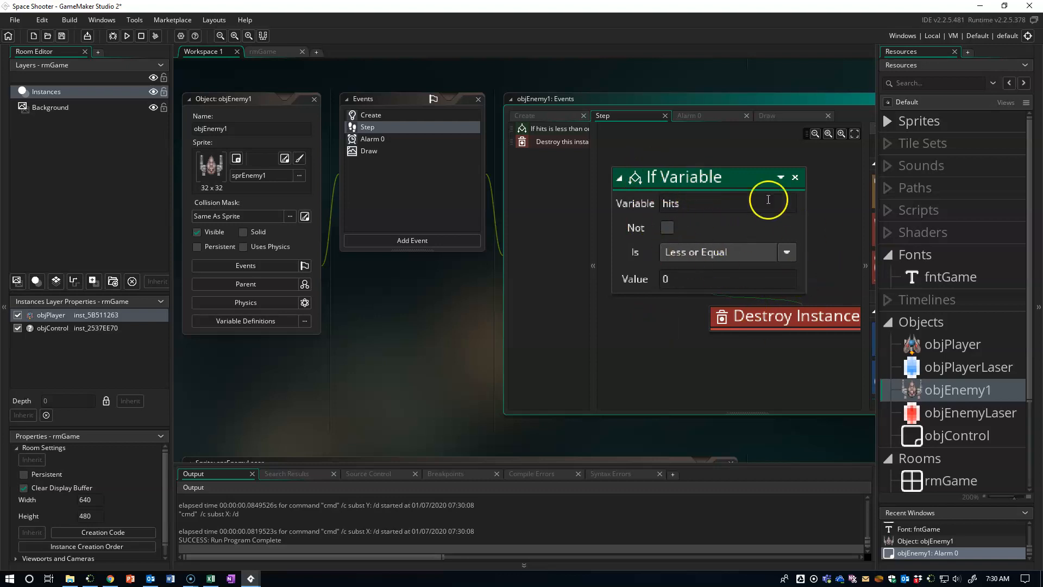
pyautogui.moveTo(763, 373)
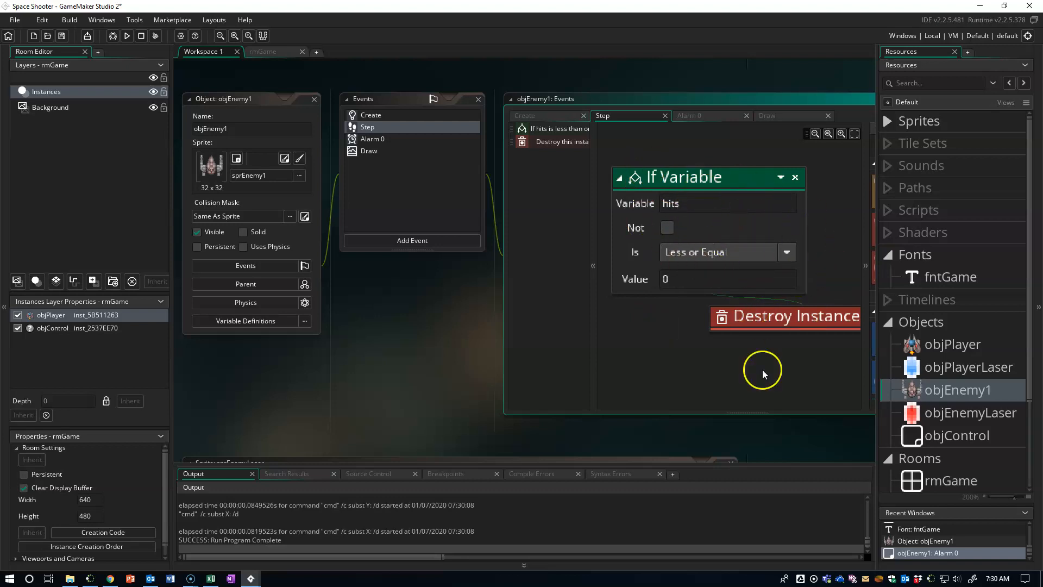
pyautogui.moveTo(785, 231)
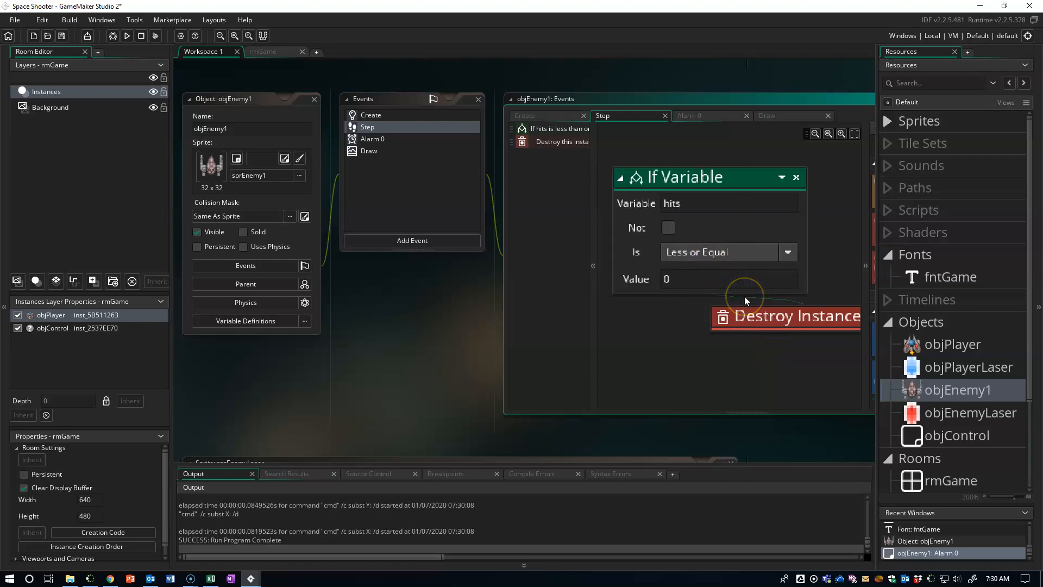
pyautogui.moveTo(518, 314)
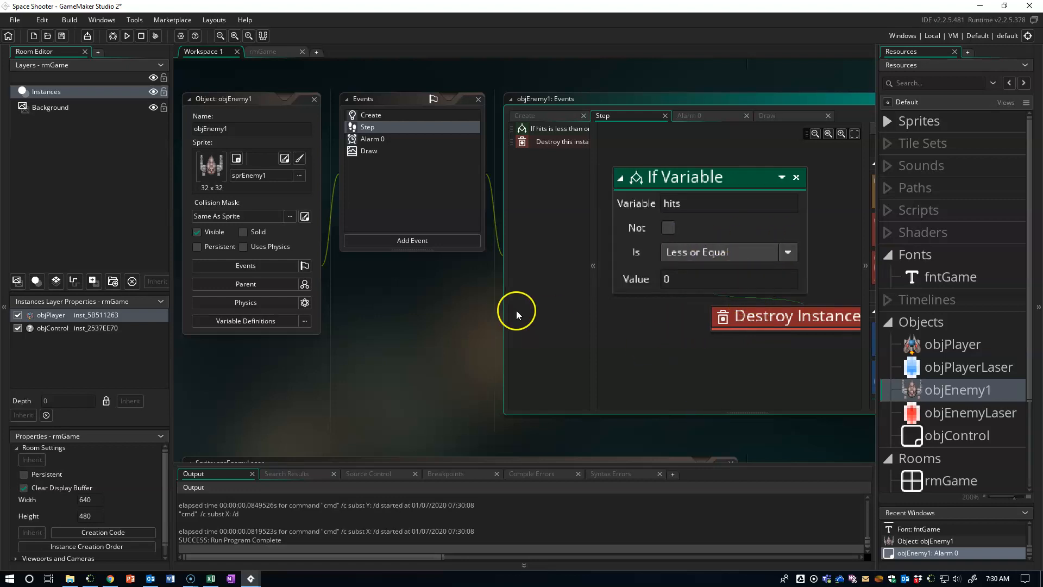
pyautogui.click(314, 99)
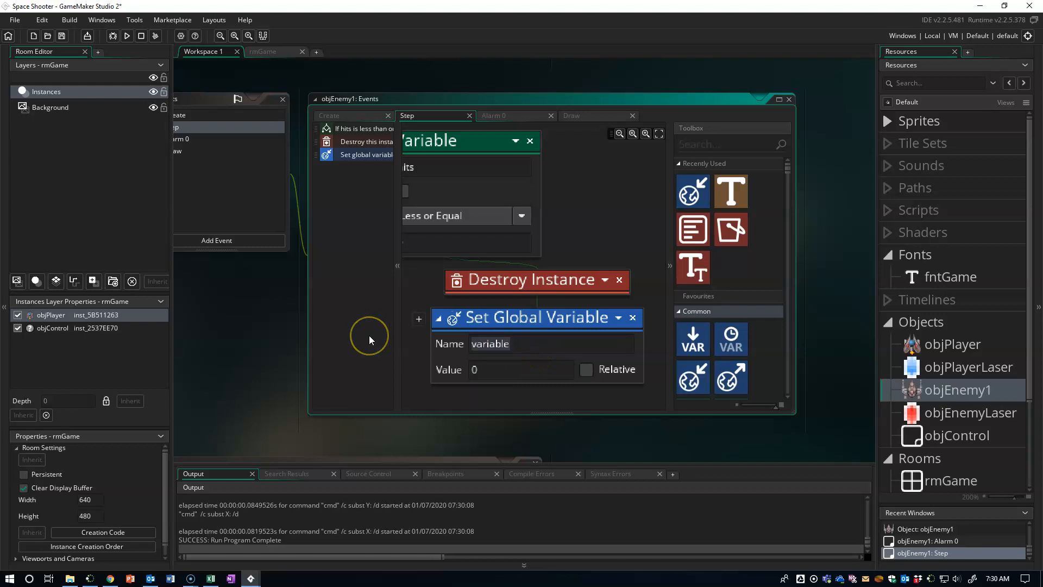
pyautogui.write('playerScore')
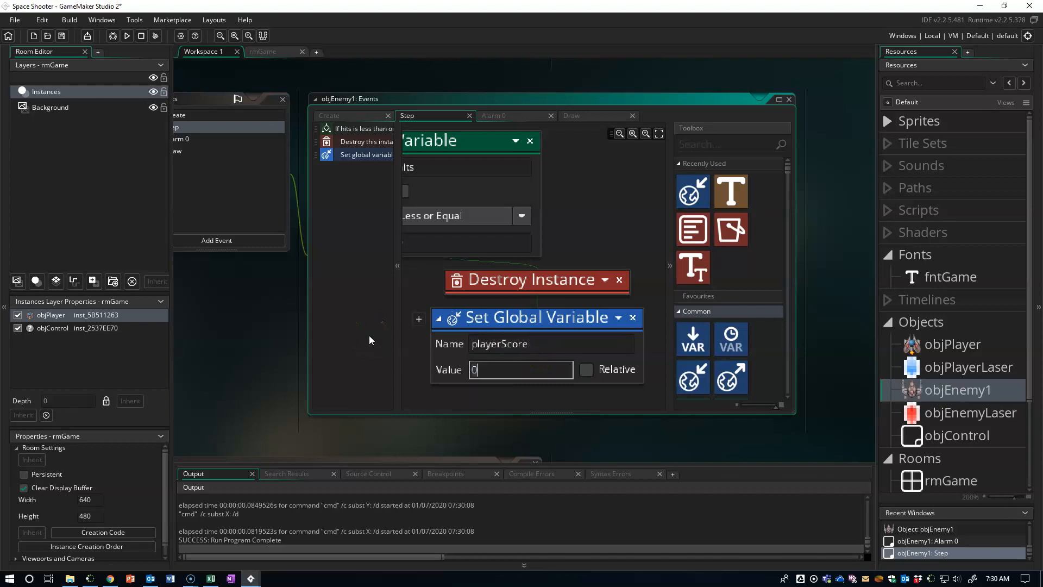
pyautogui.write('10')
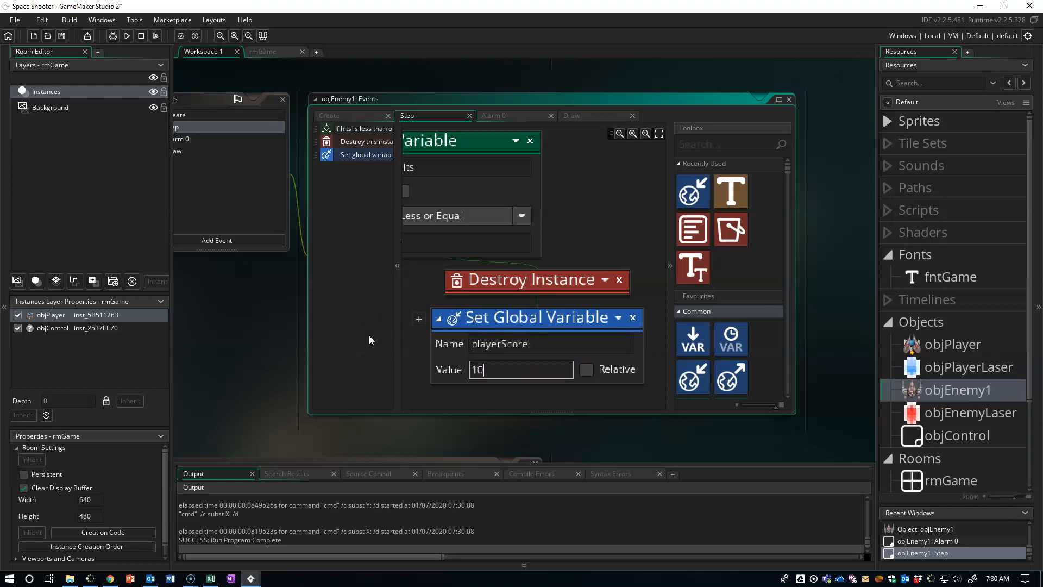
pyautogui.click(586, 369)
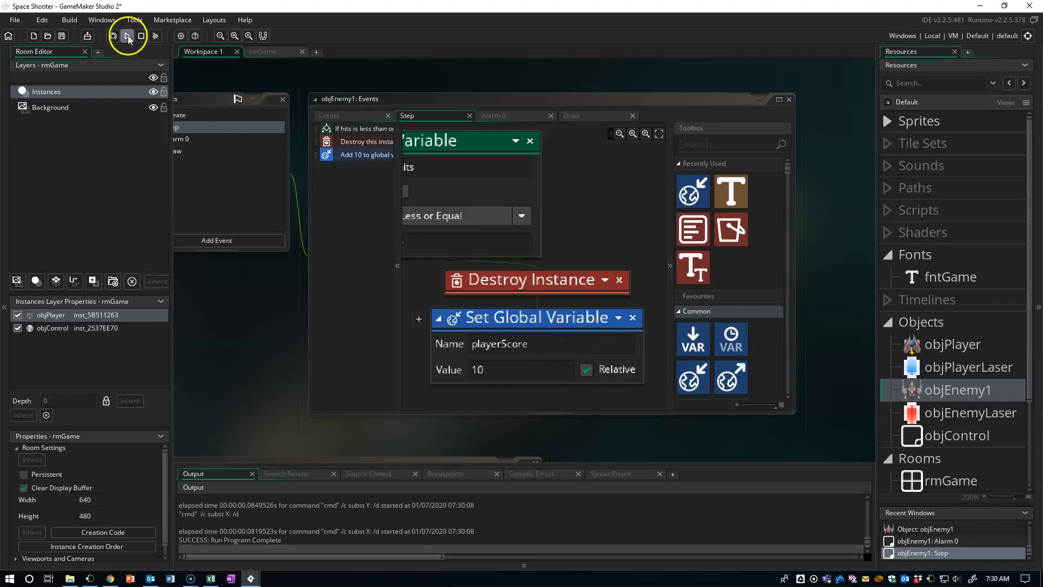
pyautogui.click(128, 36)
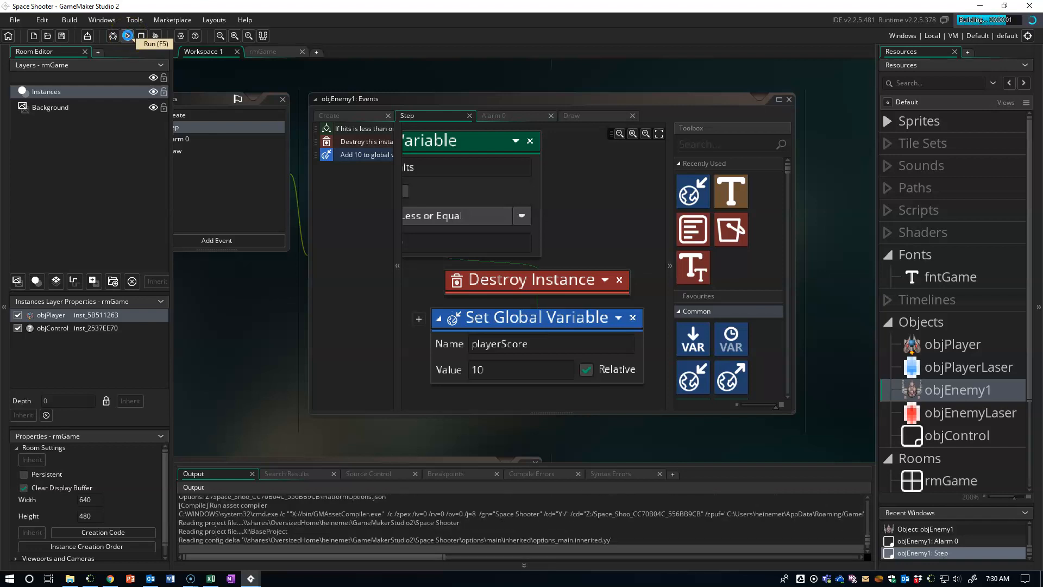
pyautogui.click(128, 36)
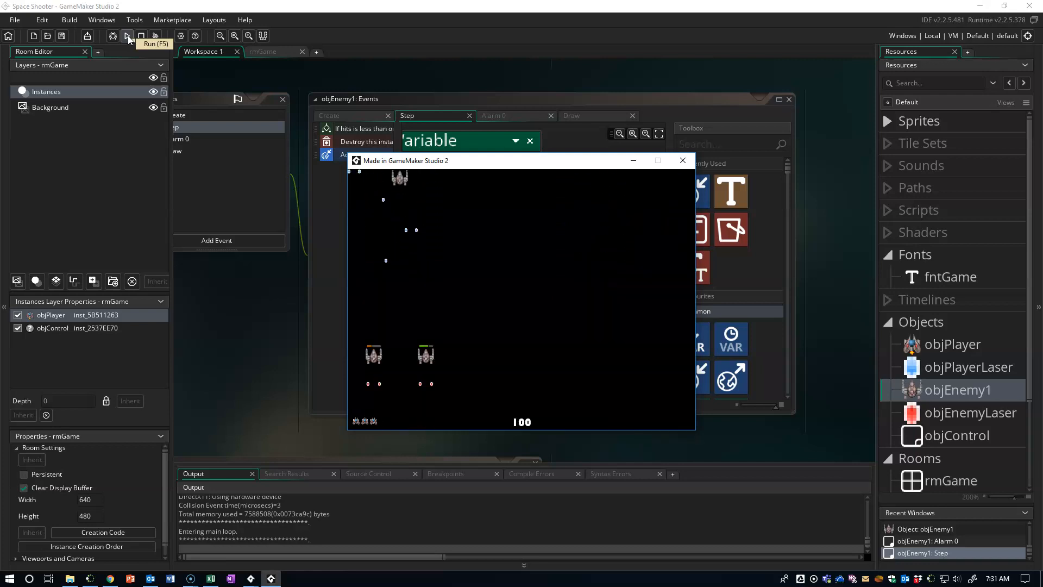
pyautogui.moveTo(681, 160)
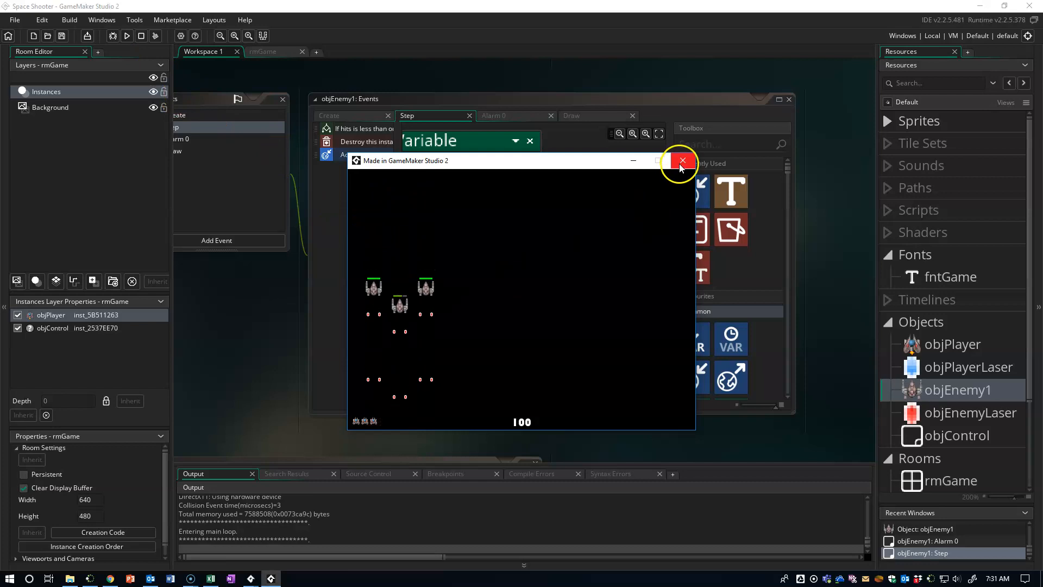
pyautogui.click(681, 161)
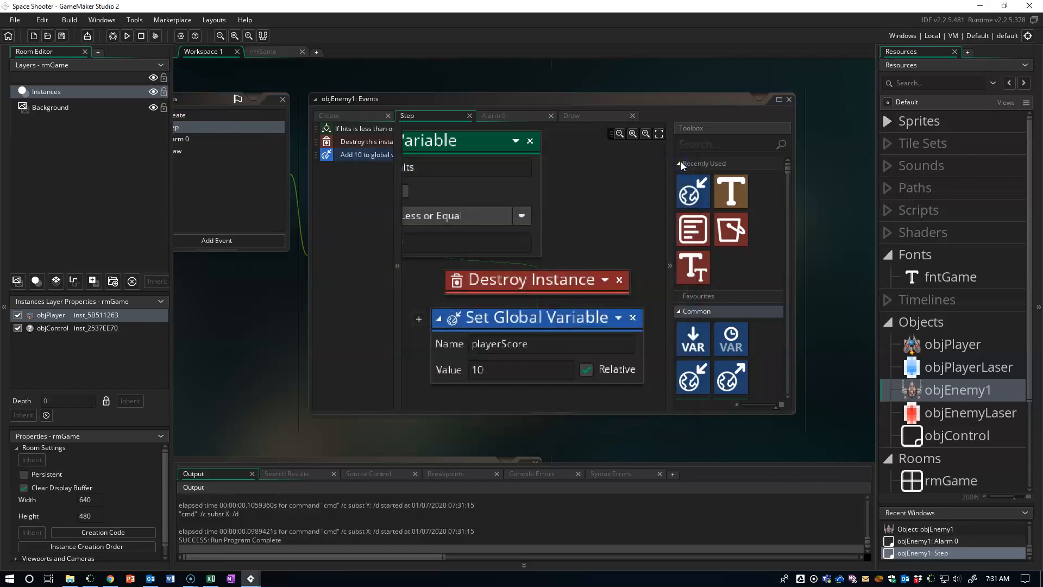